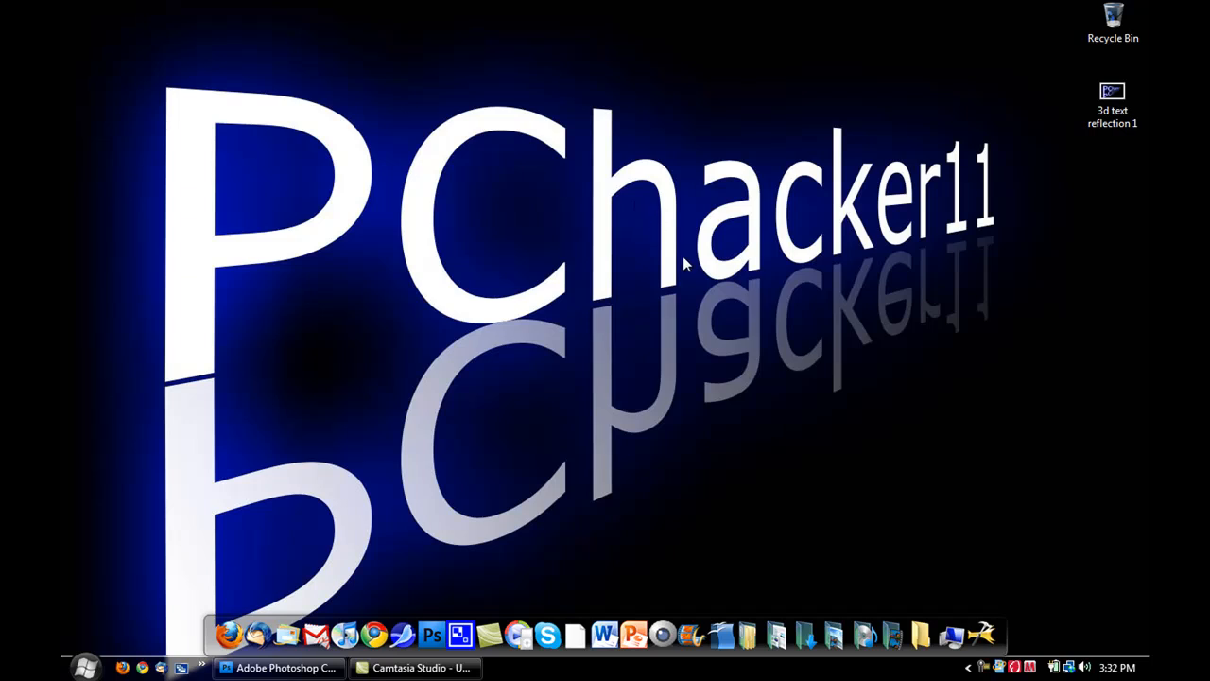
pyautogui.moveTo(700, 287)
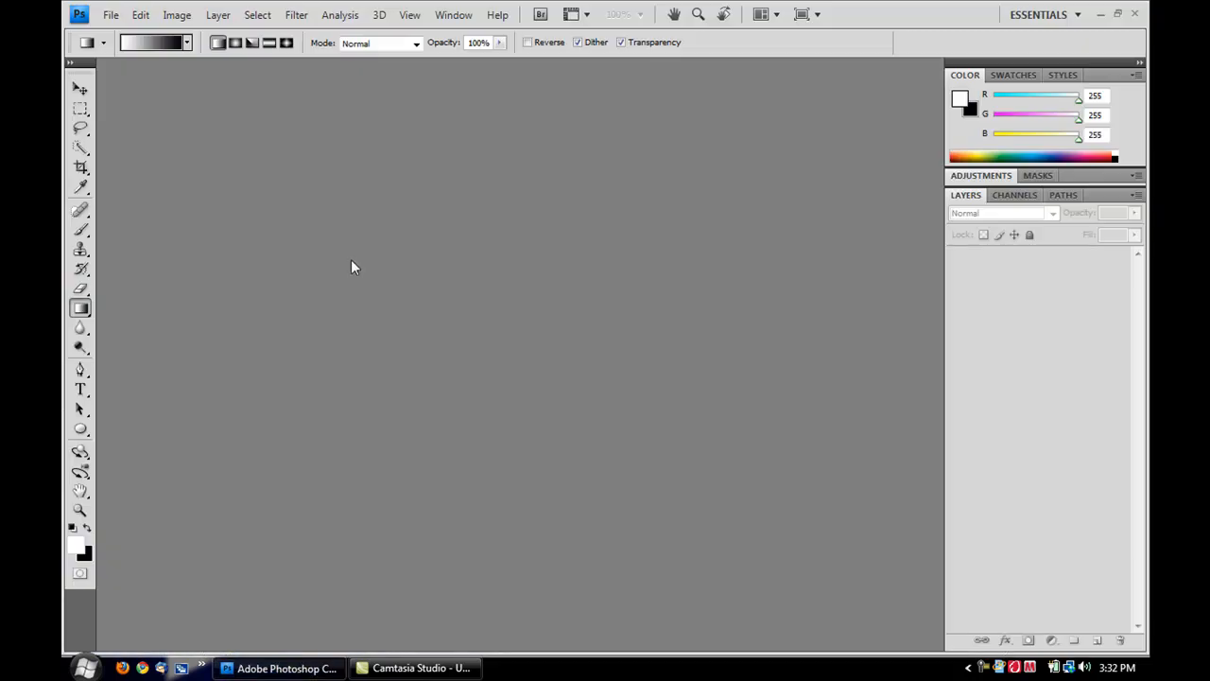
pyautogui.moveTo(155, 74)
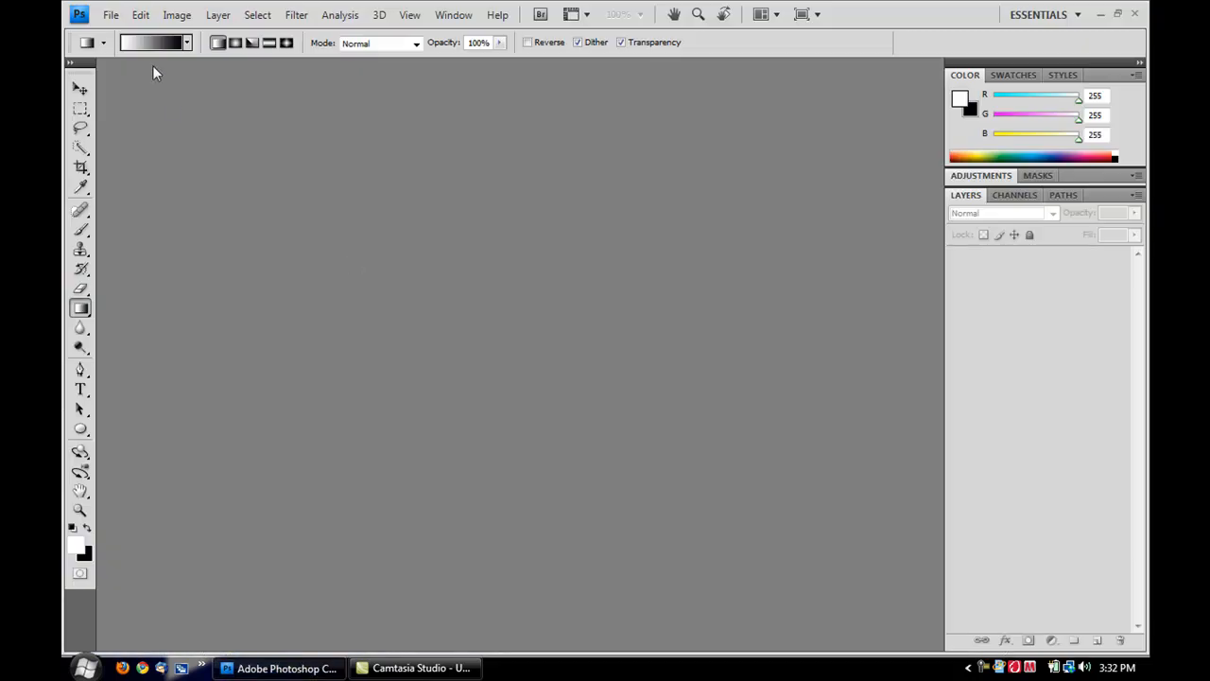
# - Create a new document named '3d text distort' at 1280×800 px, 72 ppi, transparent background
pyautogui.click(109, 15)
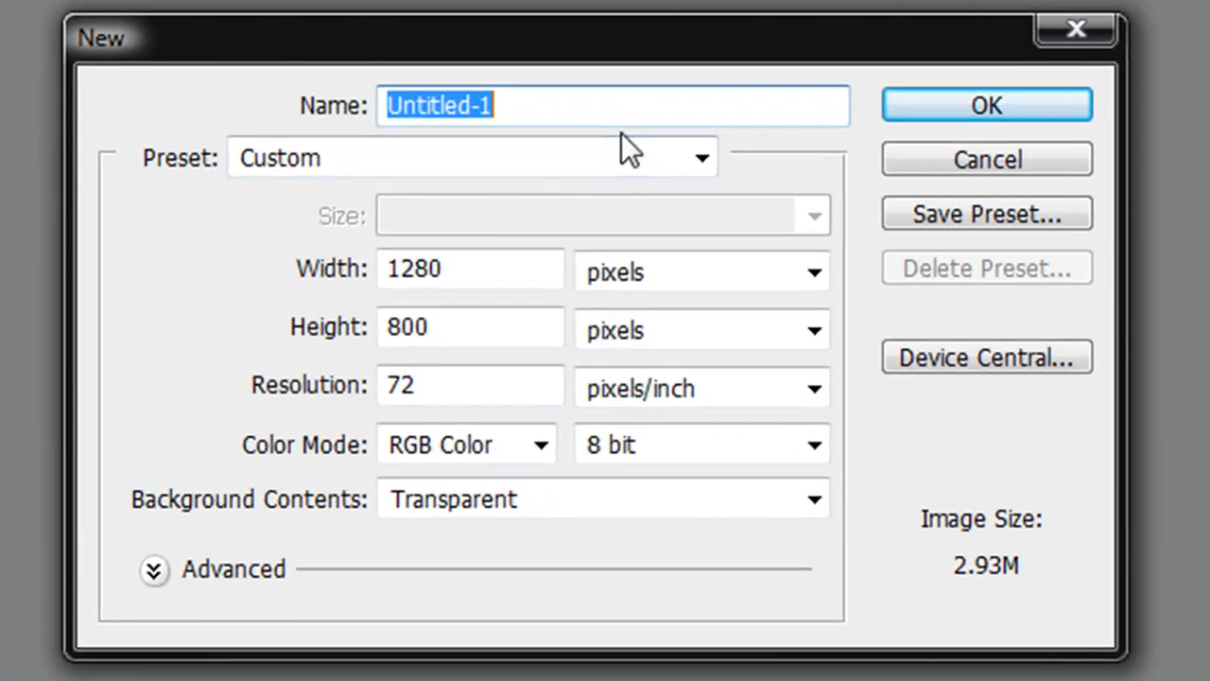
pyautogui.write('3d t')
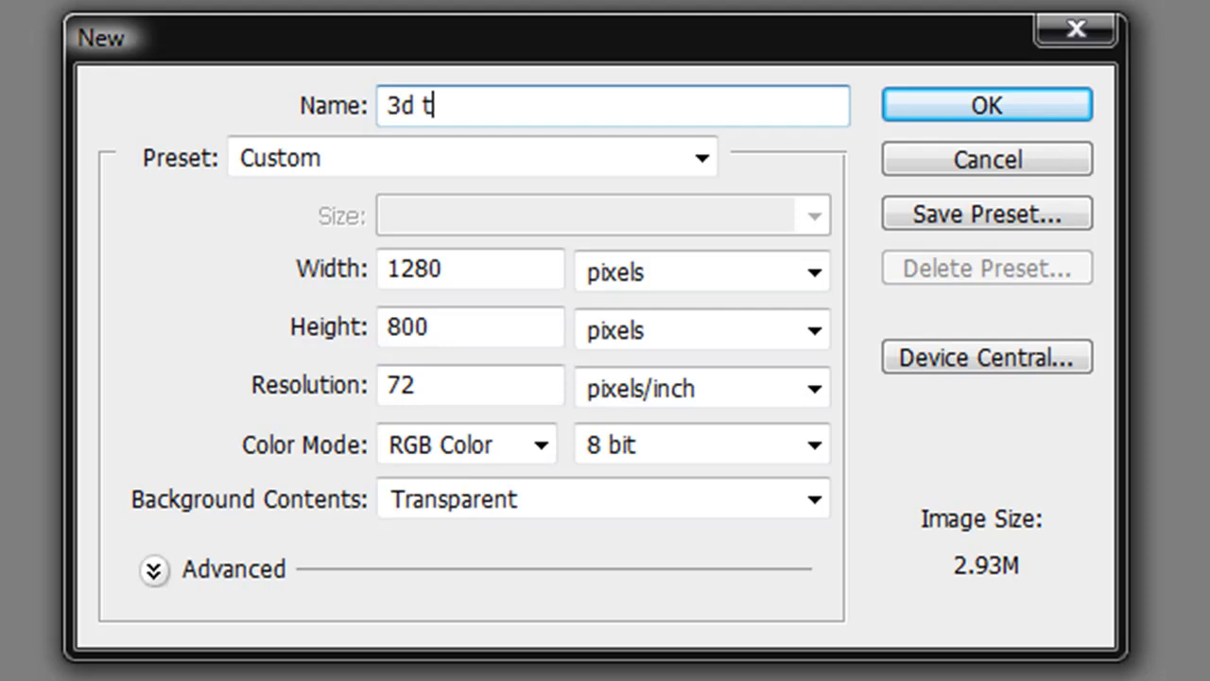
pyautogui.write('ext d')
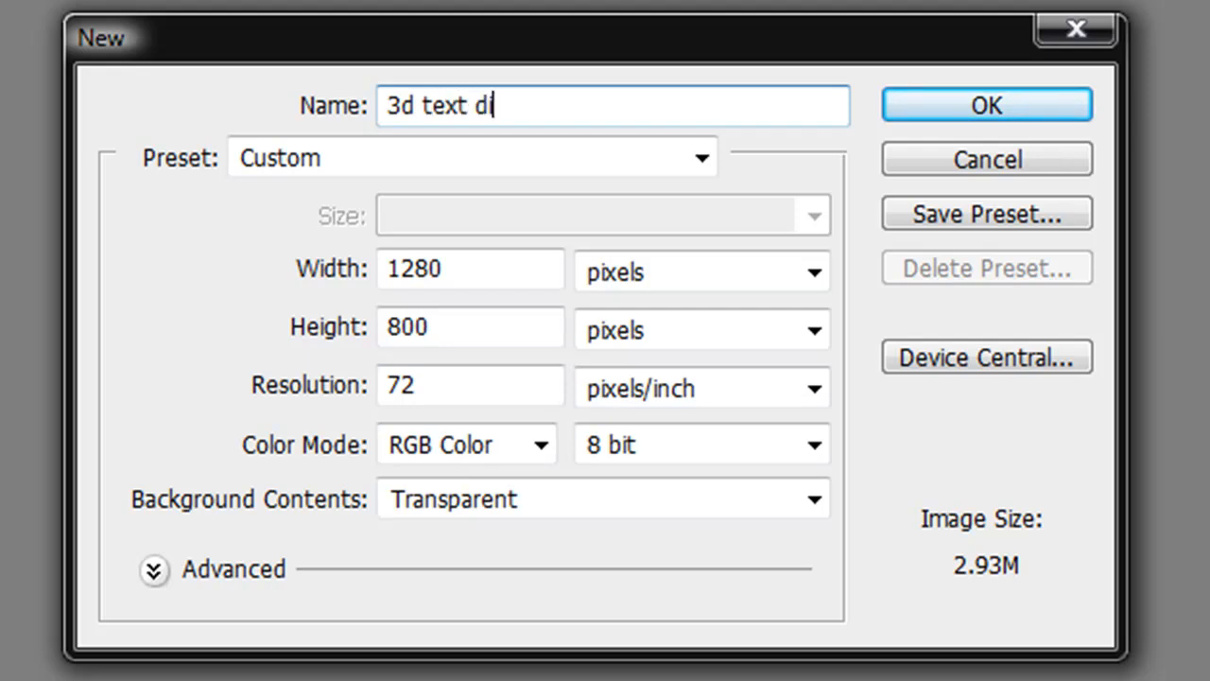
pyautogui.write('stort')
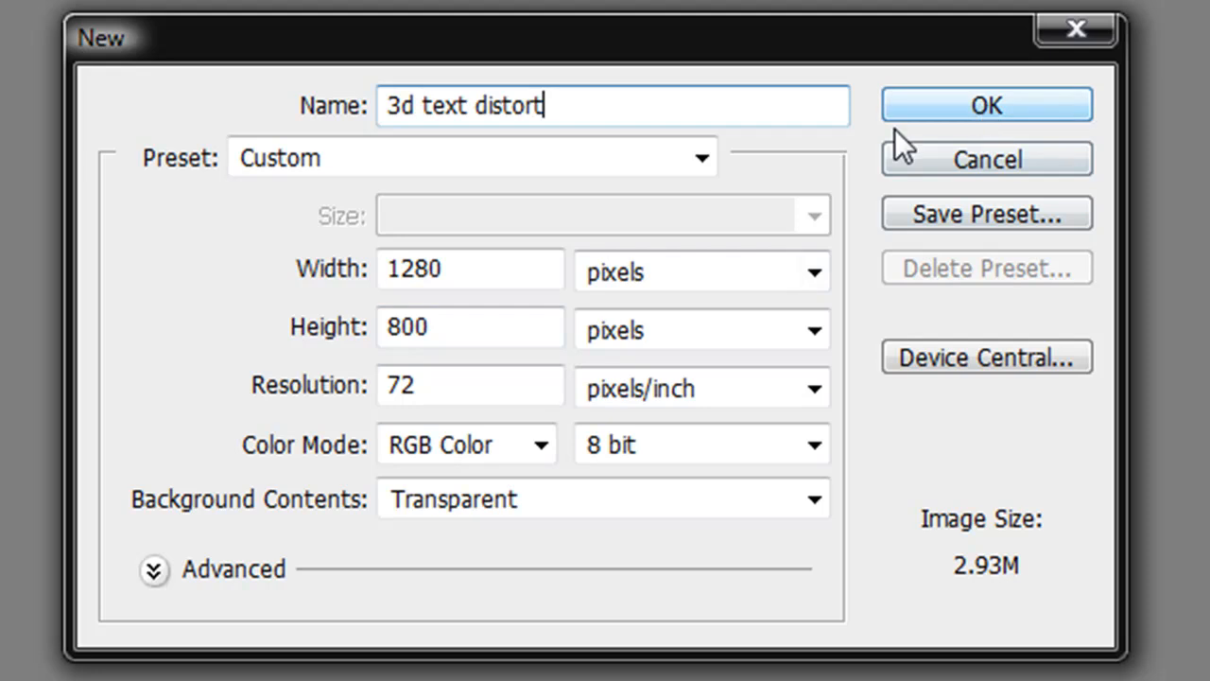
pyautogui.moveTo(1037, 275)
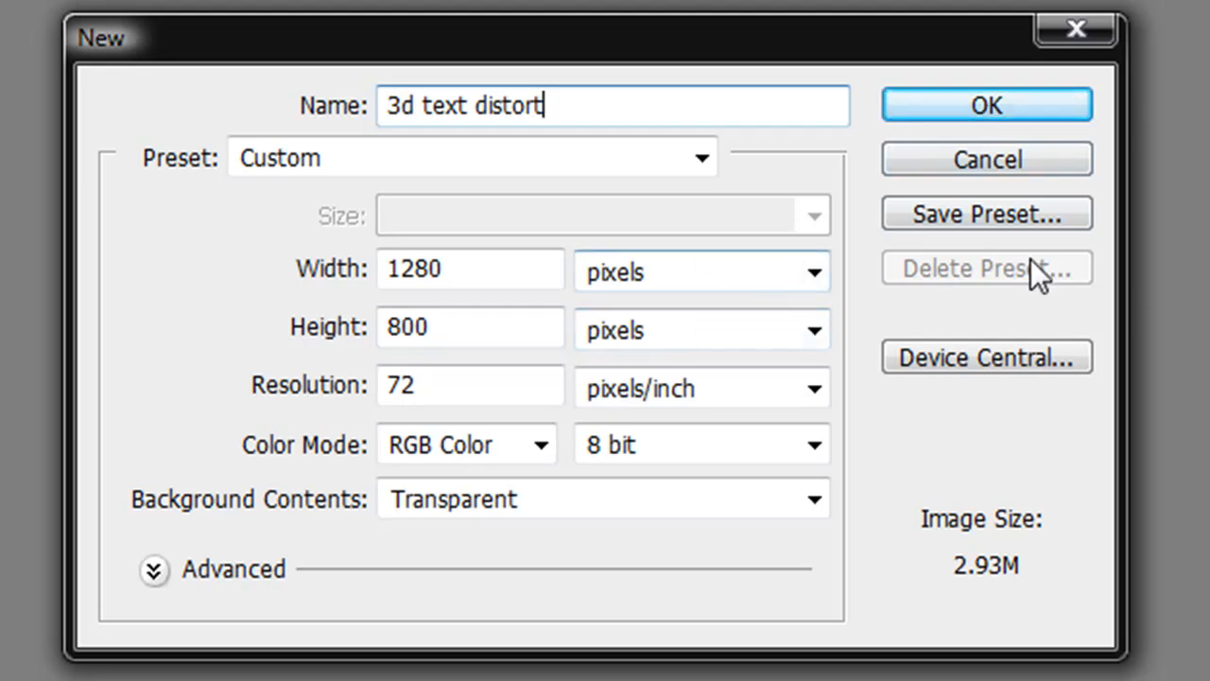
pyautogui.moveTo(445, 307)
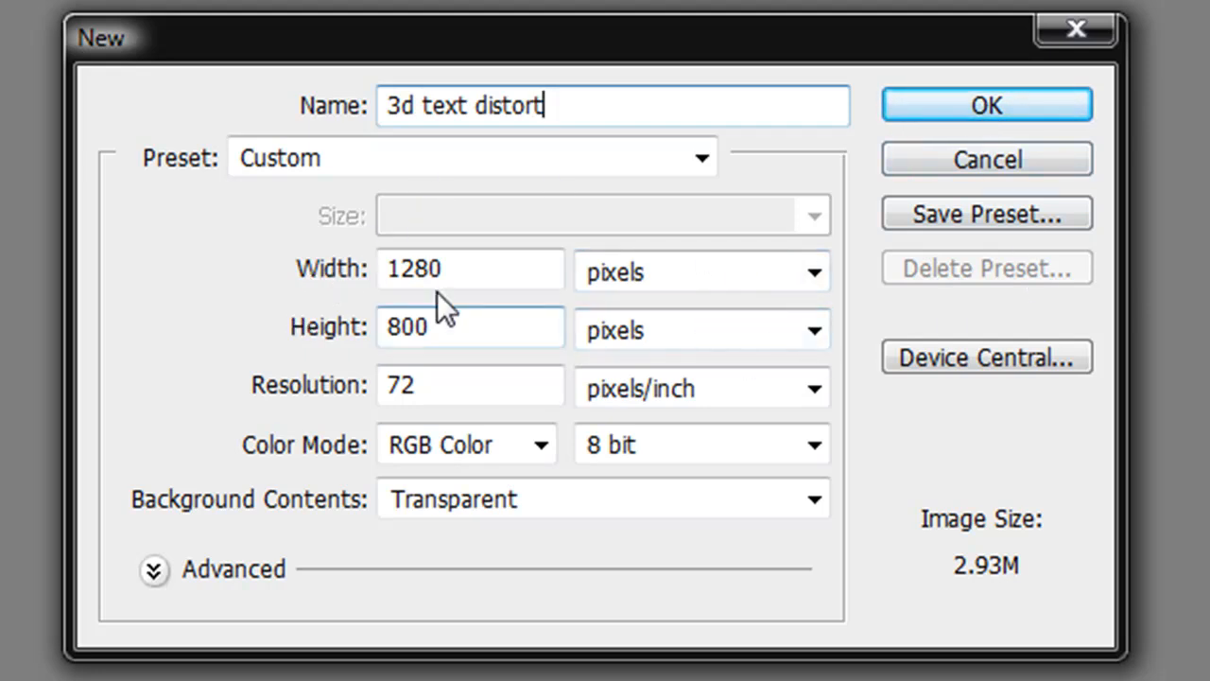
pyautogui.click(469, 268)
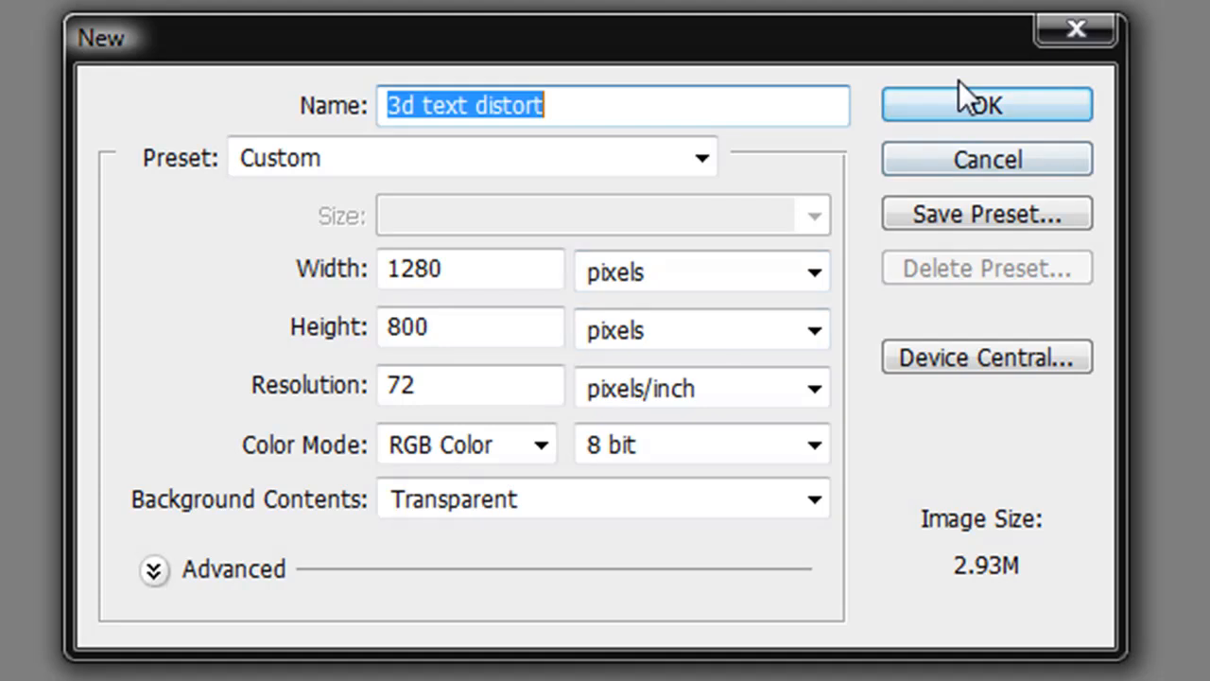
pyautogui.click(987, 104)
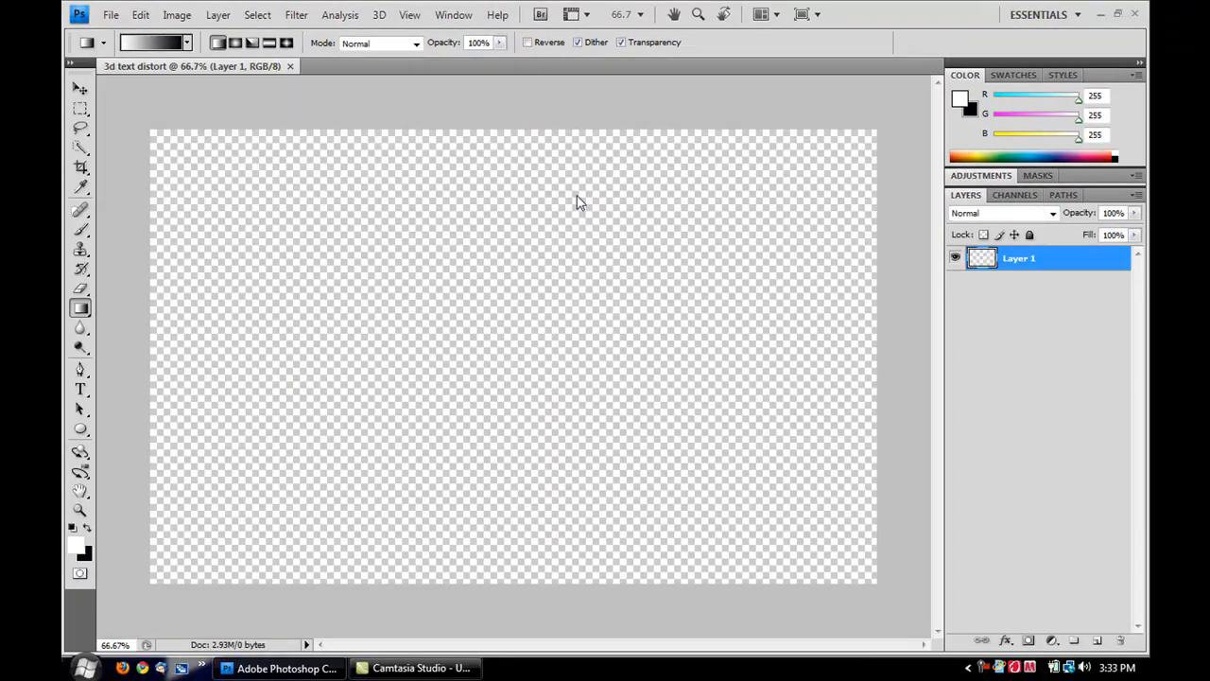
# - Fill Layer 1 entirely with black via Edit > Fill
pyautogui.click(139, 15)
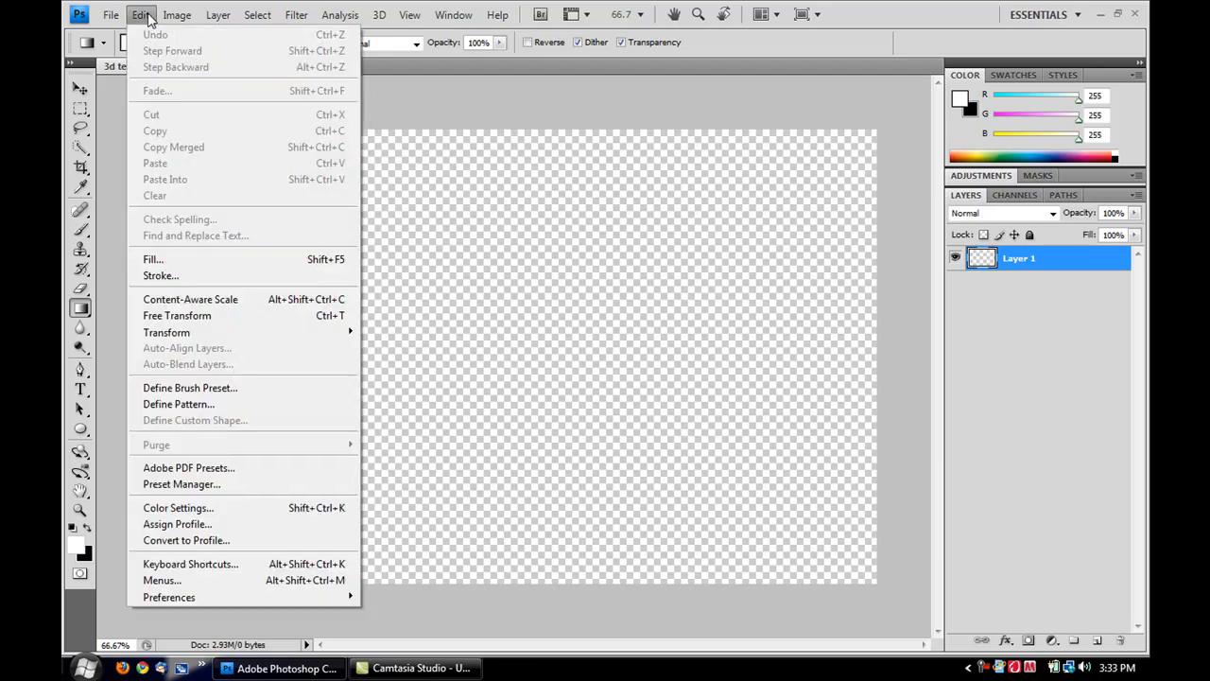
pyautogui.click(153, 259)
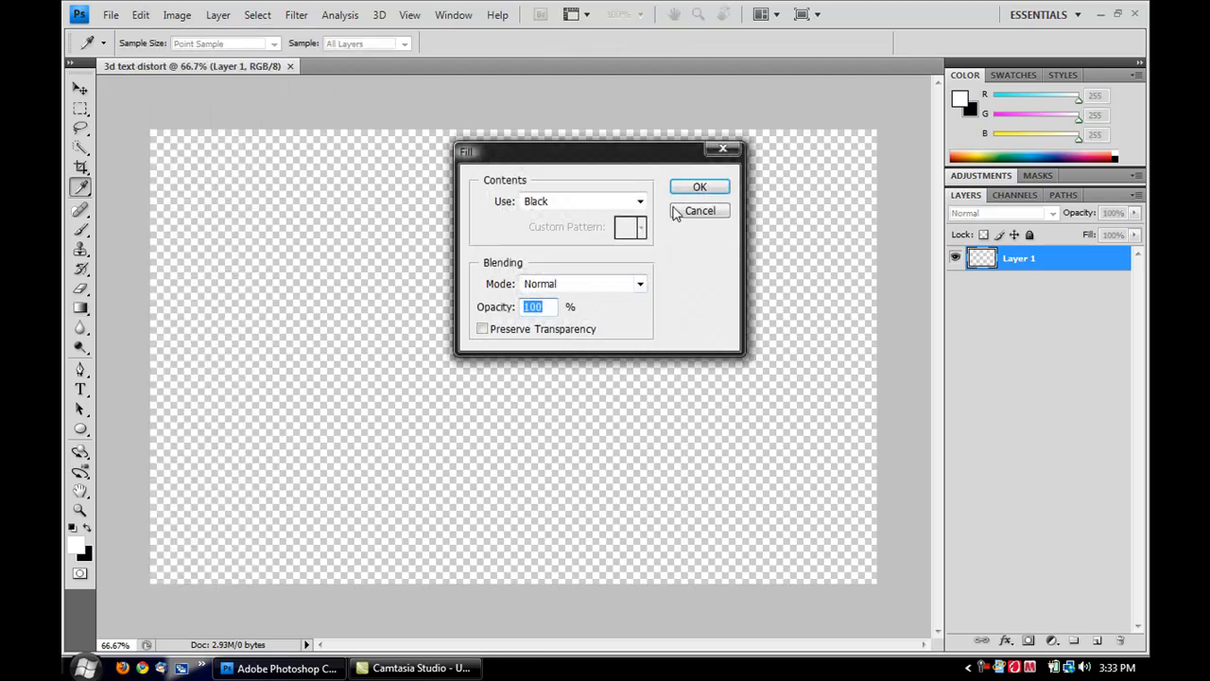
pyautogui.click(700, 187)
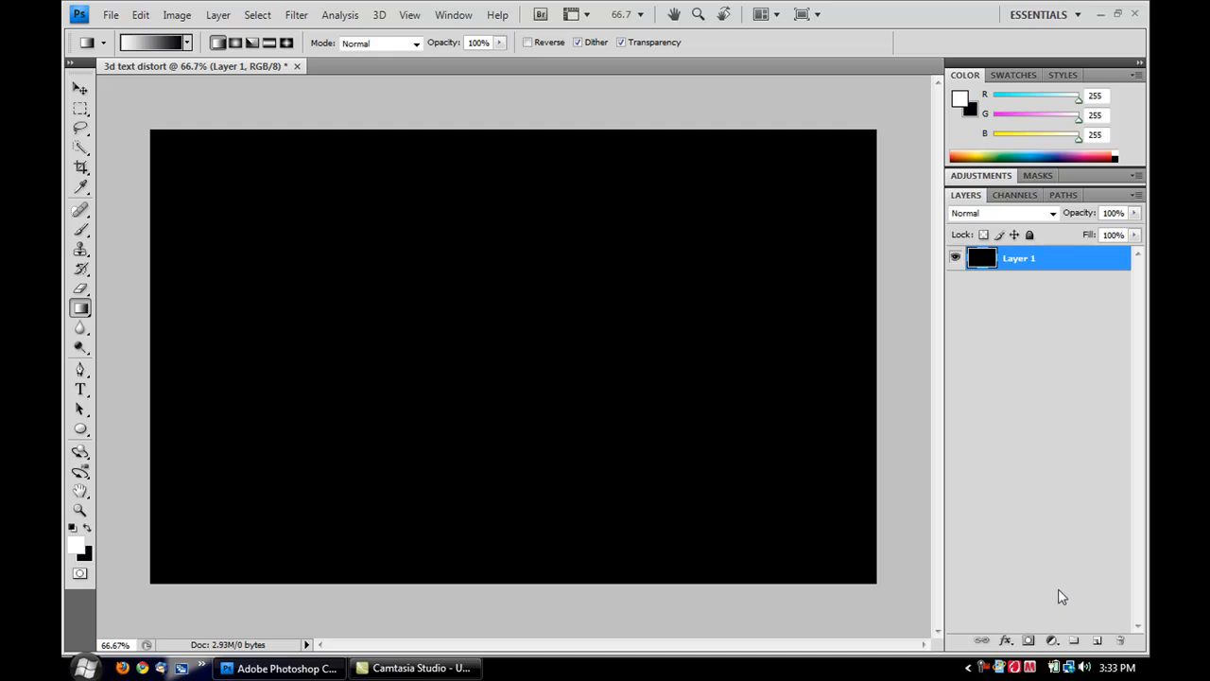
pyautogui.moveTo(787, 350)
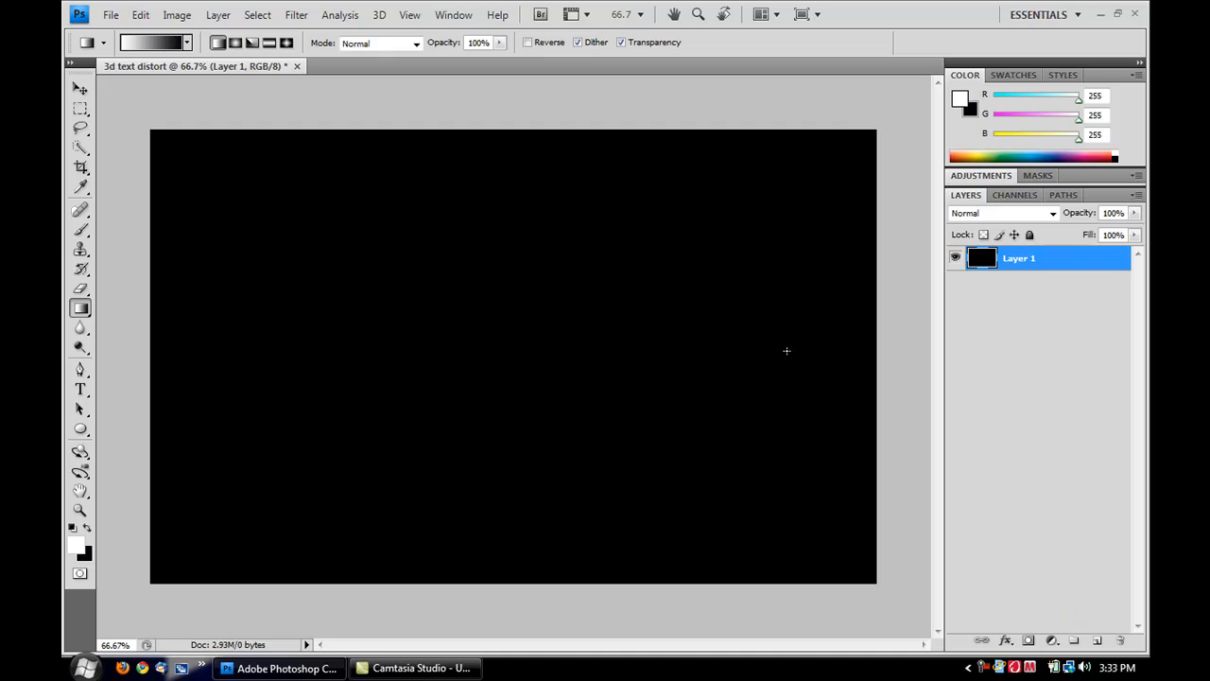
pyautogui.moveTo(518, 299)
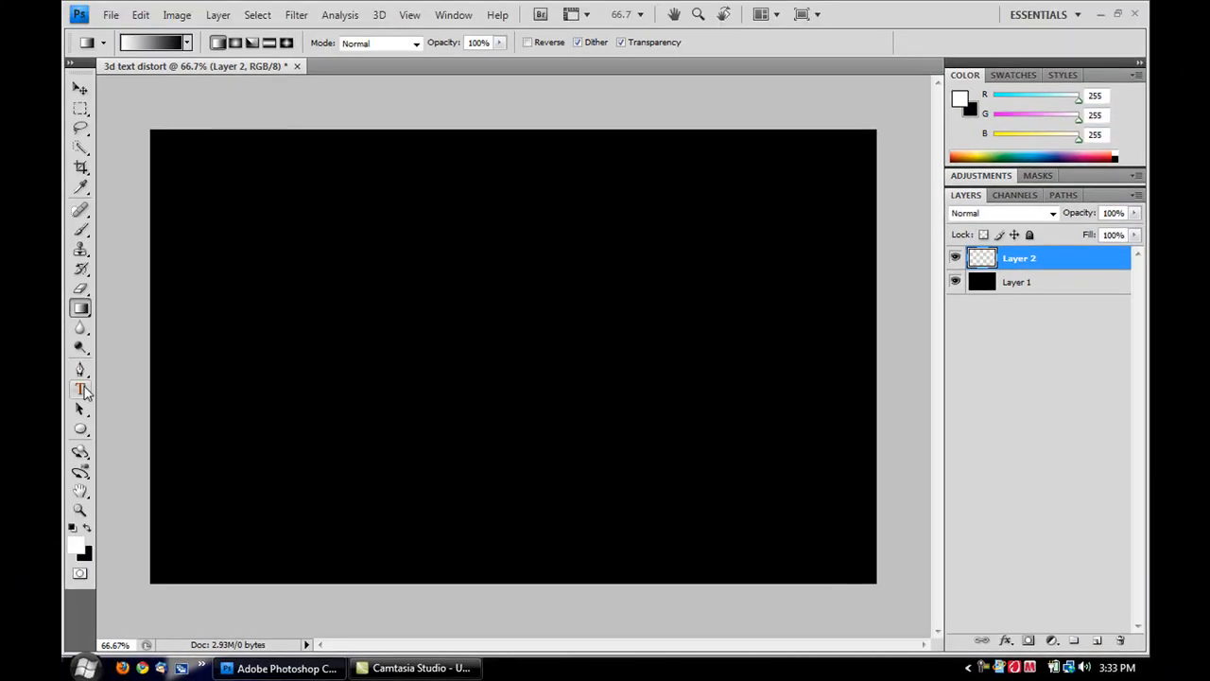
# - Add white Verdana 100 pt text 'PChacker11' in a text box across the canvas middle and commit it
pyautogui.click(79, 390)
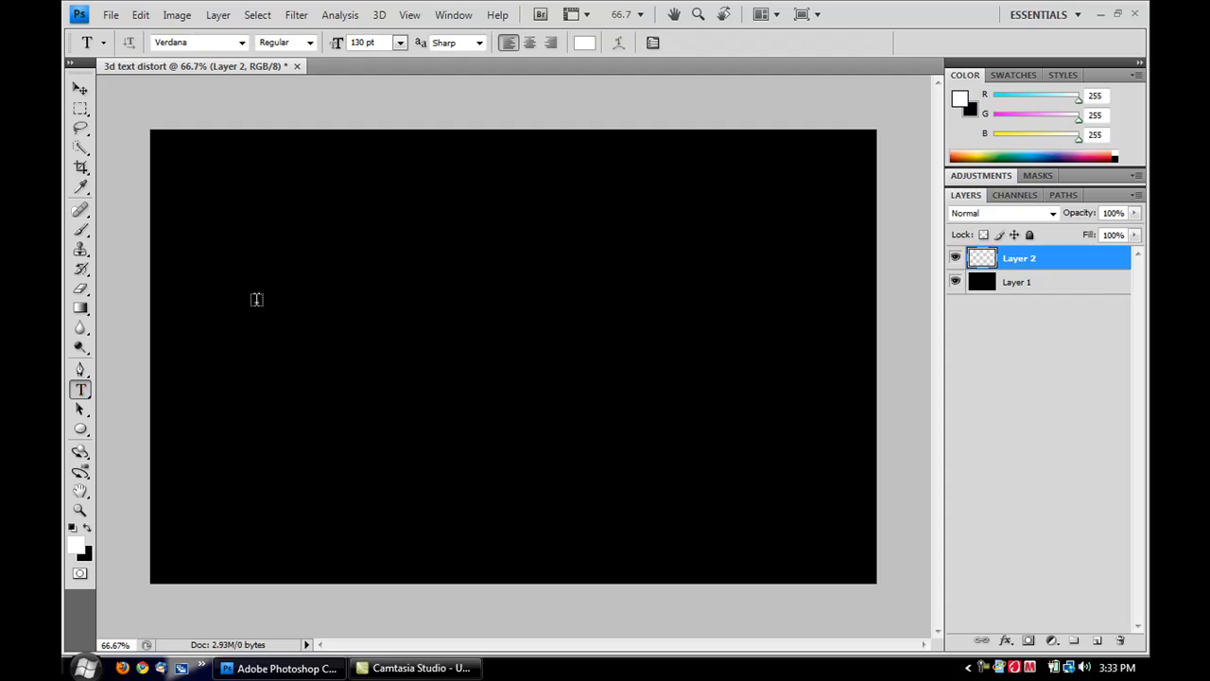
pyautogui.moveTo(208, 280); pyautogui.dragTo(825, 424)
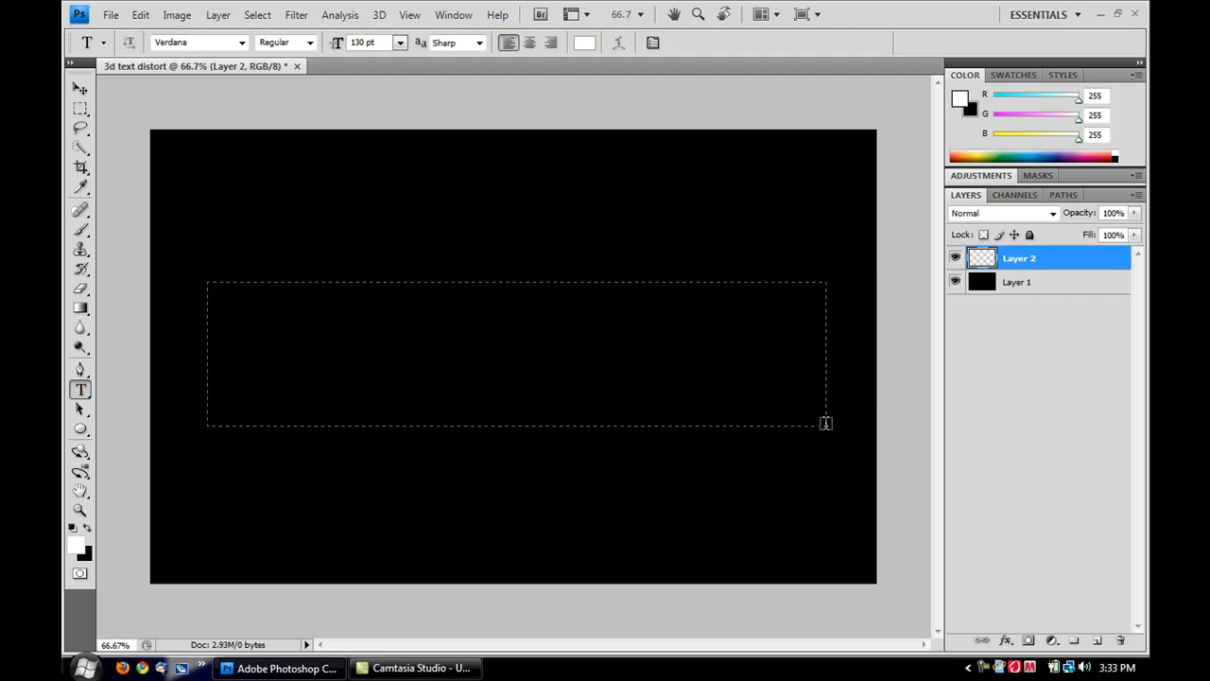
pyautogui.click(518, 355)
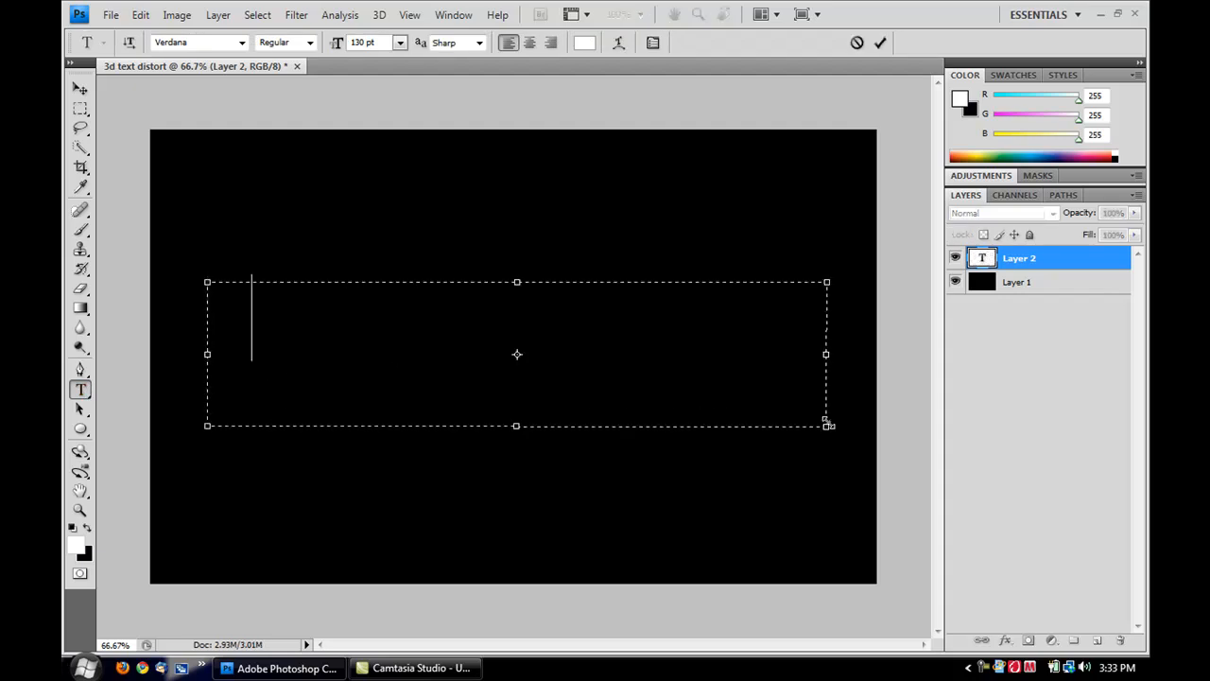
pyautogui.write('PChack')
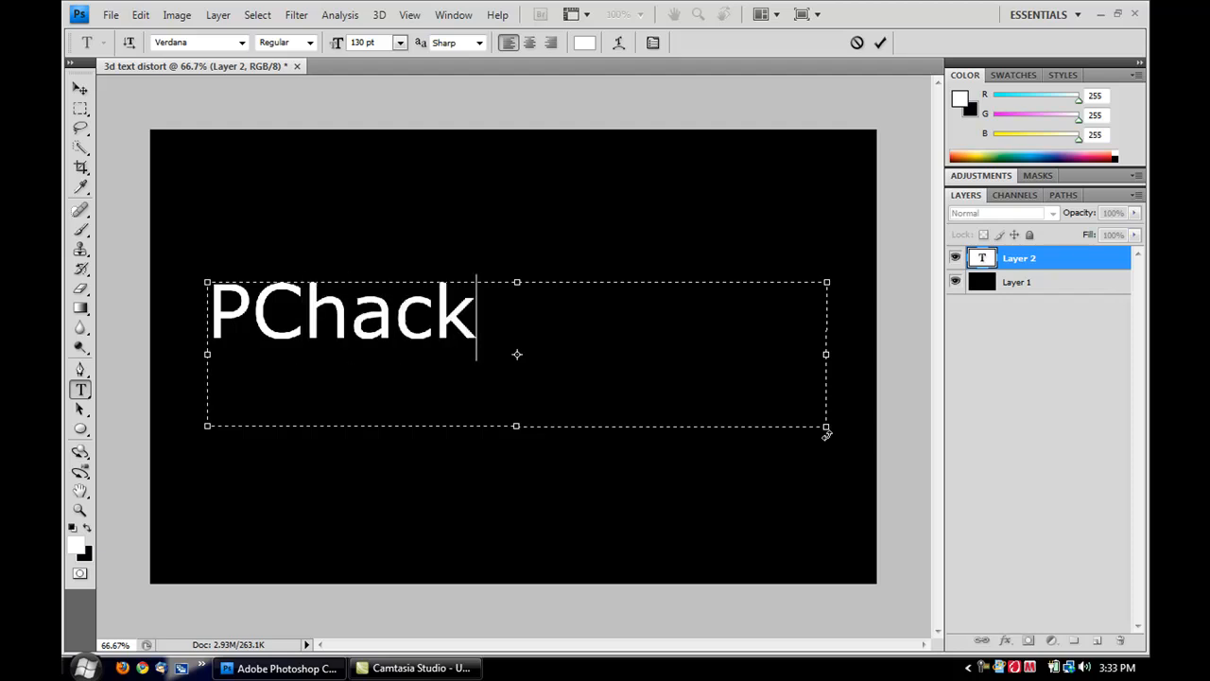
pyautogui.write('er11')
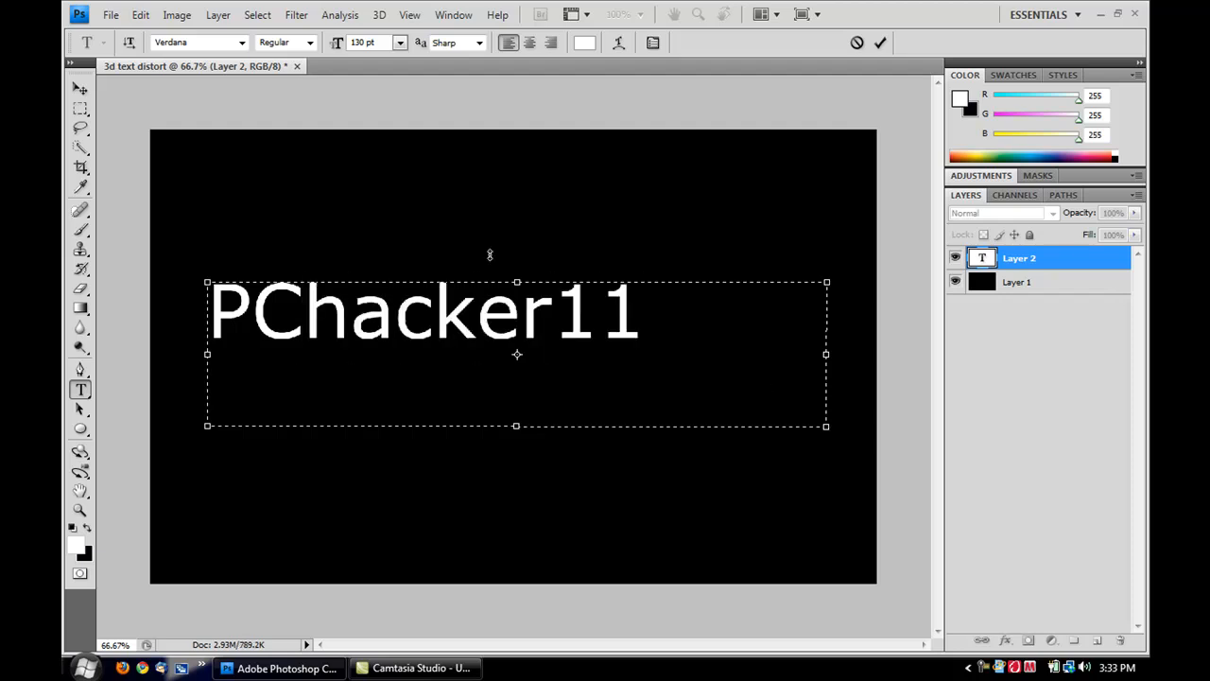
pyautogui.click(879, 41)
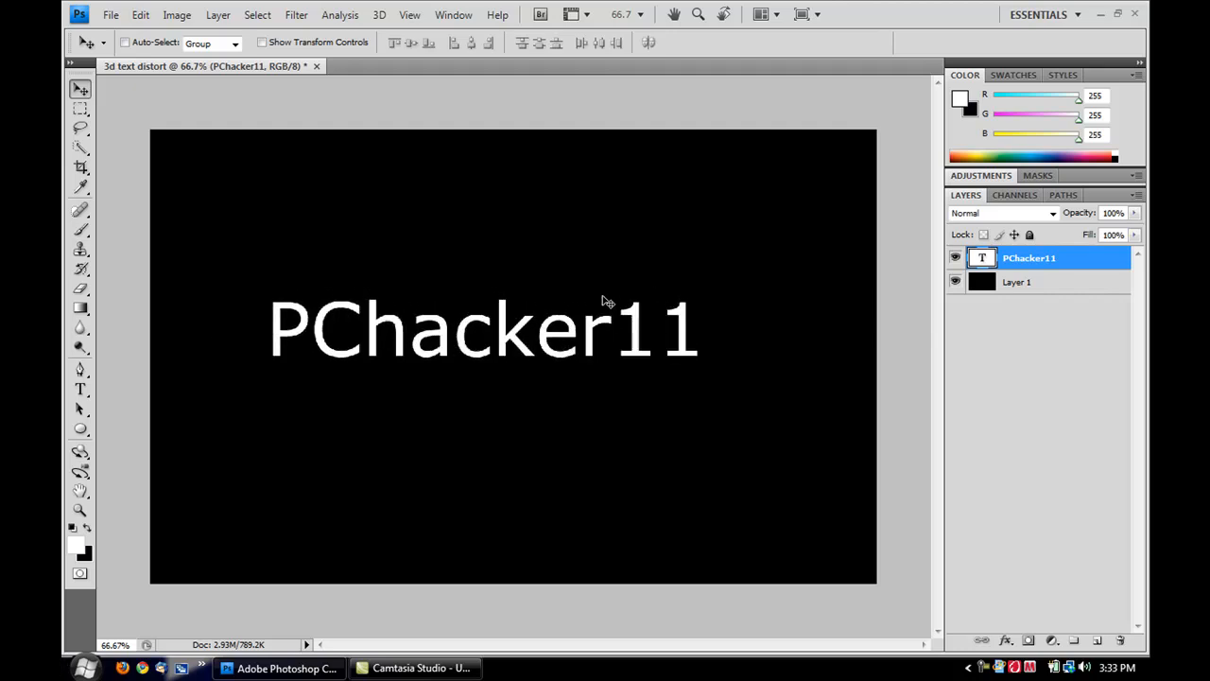
pyautogui.moveTo(723, 357)
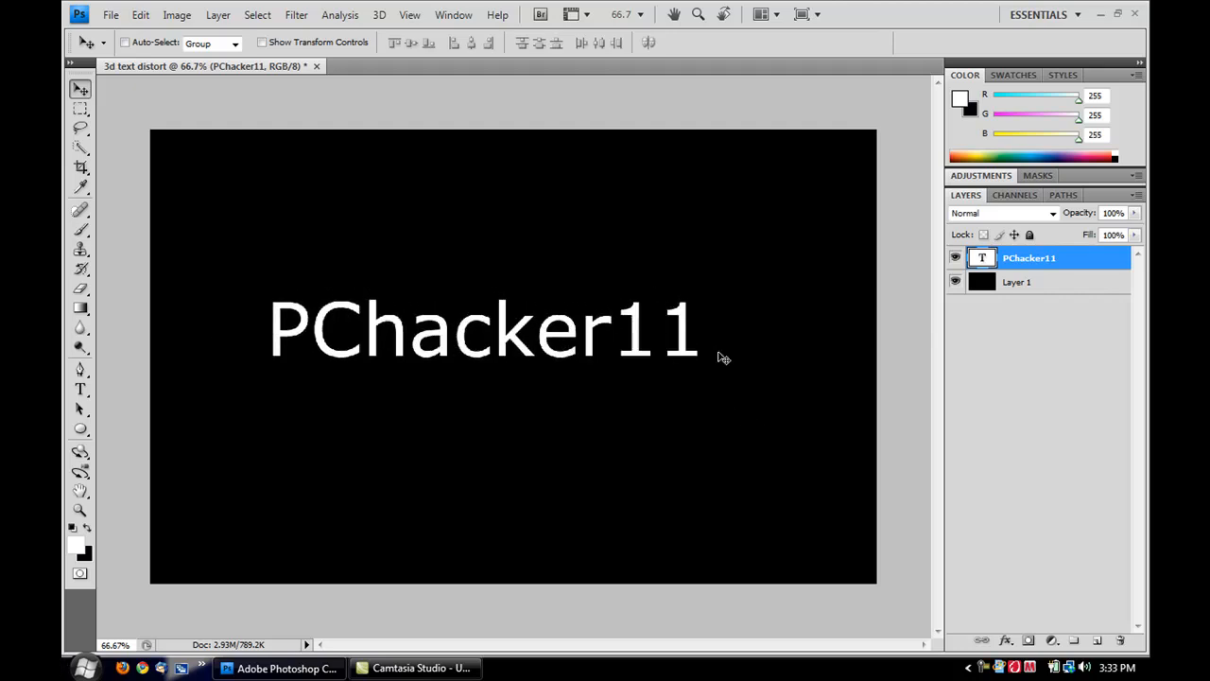
pyautogui.moveTo(558, 358)
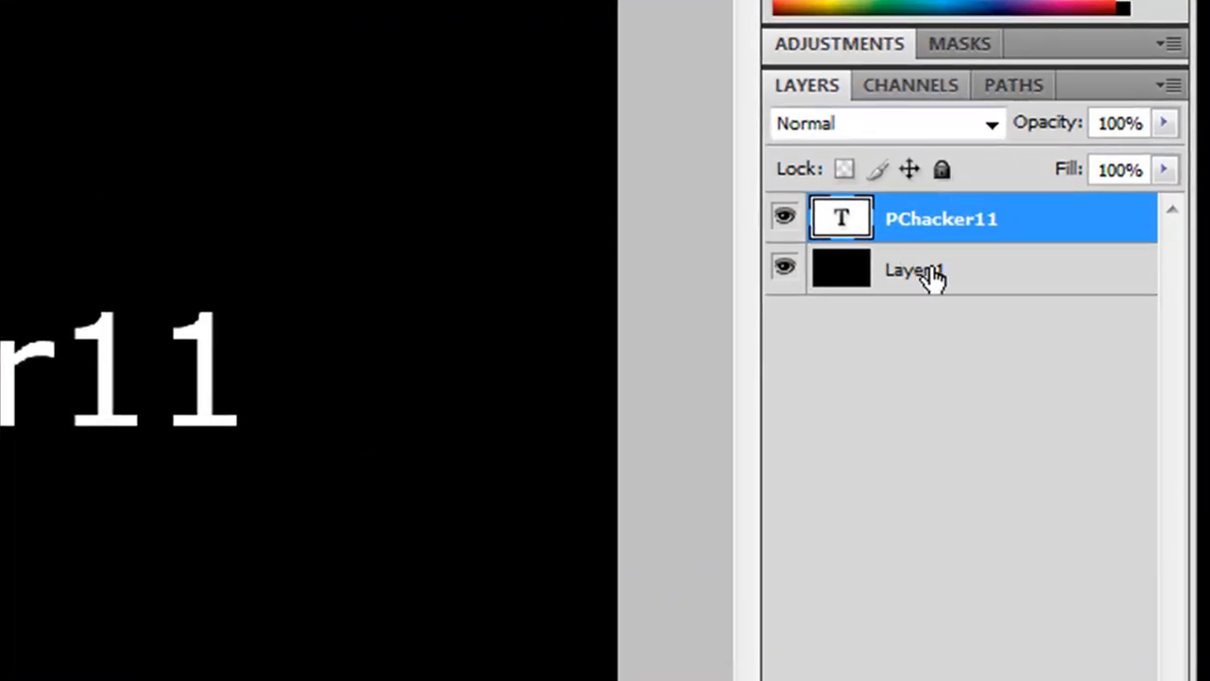
pyautogui.moveTo(1060, 231)
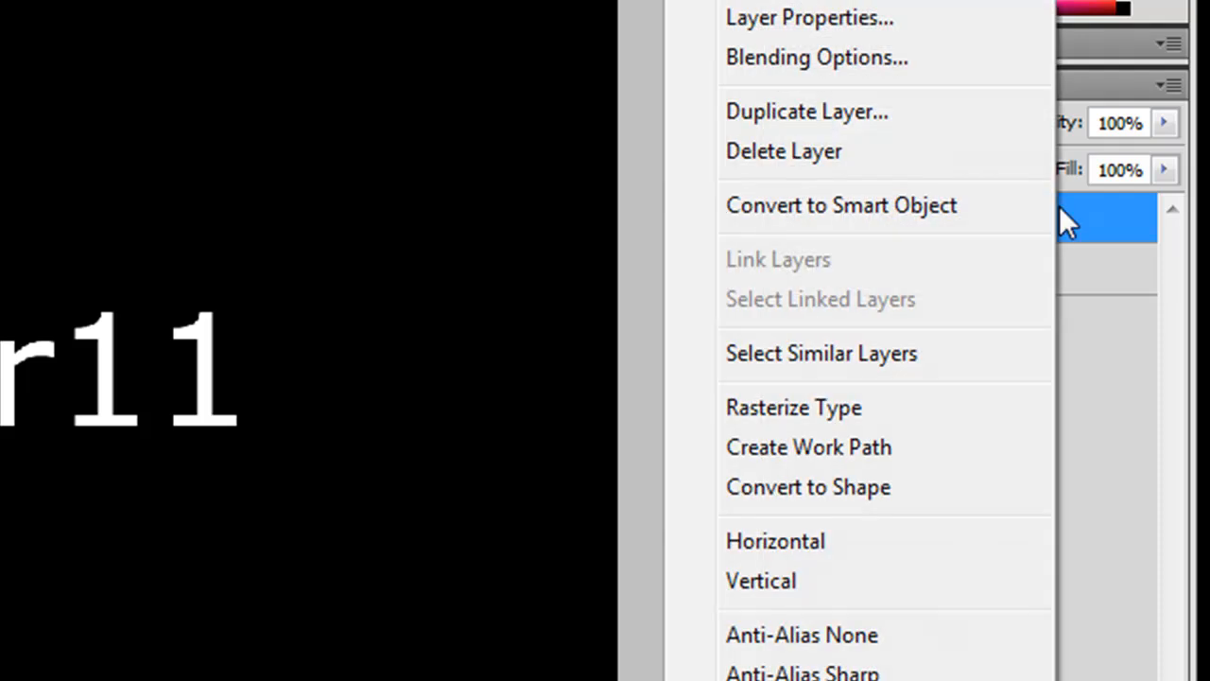
pyautogui.moveTo(832, 488)
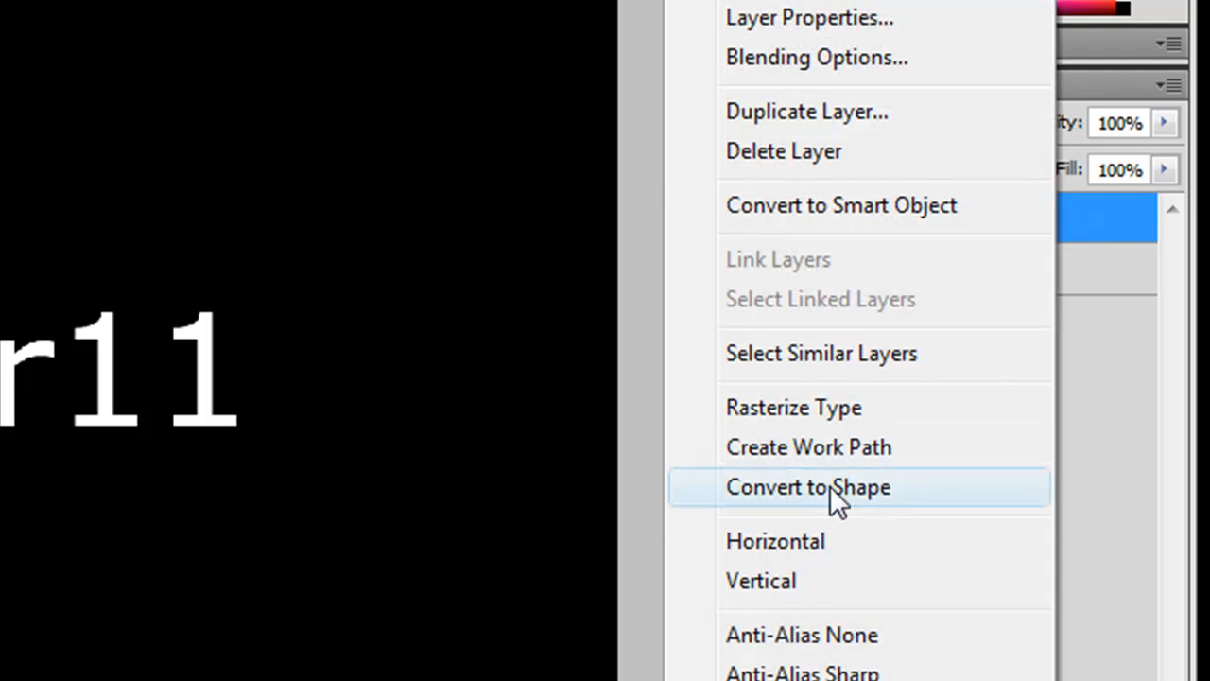
# - Convert the PChacker11 type layer to a shape layer
pyautogui.click(106, 19)
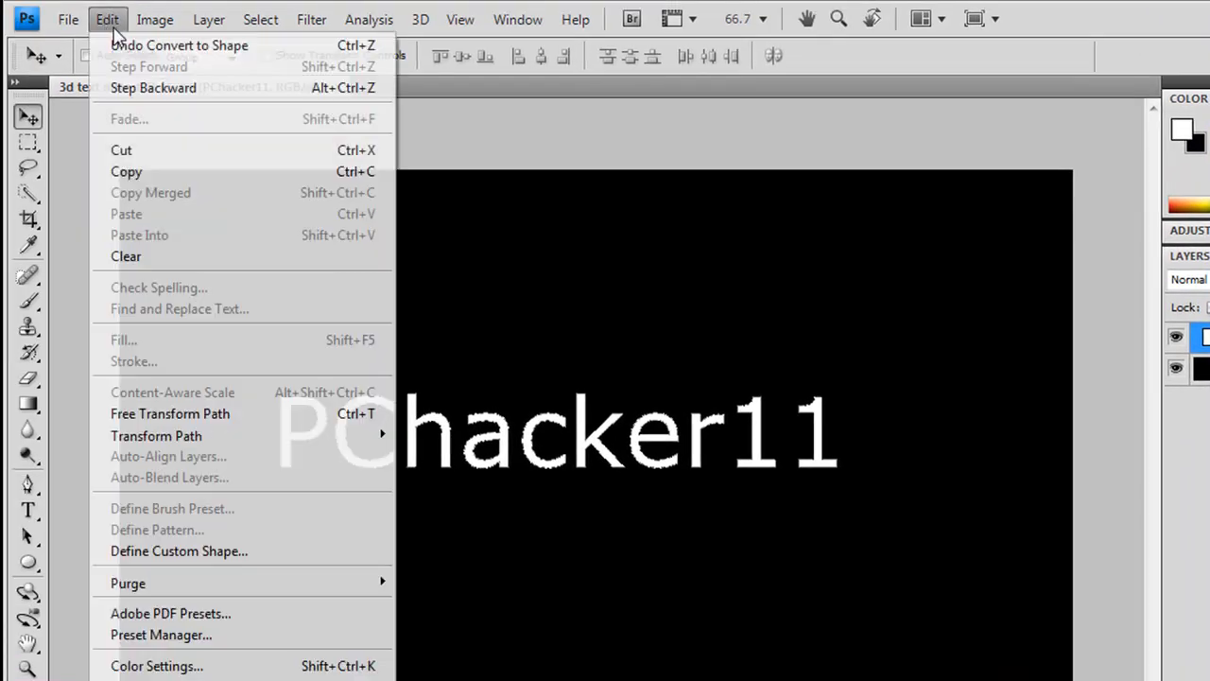
pyautogui.moveTo(155, 435)
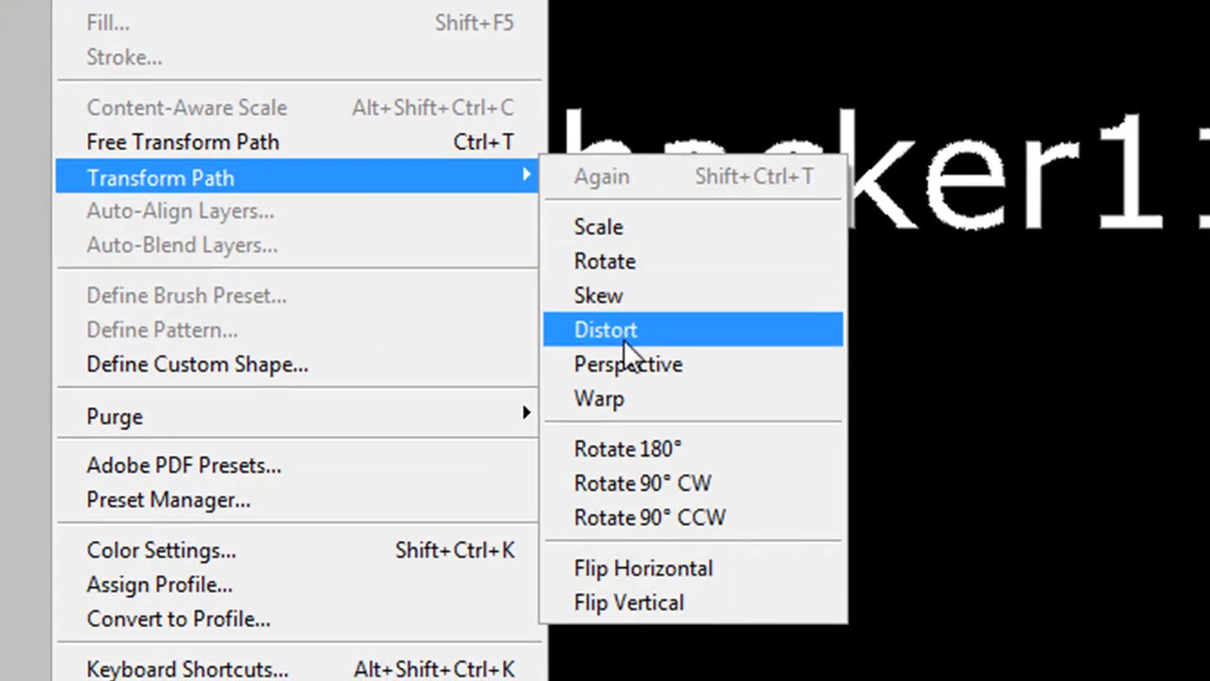
# - Apply a perspective transform so the PChacker11 letters shrink toward the right
pyautogui.click(606, 329)
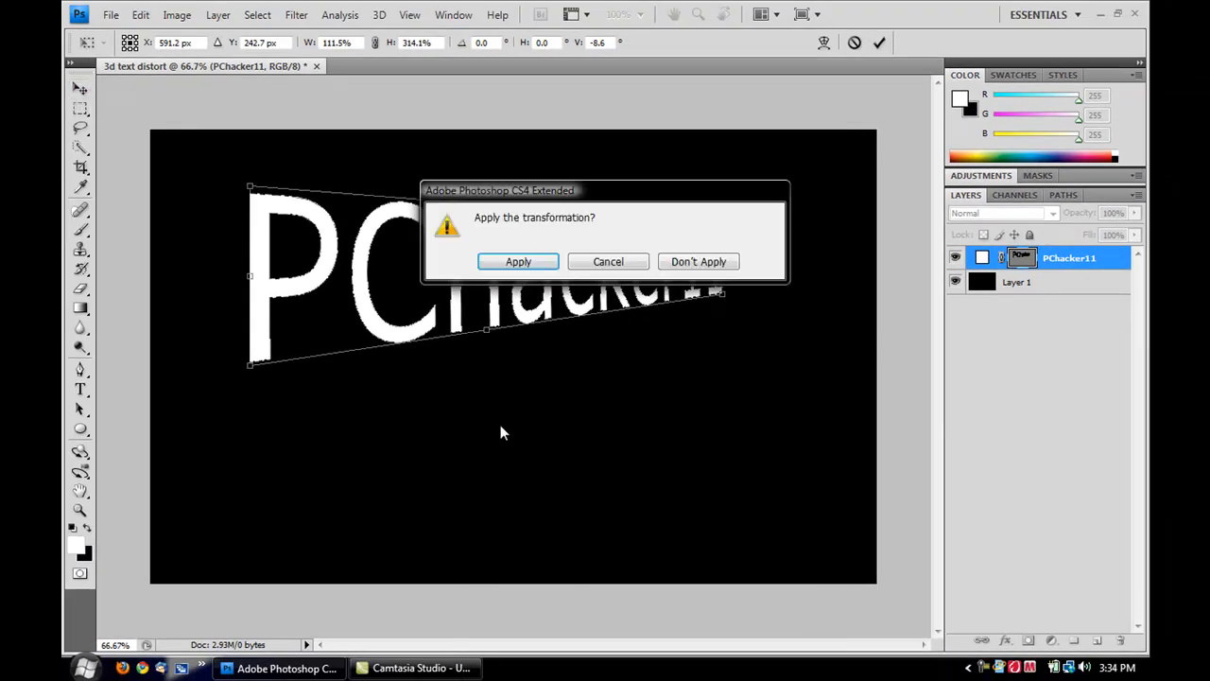
pyautogui.moveTo(518, 261)
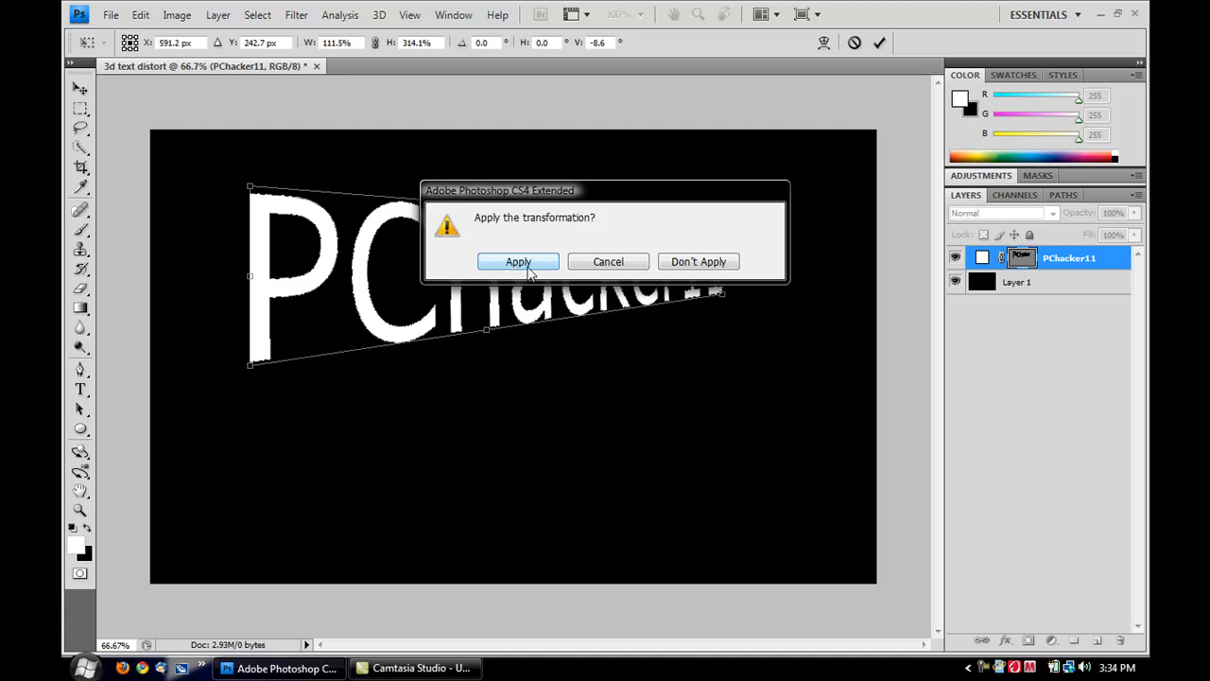
pyautogui.click(518, 261)
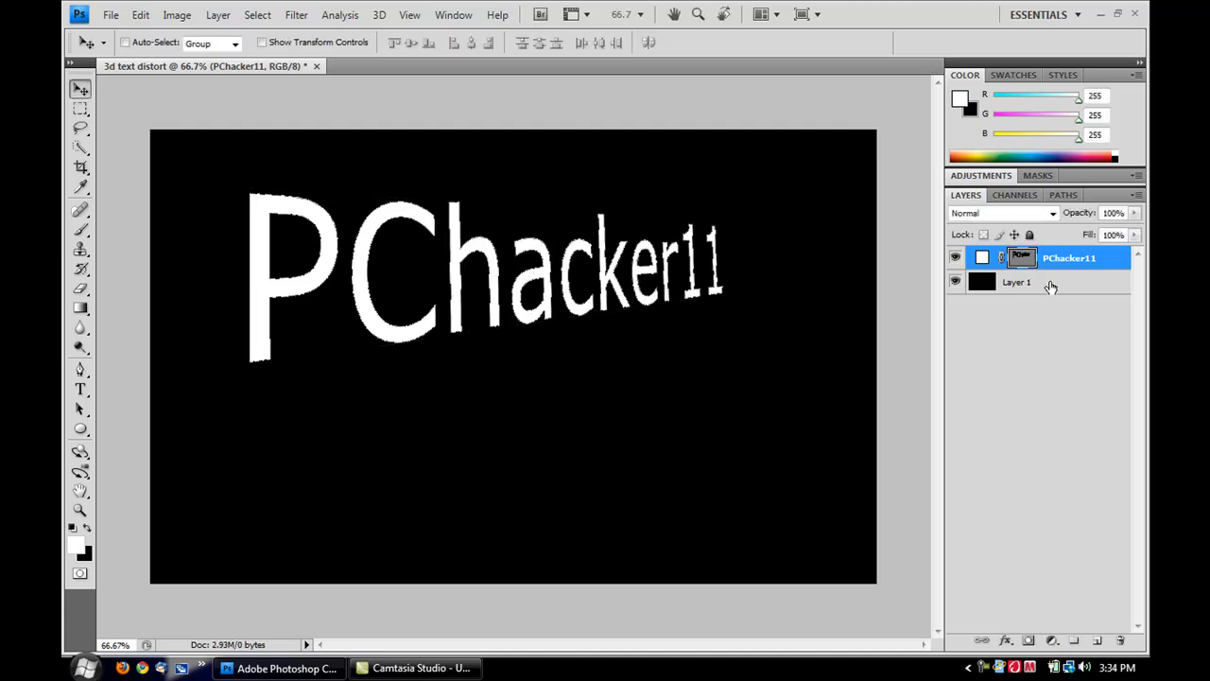
# - Select the PChacker11 layer and open its Blending Options with Outer Glow enabled
pyautogui.click(1018, 282)
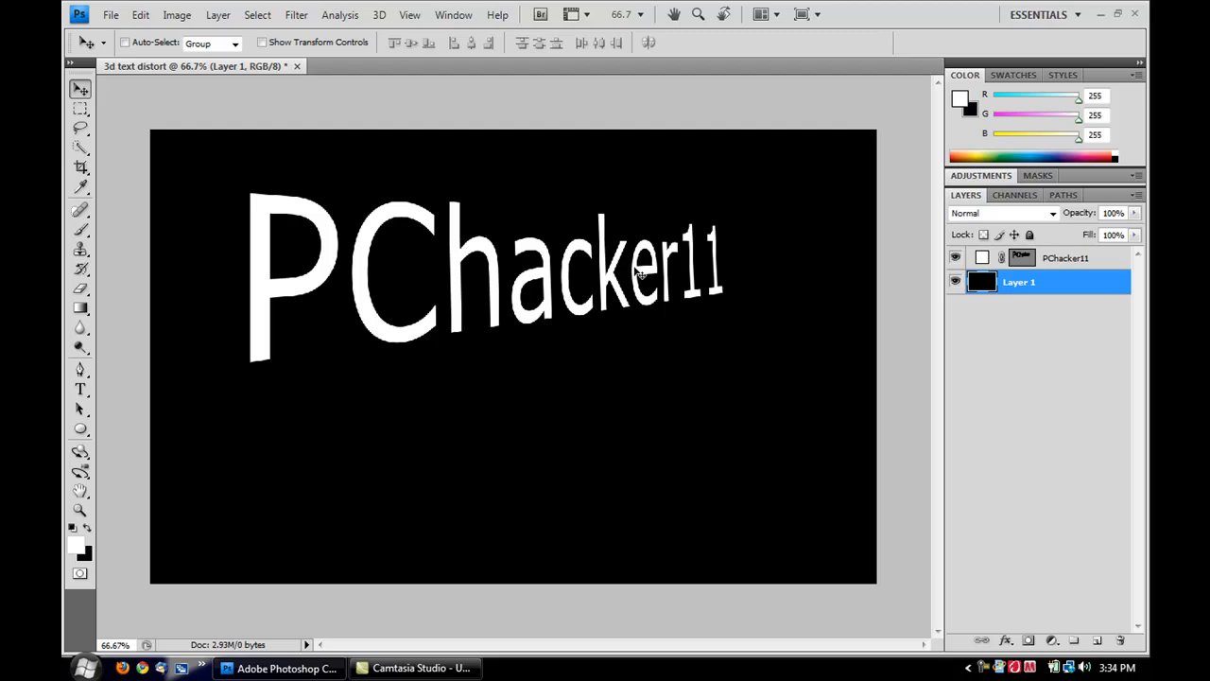
pyautogui.click(1067, 257)
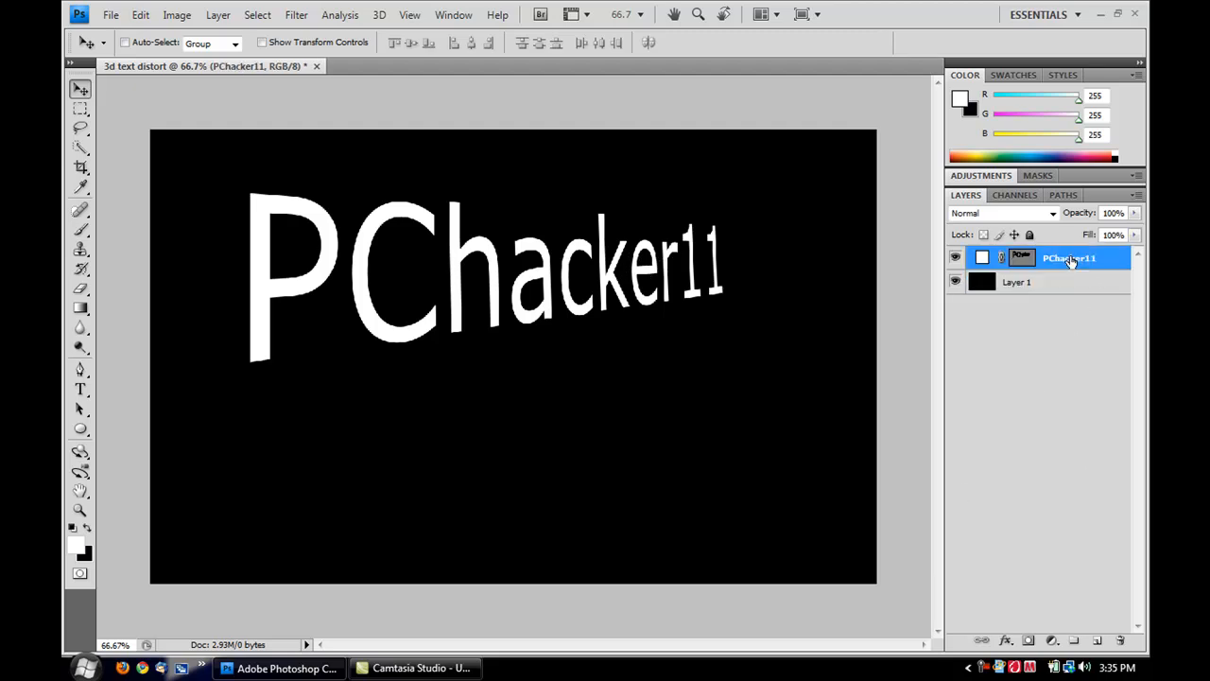
pyautogui.moveTo(1031, 269)
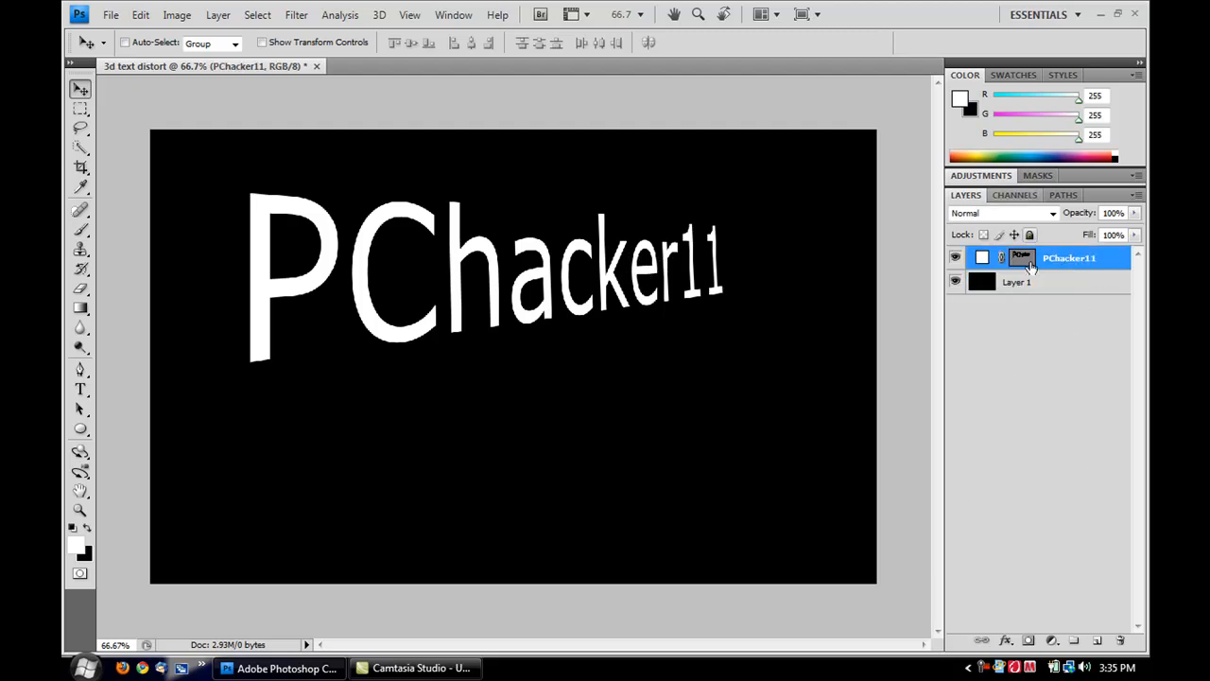
pyautogui.rightClick(1069, 258)
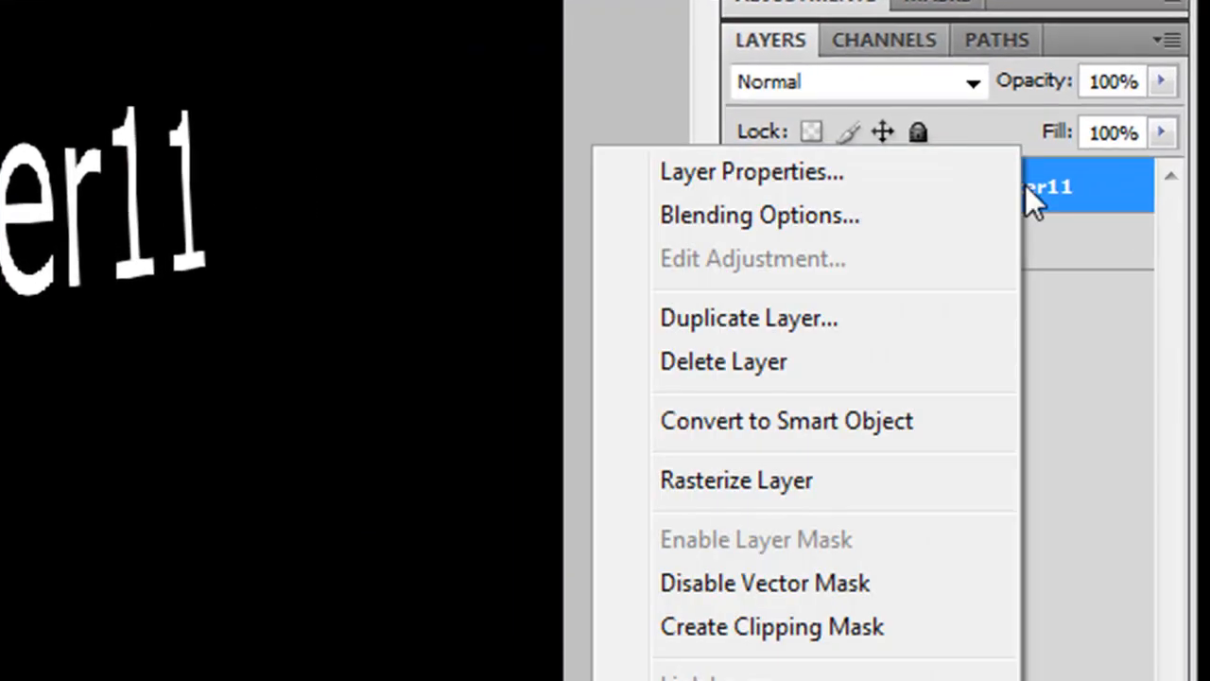
pyautogui.click(761, 216)
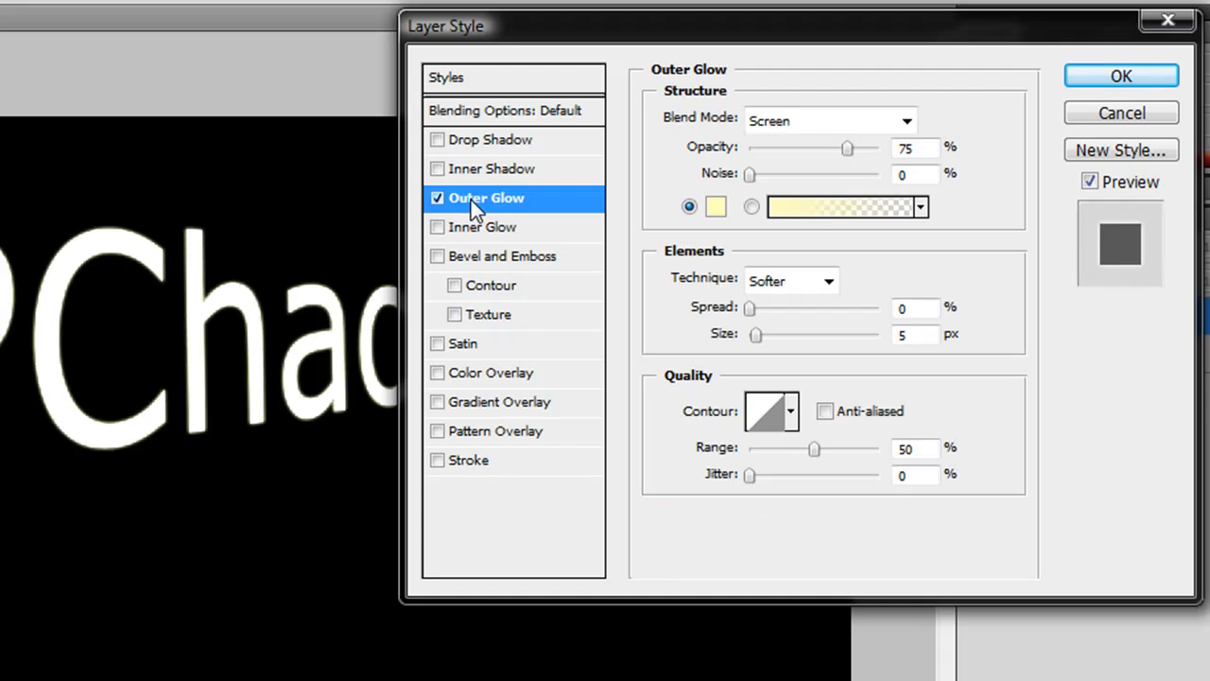
pyautogui.moveTo(511, 227)
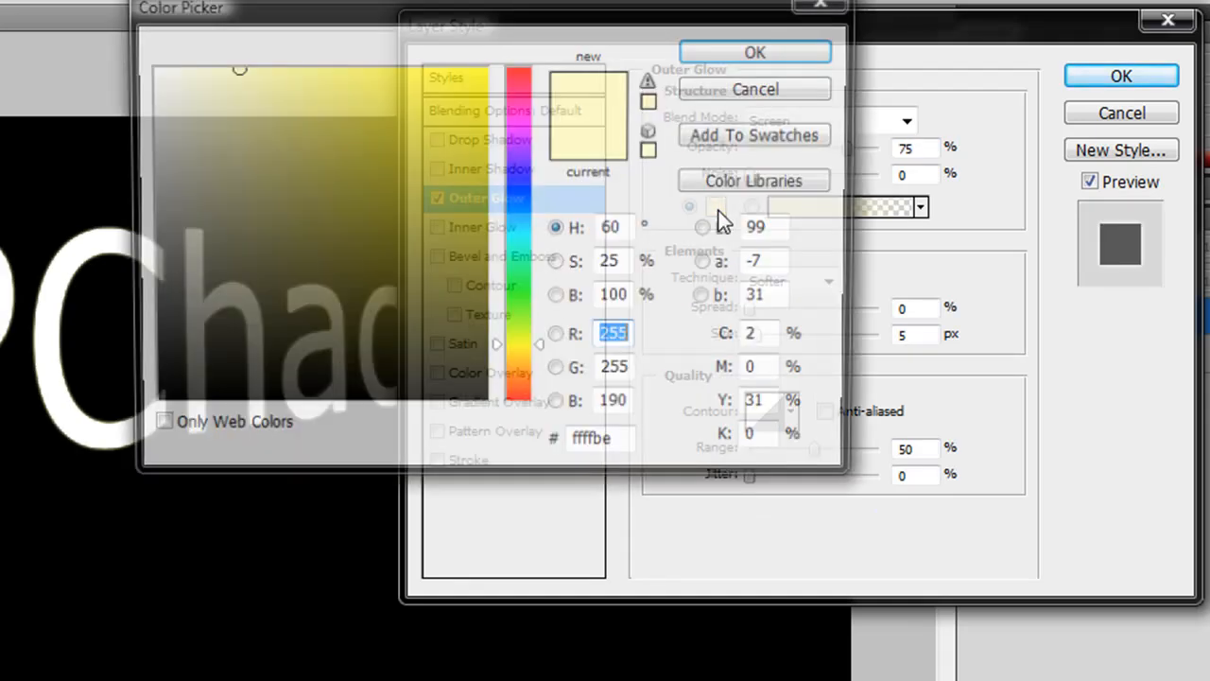
# - Set the outer glow colour to deep blue (#1200fc) and its size to about 75 px
pyautogui.click(518, 199)
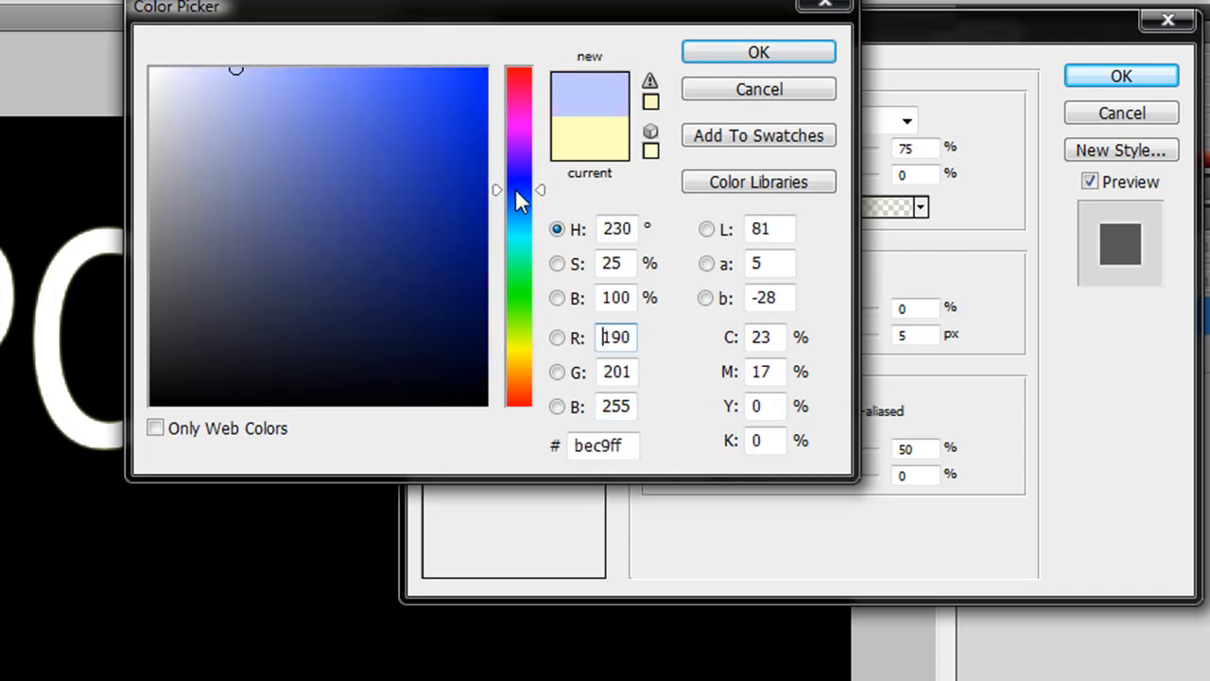
pyautogui.click(492, 76)
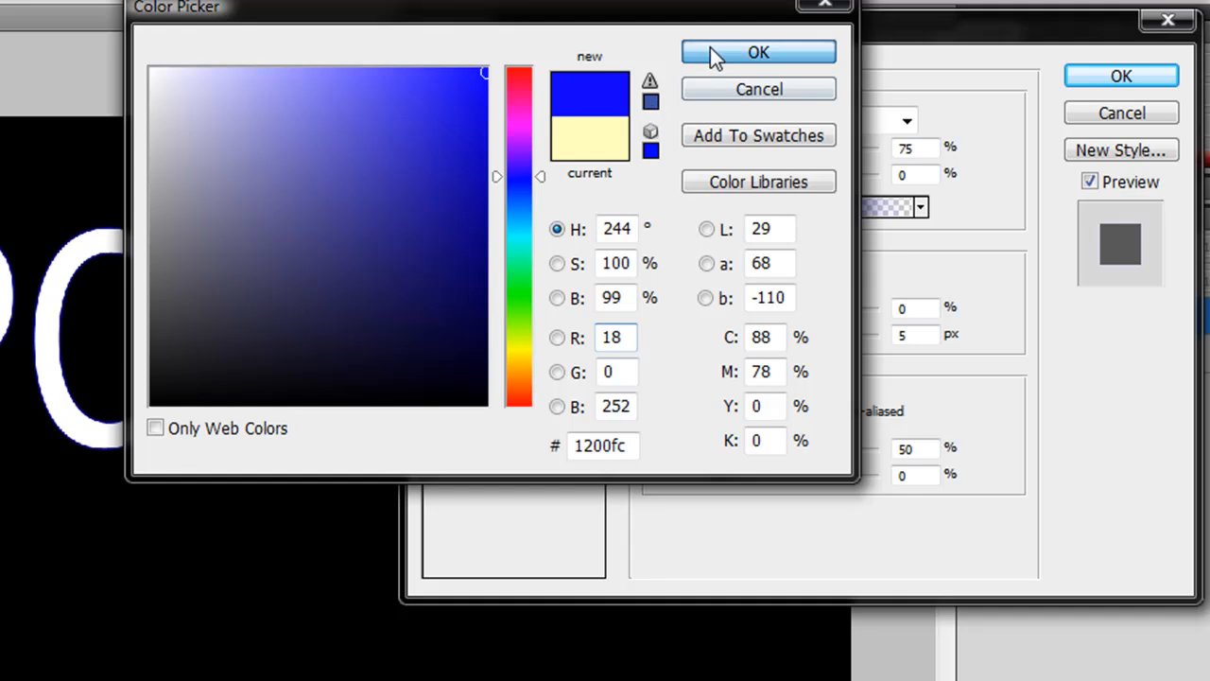
pyautogui.click(758, 53)
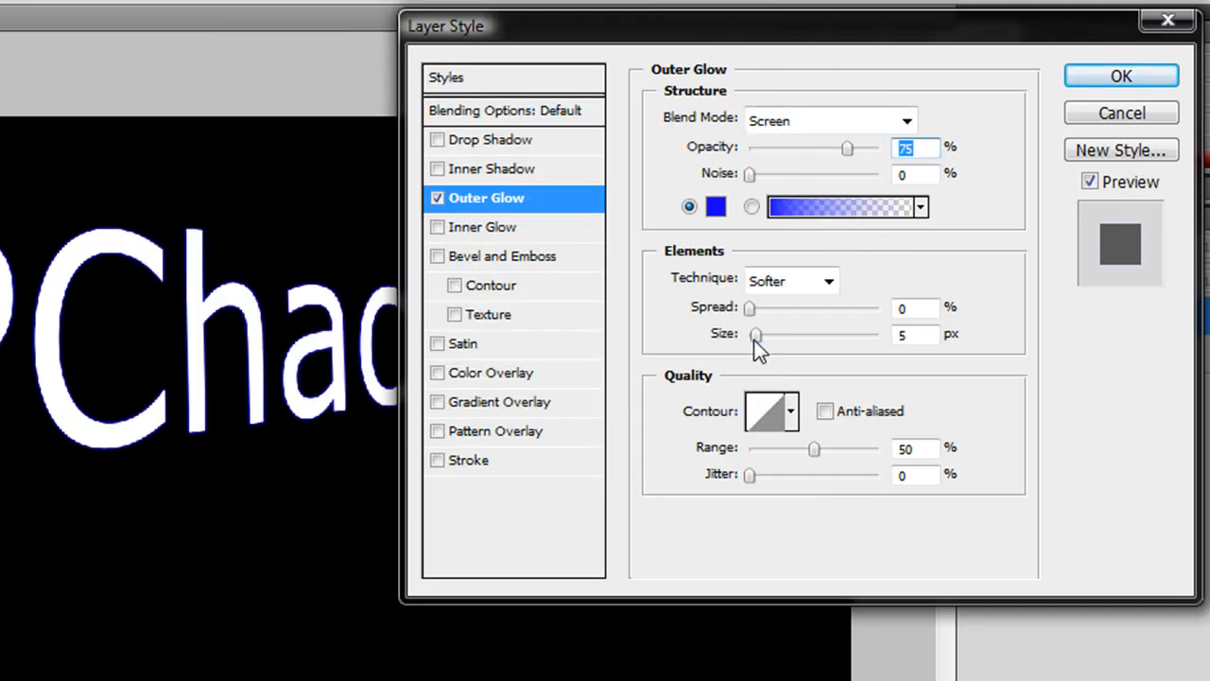
pyautogui.moveTo(757, 337); pyautogui.dragTo(791, 337)
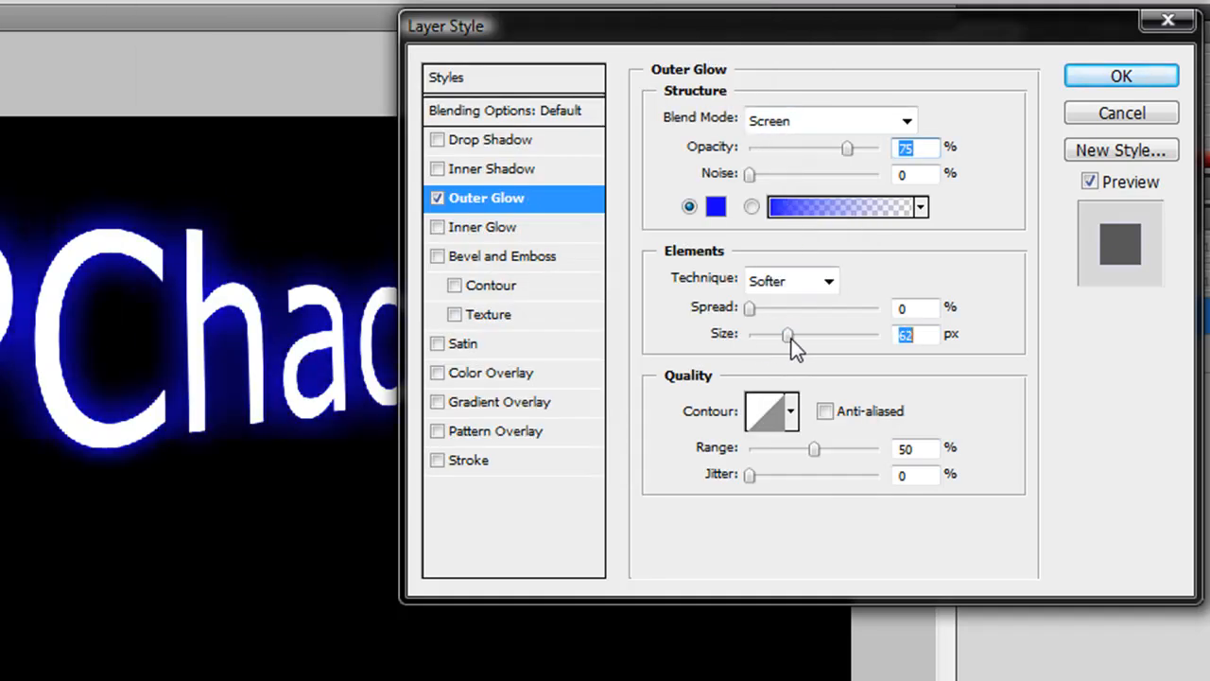
pyautogui.moveTo(787, 334); pyautogui.dragTo(796, 334)
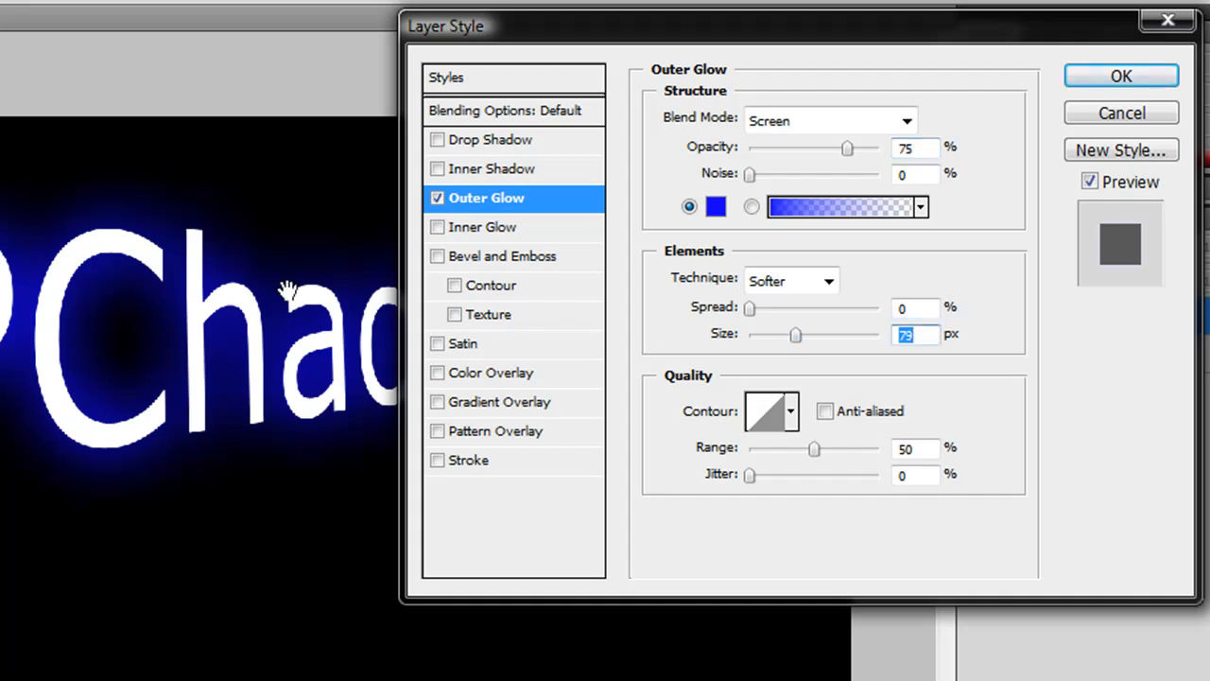
pyautogui.moveTo(41, 338)
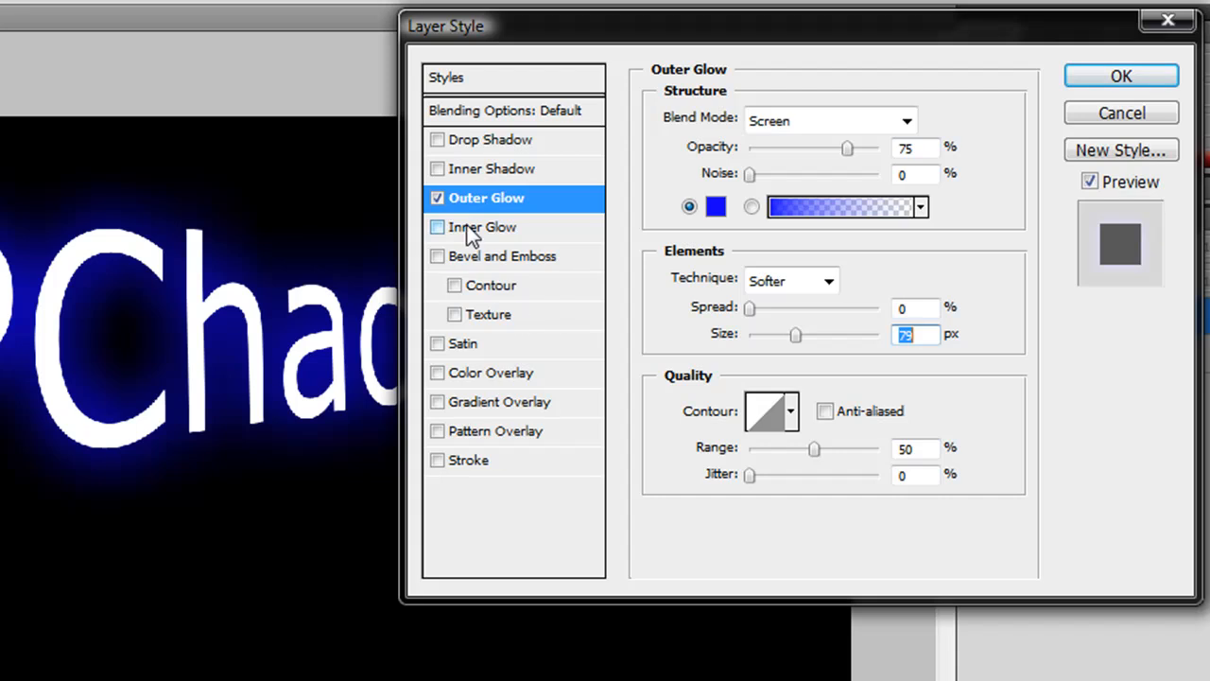
# - Enable a white inner glow in Multiply blend mode with an increased size
pyautogui.click(484, 227)
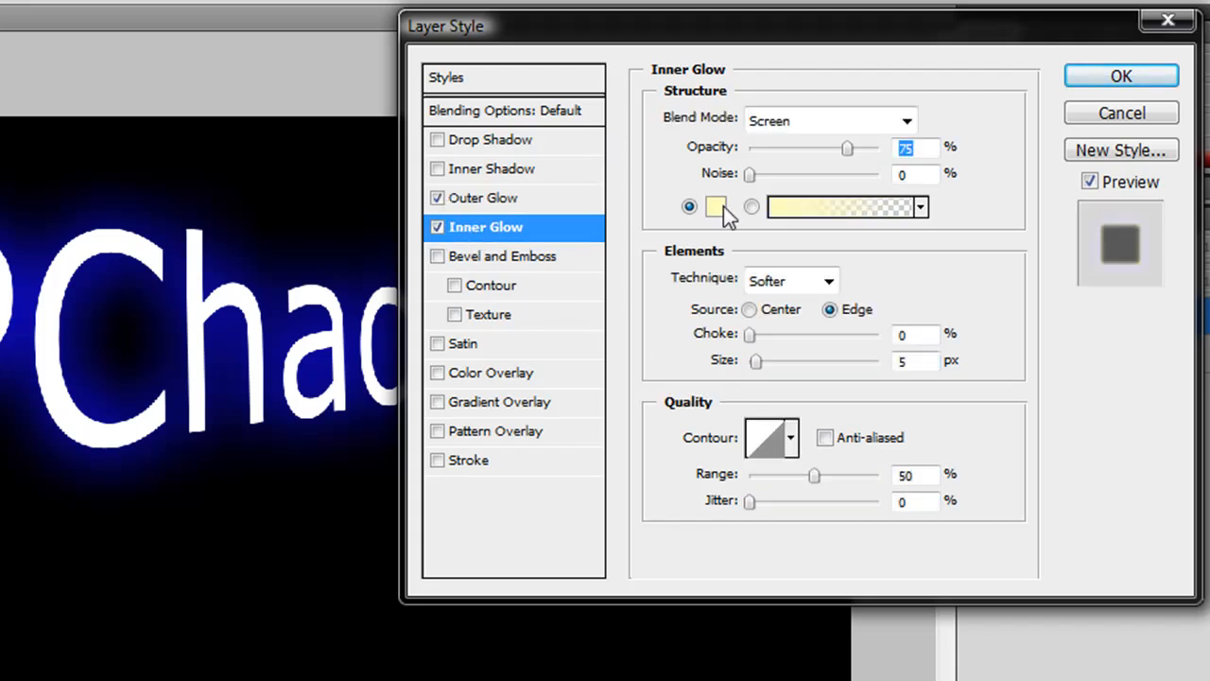
pyautogui.click(715, 206)
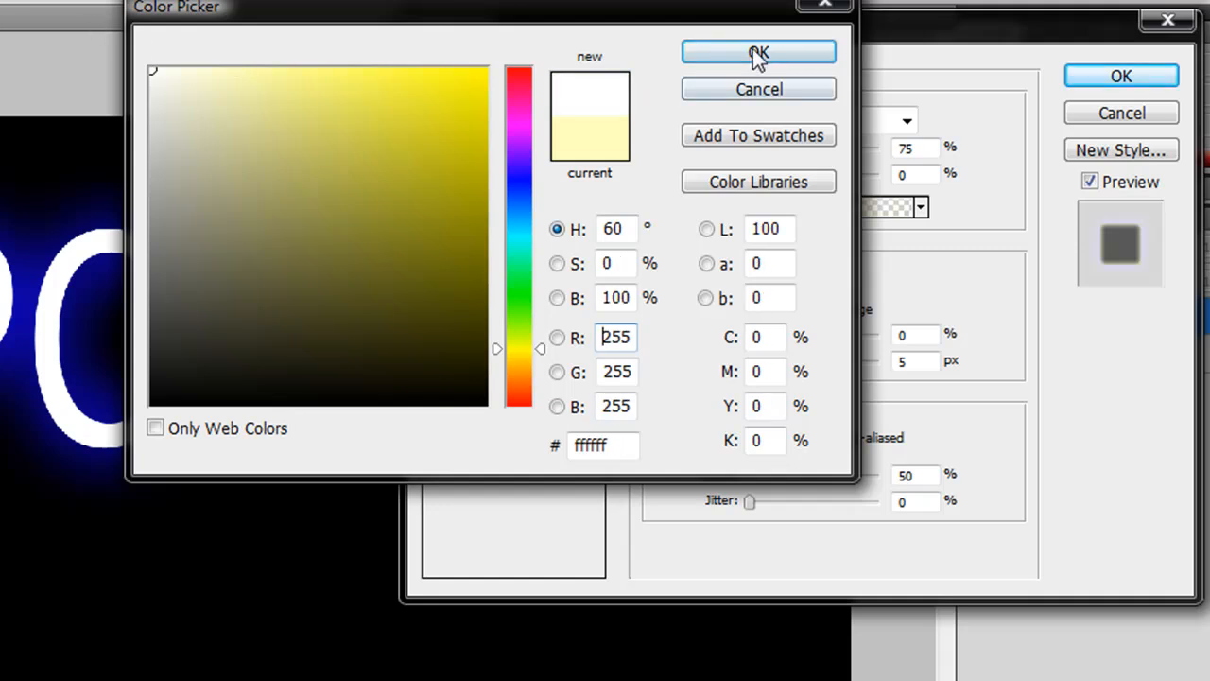
pyautogui.click(760, 53)
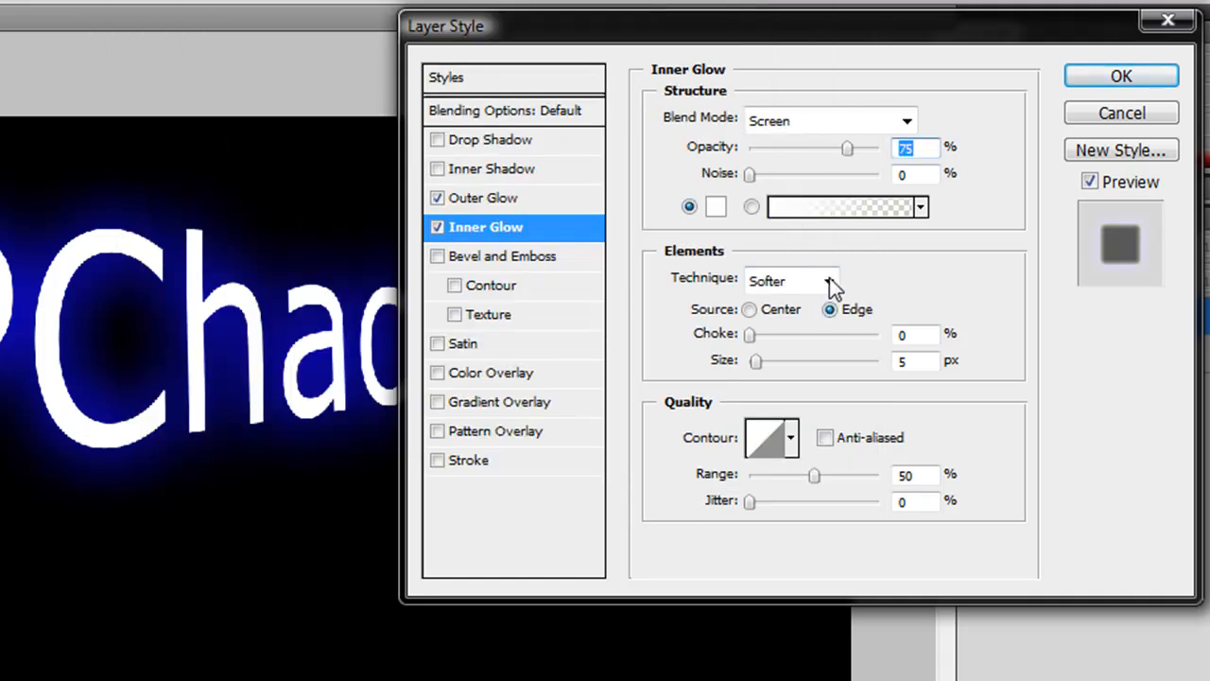
pyautogui.moveTo(719, 160)
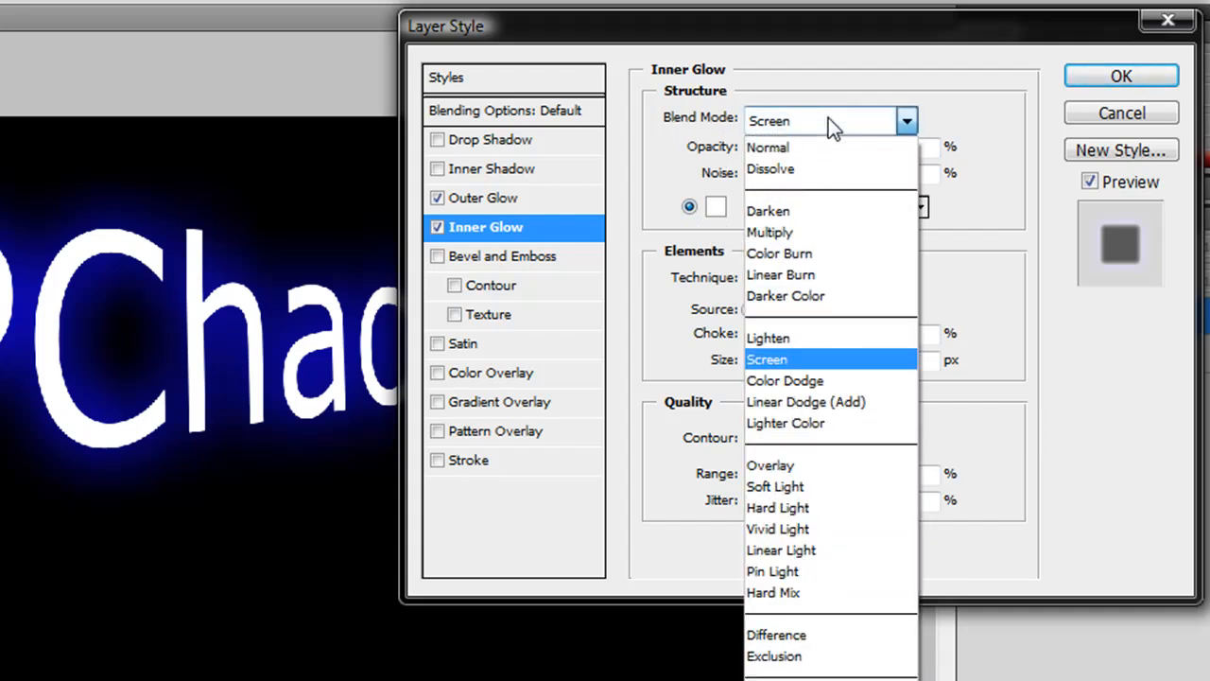
pyautogui.click(770, 231)
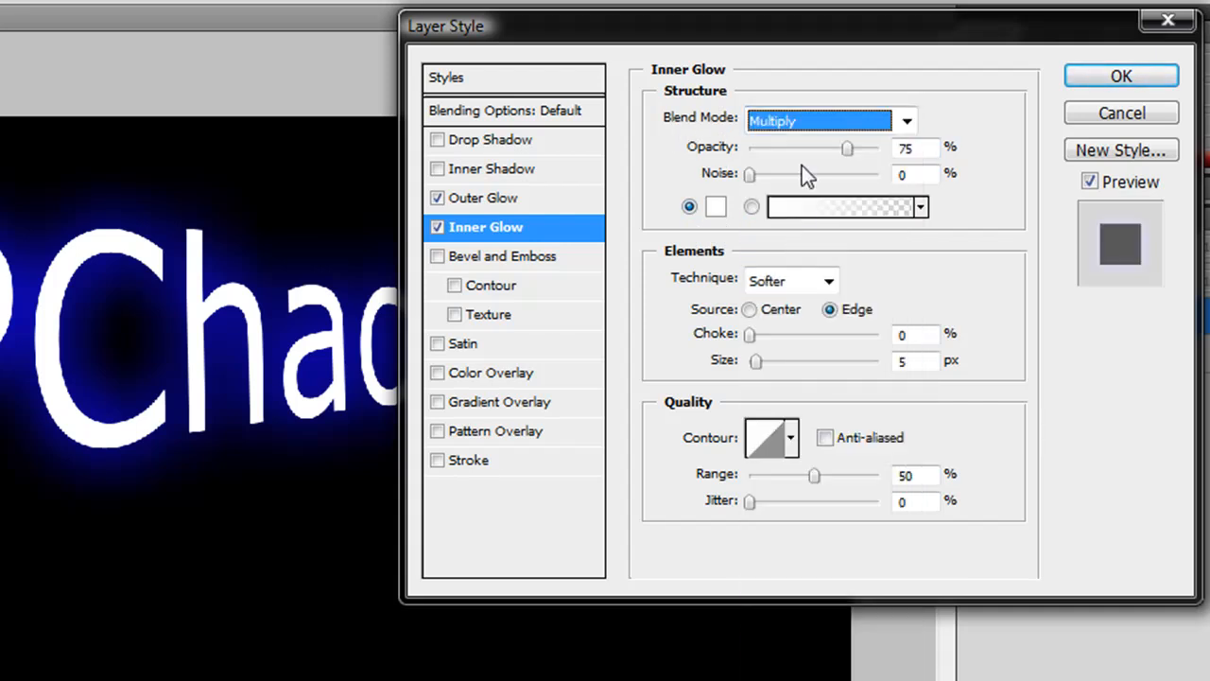
pyautogui.moveTo(273, 424)
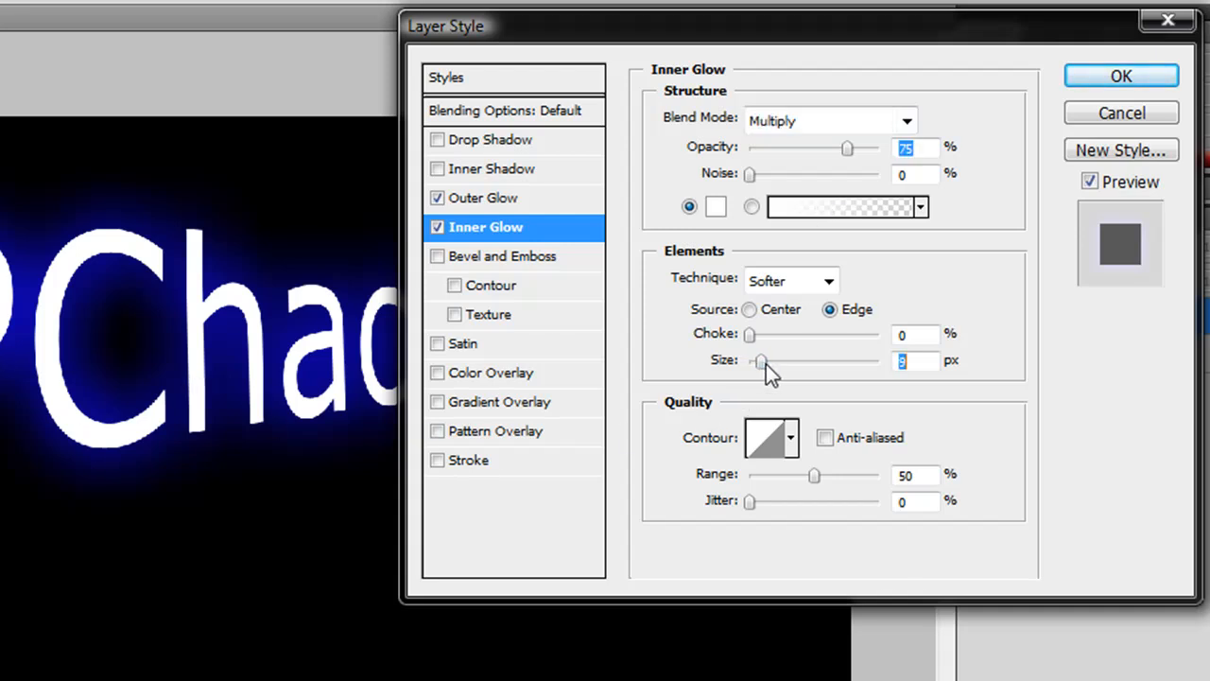
pyautogui.moveTo(757, 362); pyautogui.dragTo(772, 361)
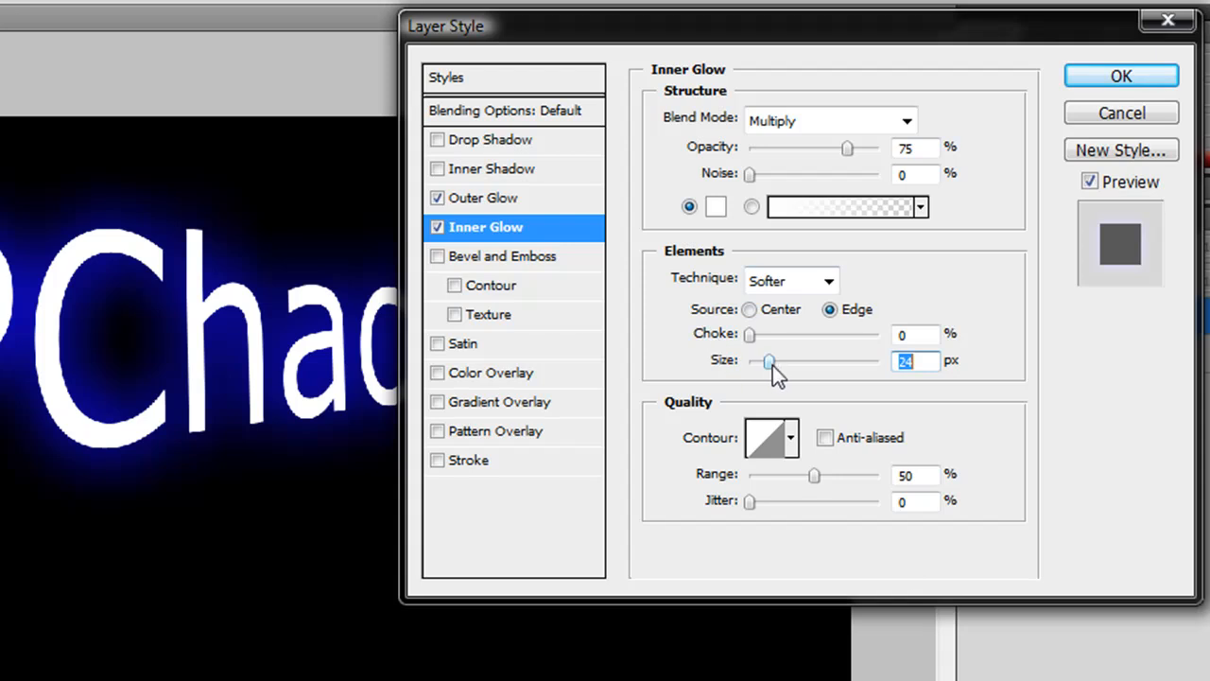
pyautogui.moveTo(614, 280)
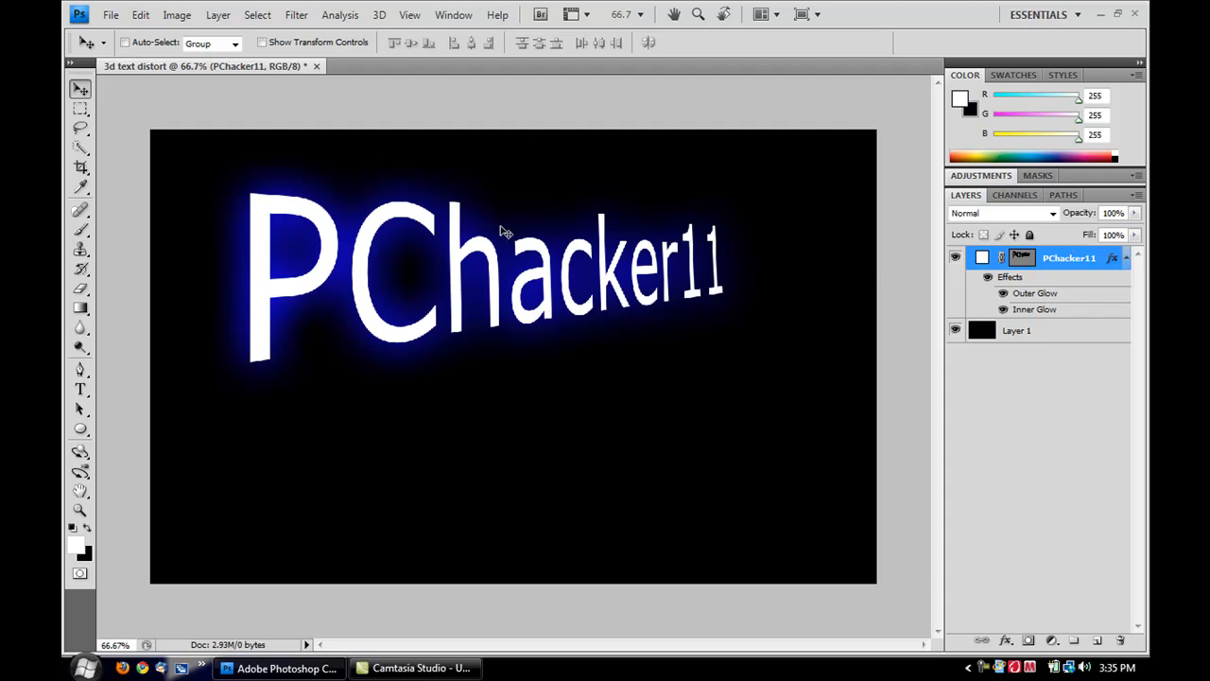
pyautogui.moveTo(1074, 257)
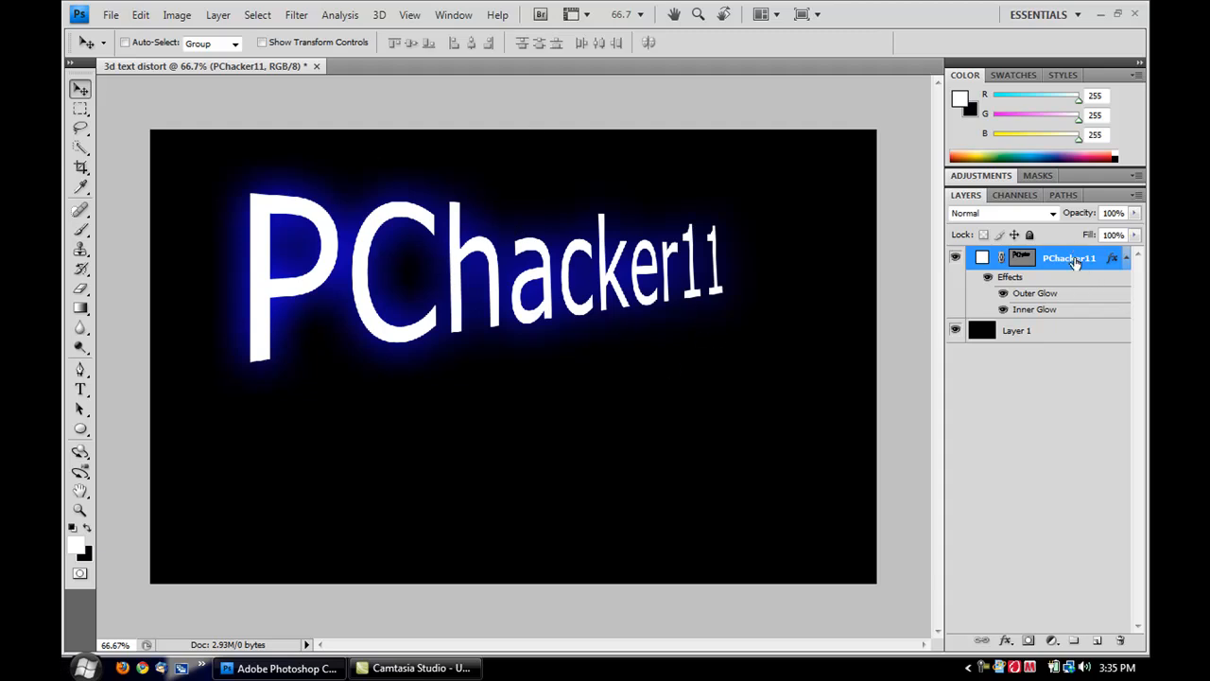
# - Duplicate the glowing text layer as 'PChacker11 copy'
pyautogui.rightClick(1069, 257)
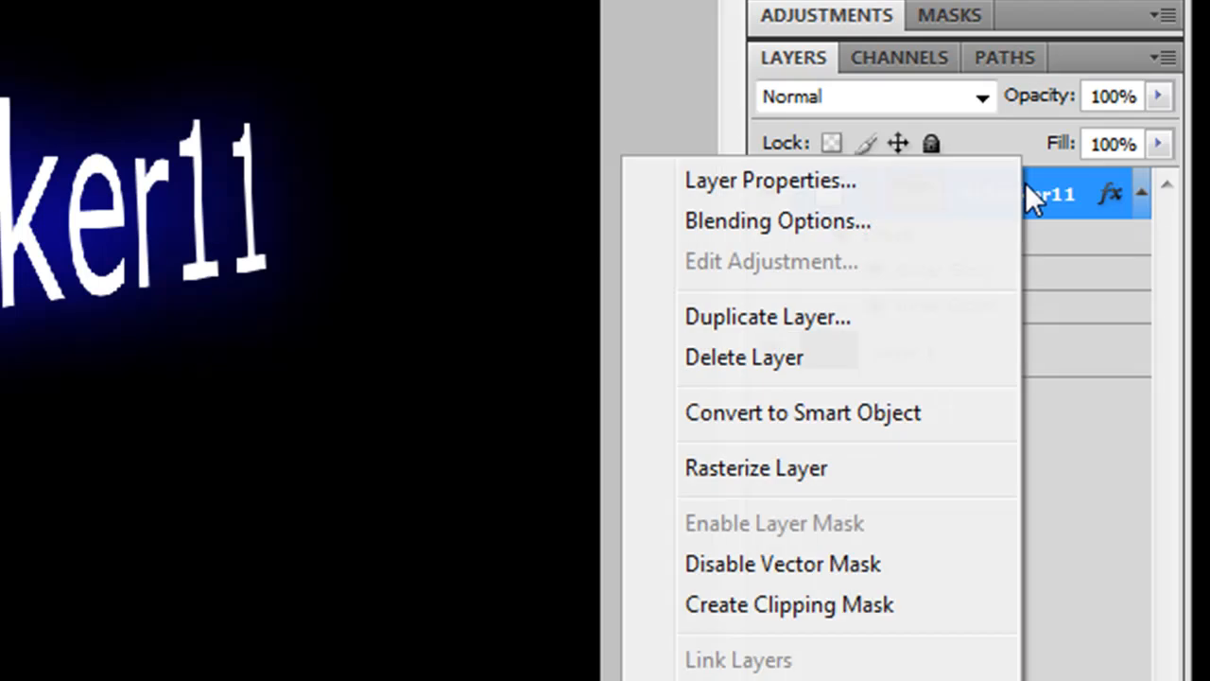
pyautogui.moveTo(768, 318)
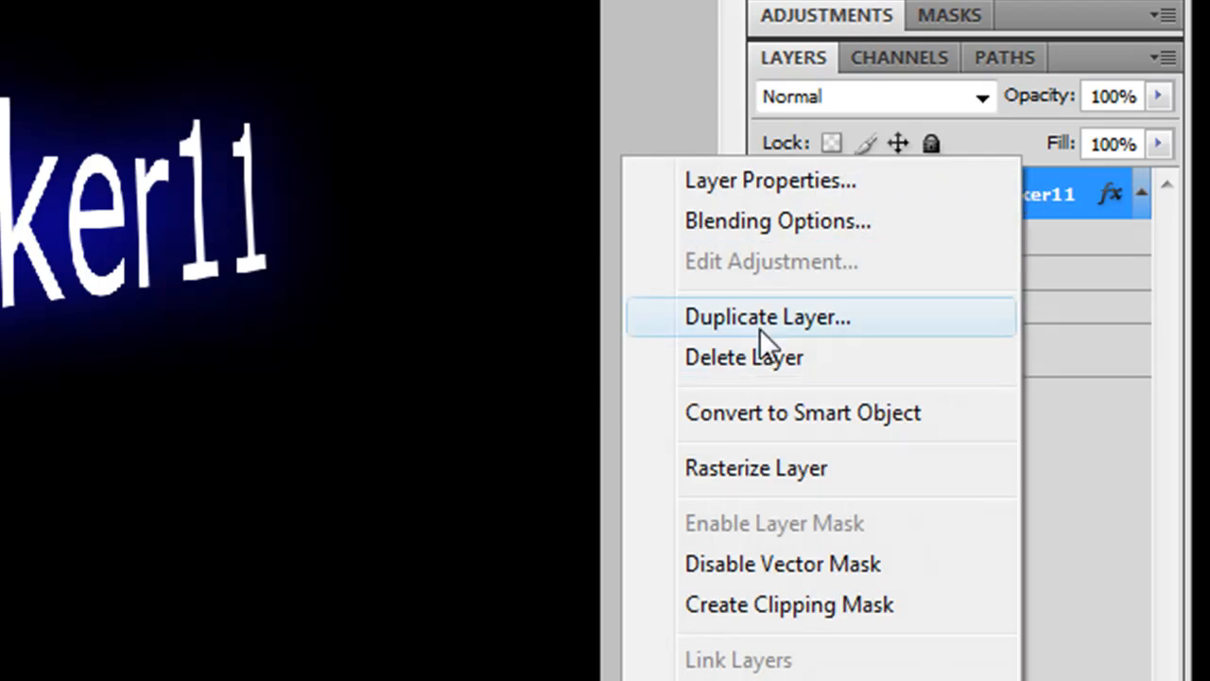
pyautogui.click(767, 318)
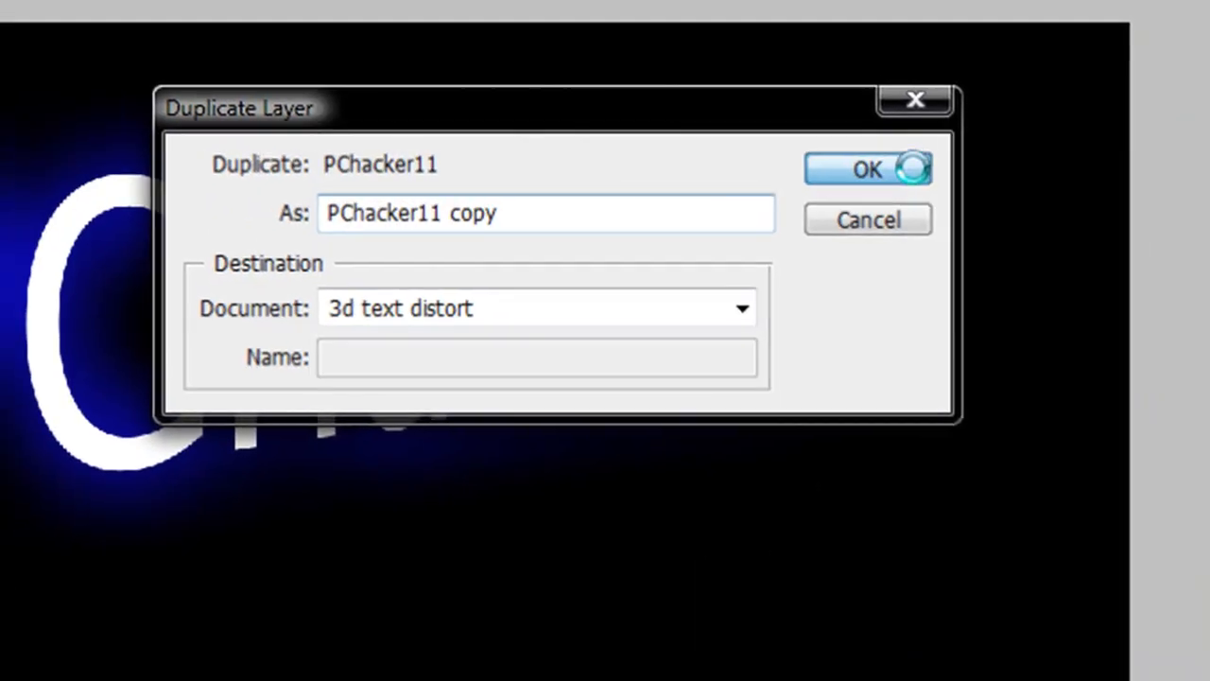
pyautogui.click(867, 170)
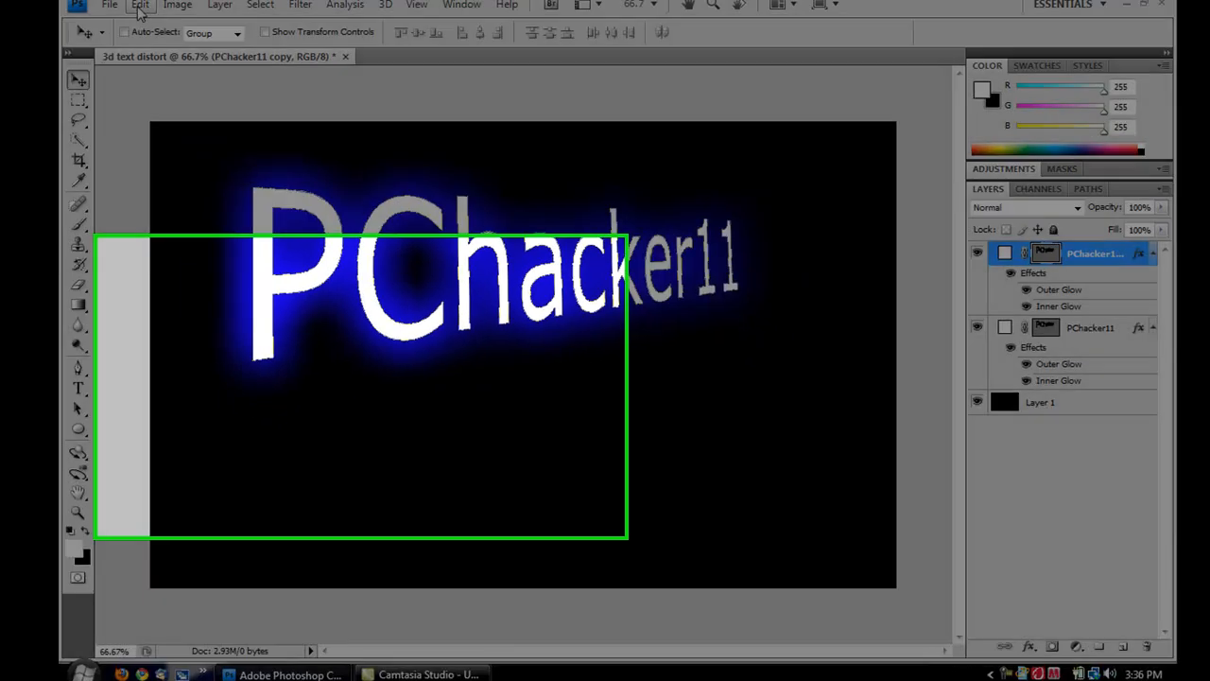
# - Flip the PChacker11 copy vertically to form a mirrored reflection beneath the original
pyautogui.click(140, 4)
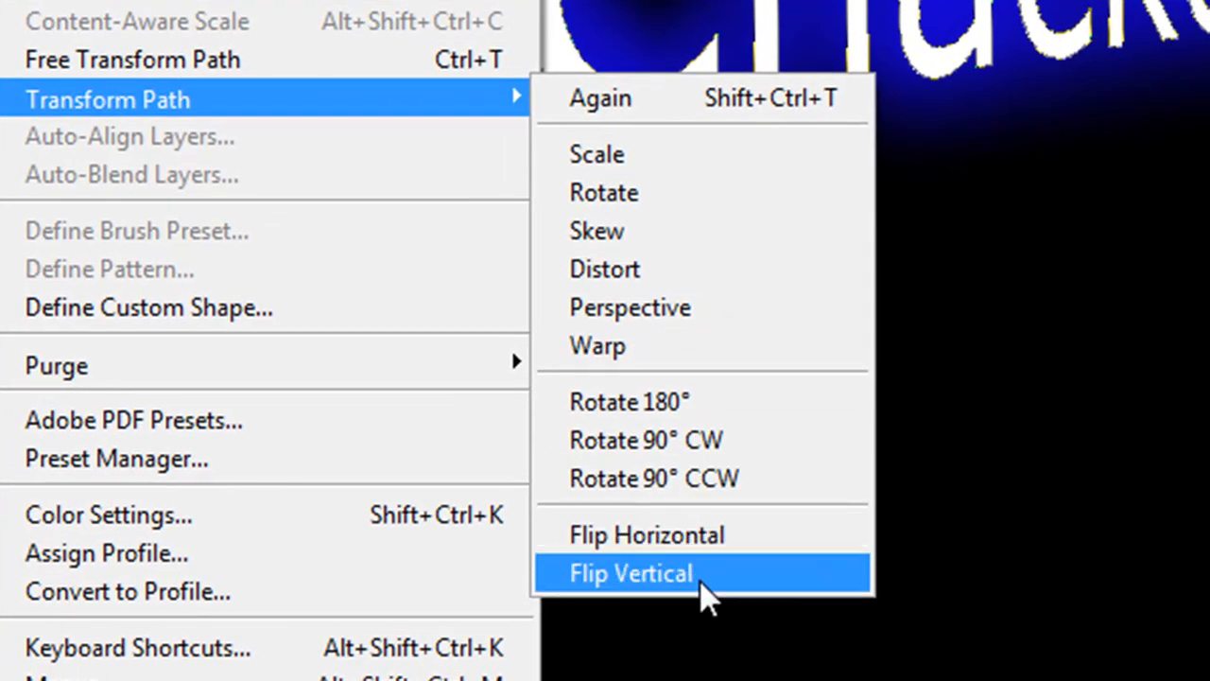
pyautogui.click(632, 573)
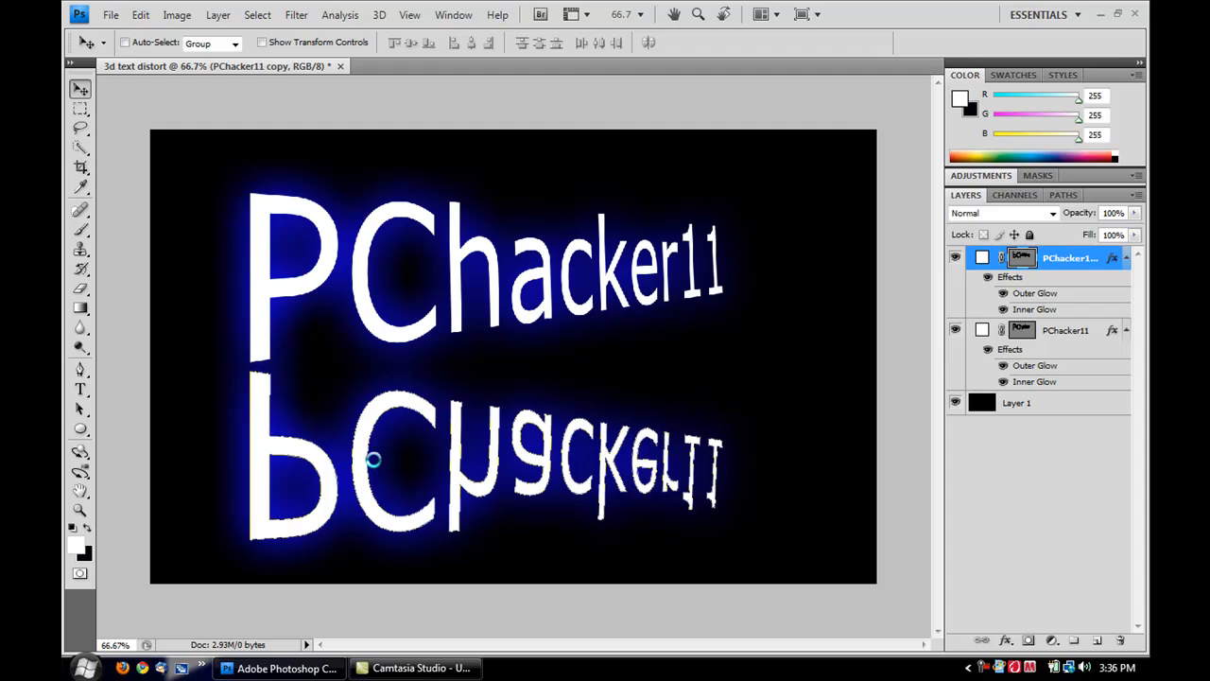
pyautogui.moveTo(499, 303)
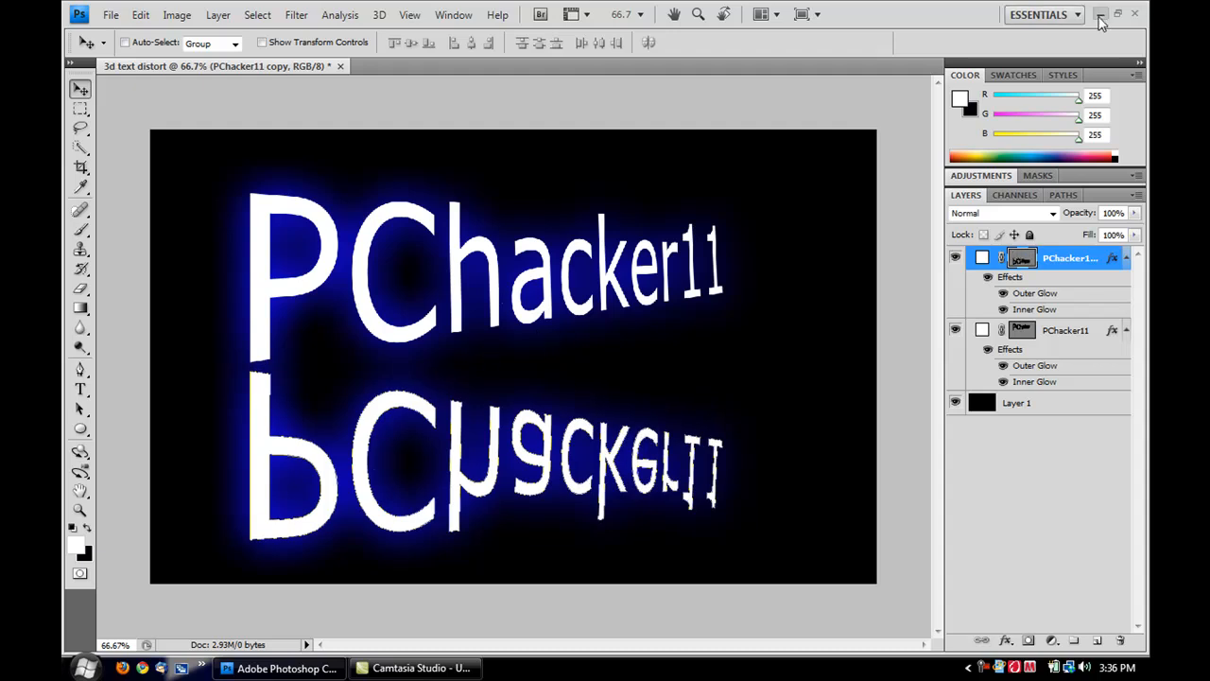
pyautogui.click(1101, 15)
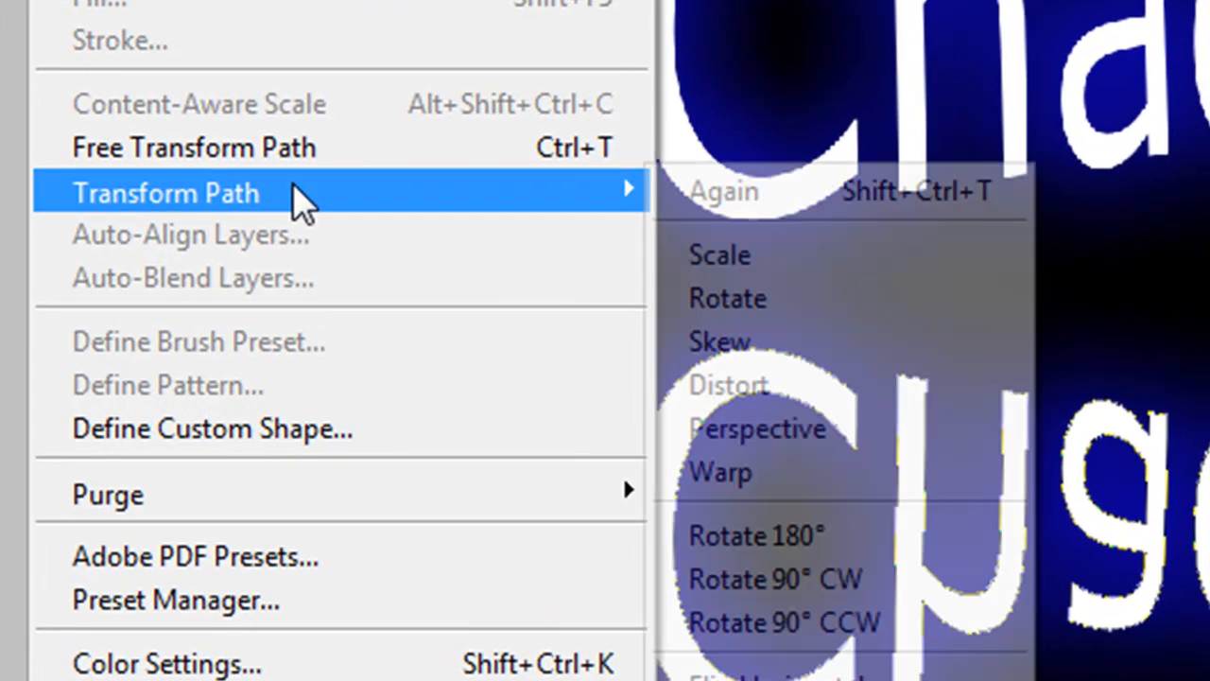
pyautogui.moveTo(741, 340)
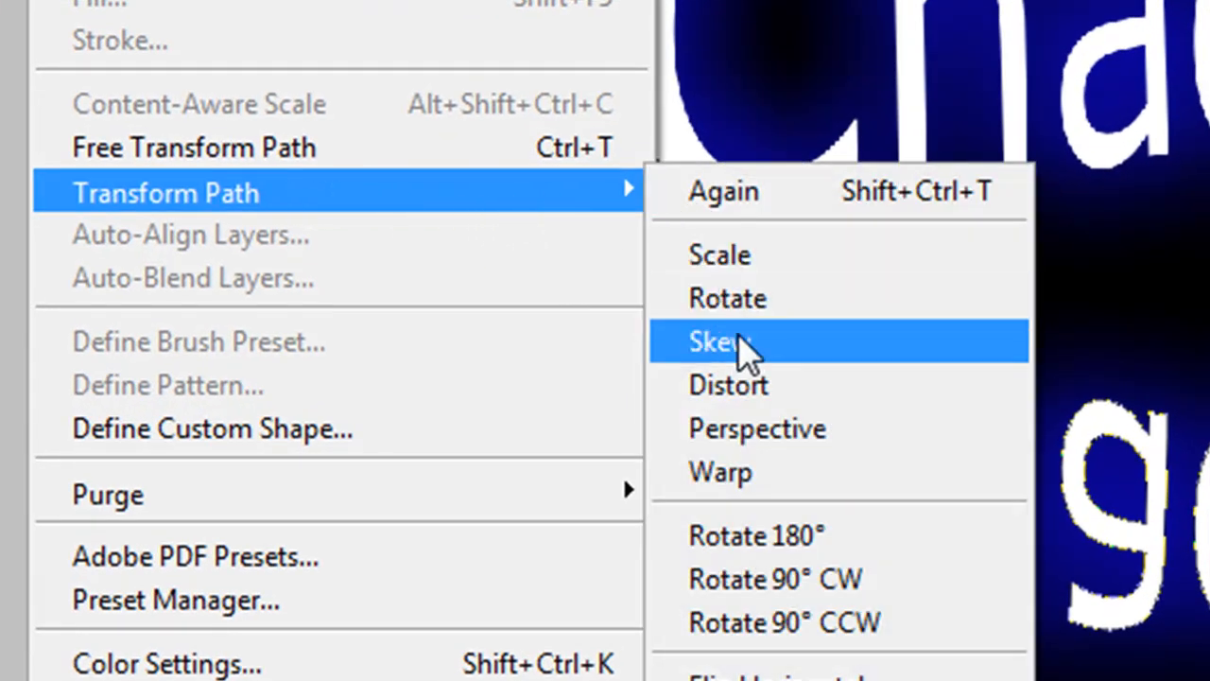
# - Skew the flipped copy with Transform Path > Skew so it follows the text's perspective and commit
pyautogui.click(718, 341)
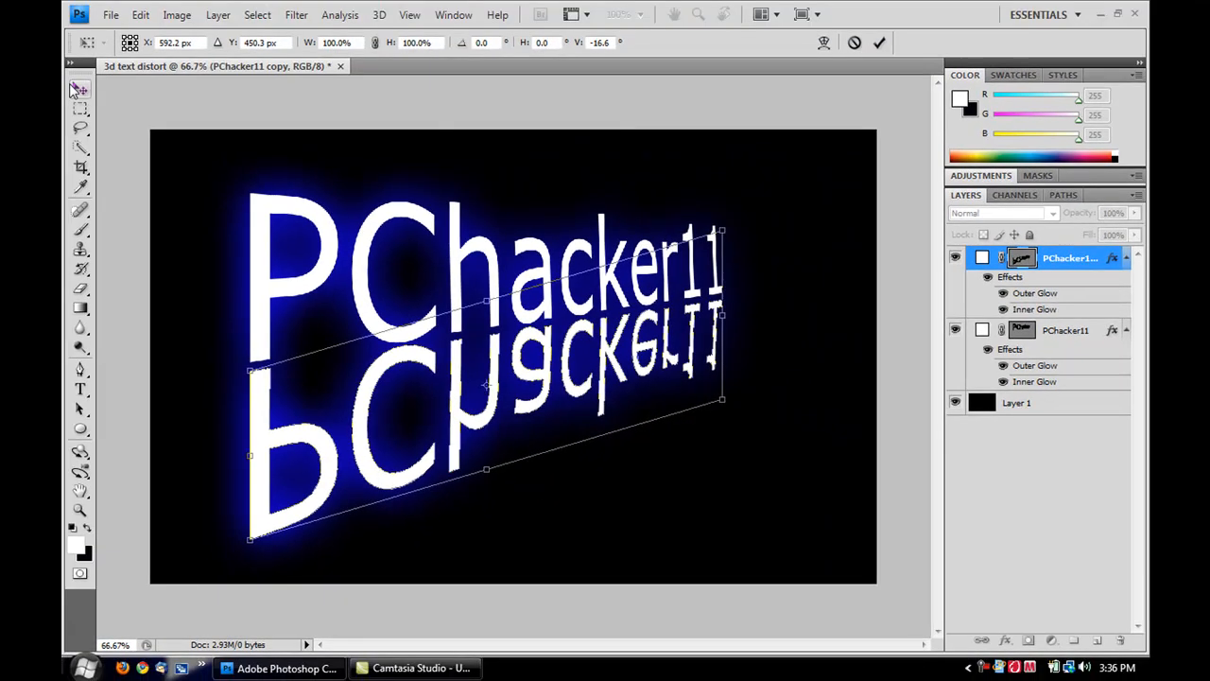
pyautogui.click(878, 42)
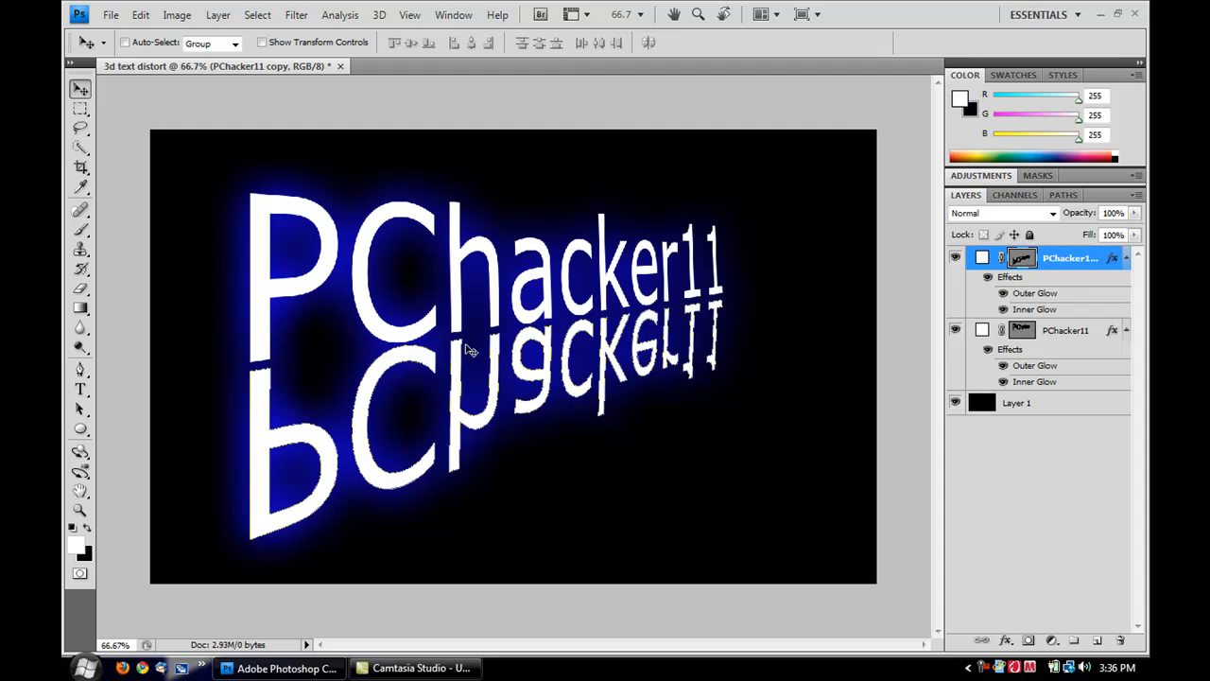
pyautogui.moveTo(375, 227)
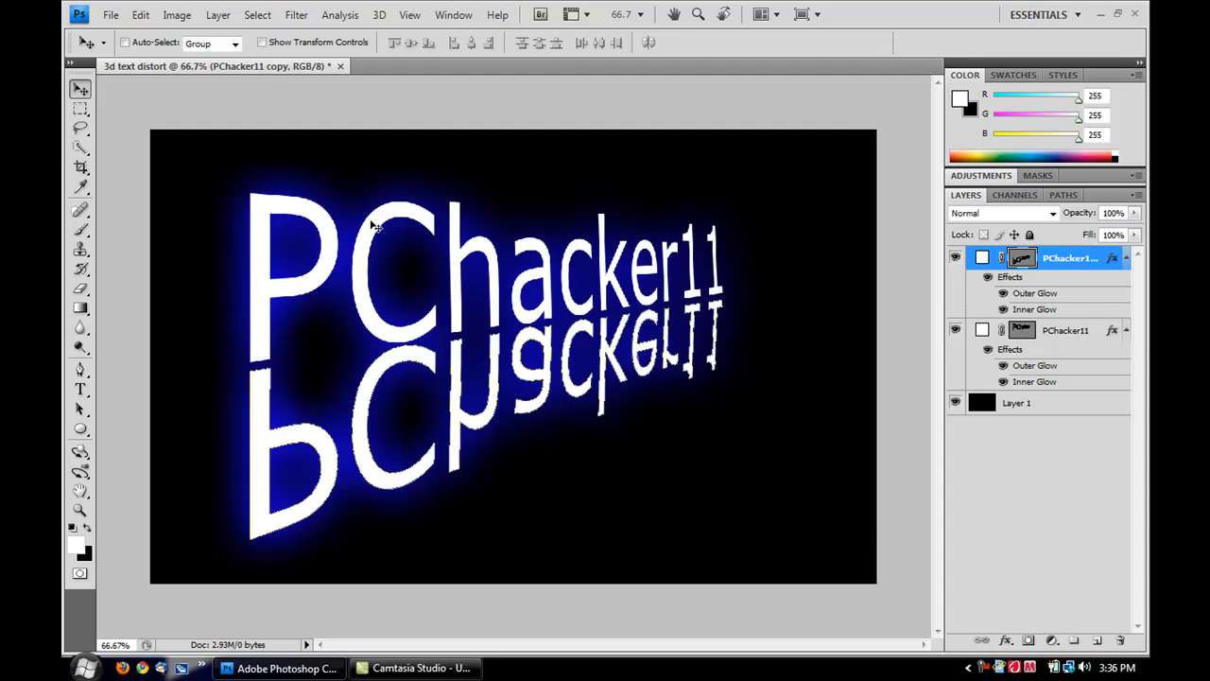
pyautogui.click(1101, 15)
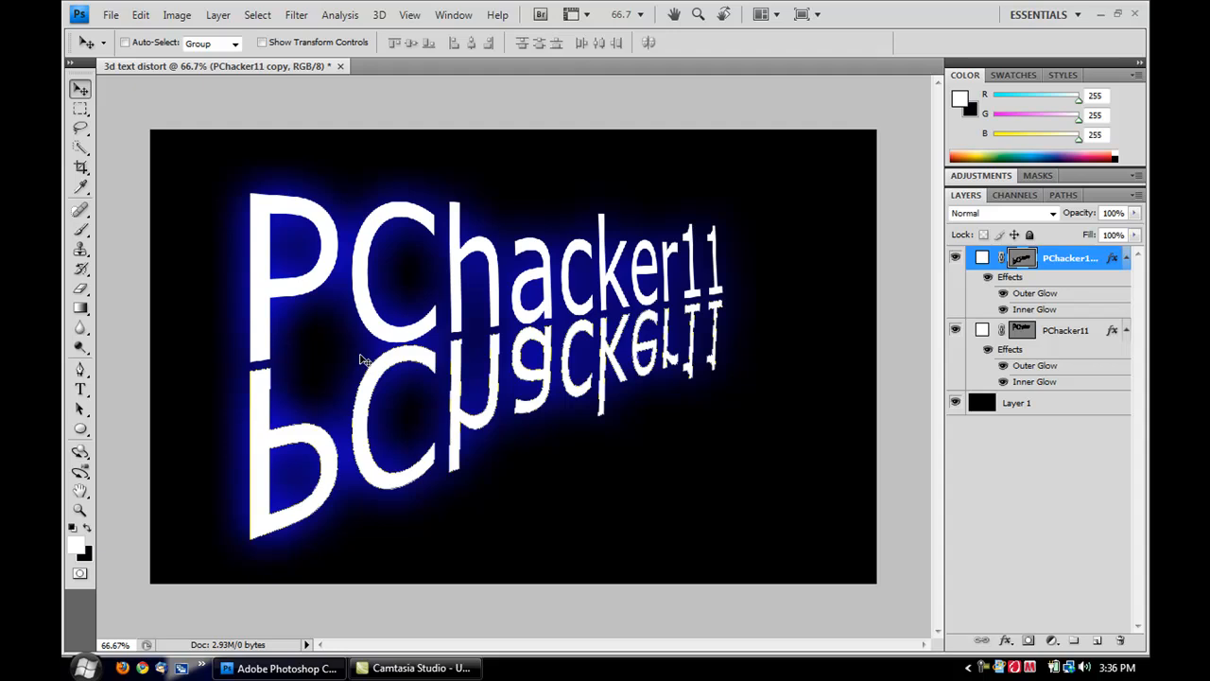
pyautogui.moveTo(887, 465)
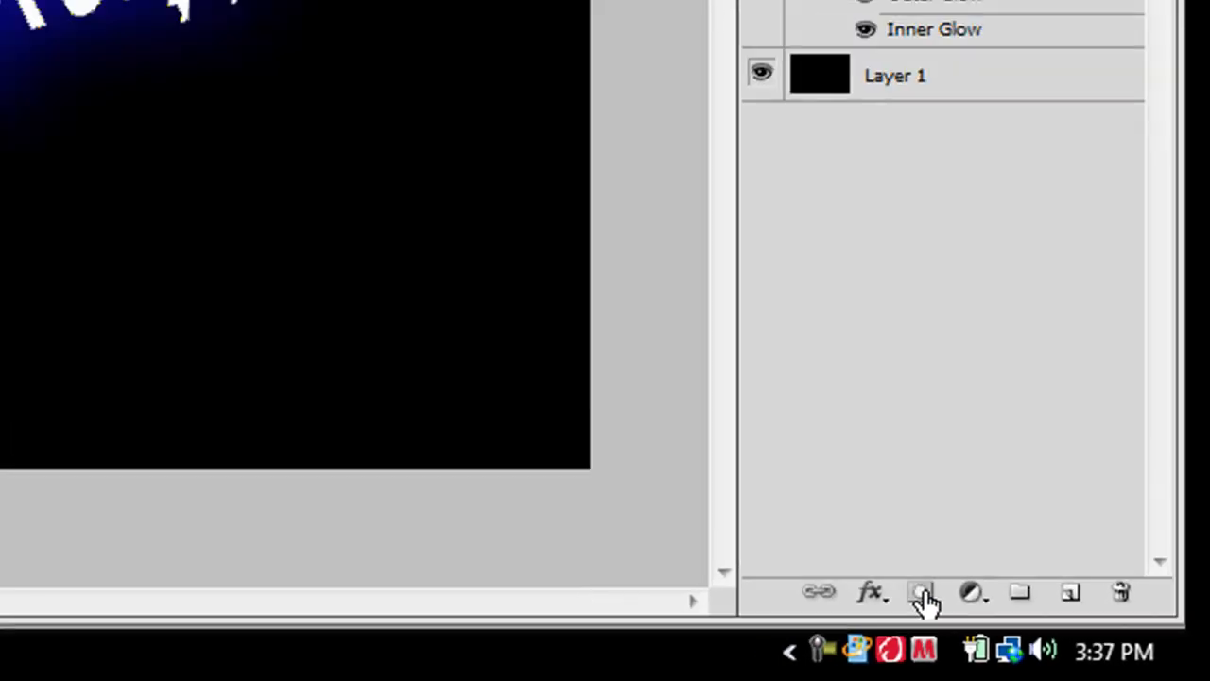
# - Add a layer mask to the skewed reflection copy layer
pyautogui.click(923, 592)
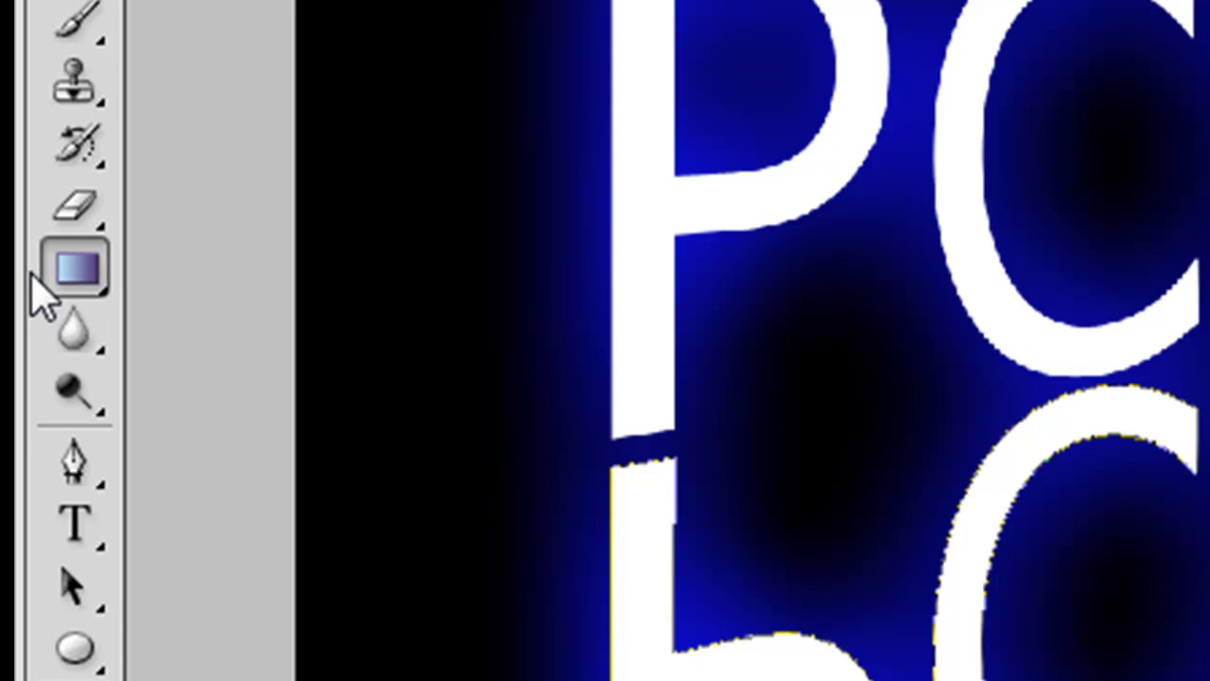
# - Paint a black-to-white gradient into the mask so the reflection fades toward its bottom
pyautogui.rightClick(74, 268)
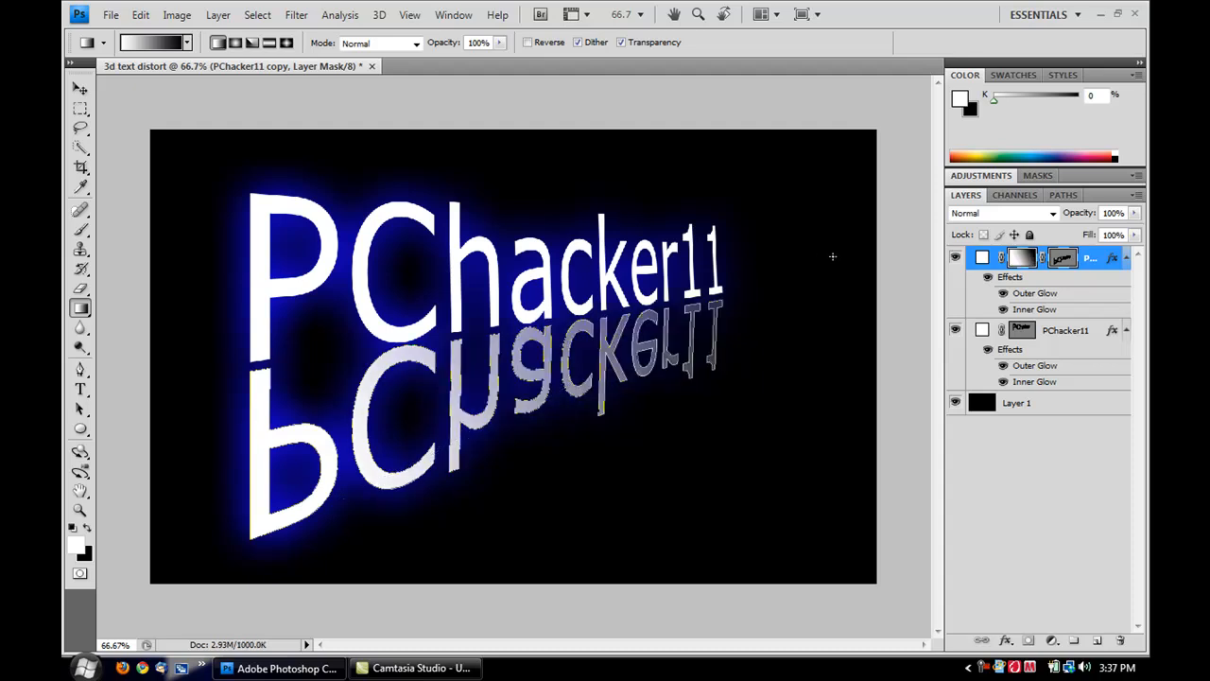
pyautogui.moveTo(590, 404)
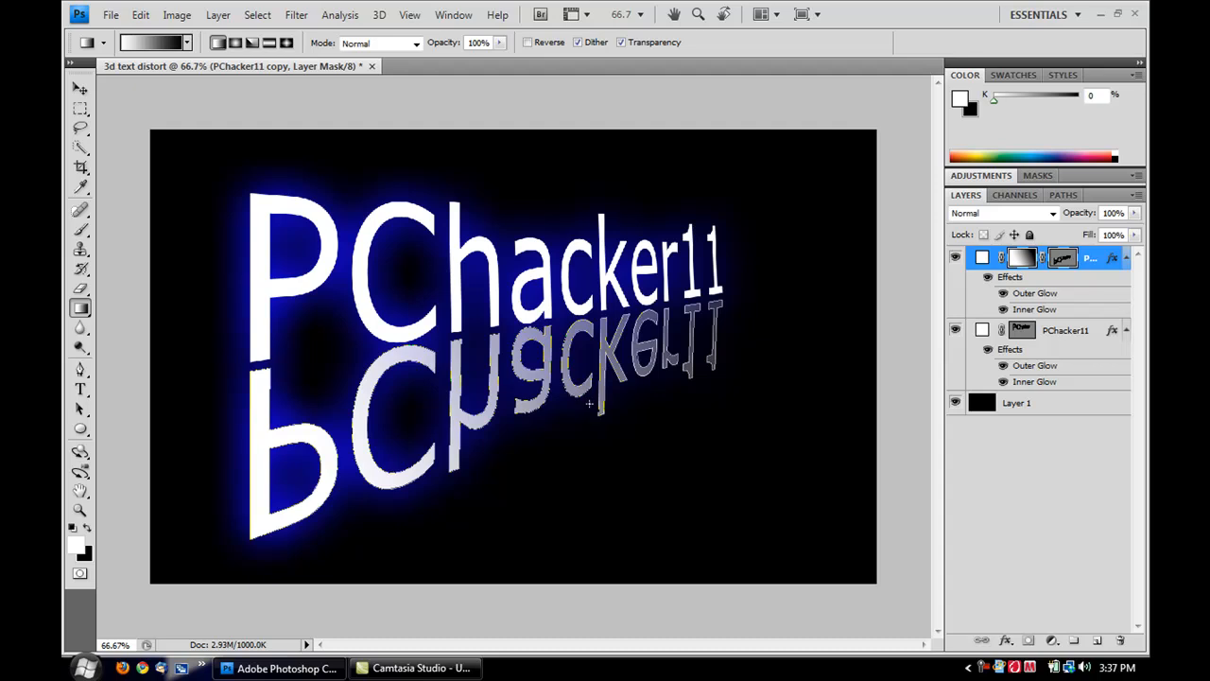
pyautogui.click(1019, 403)
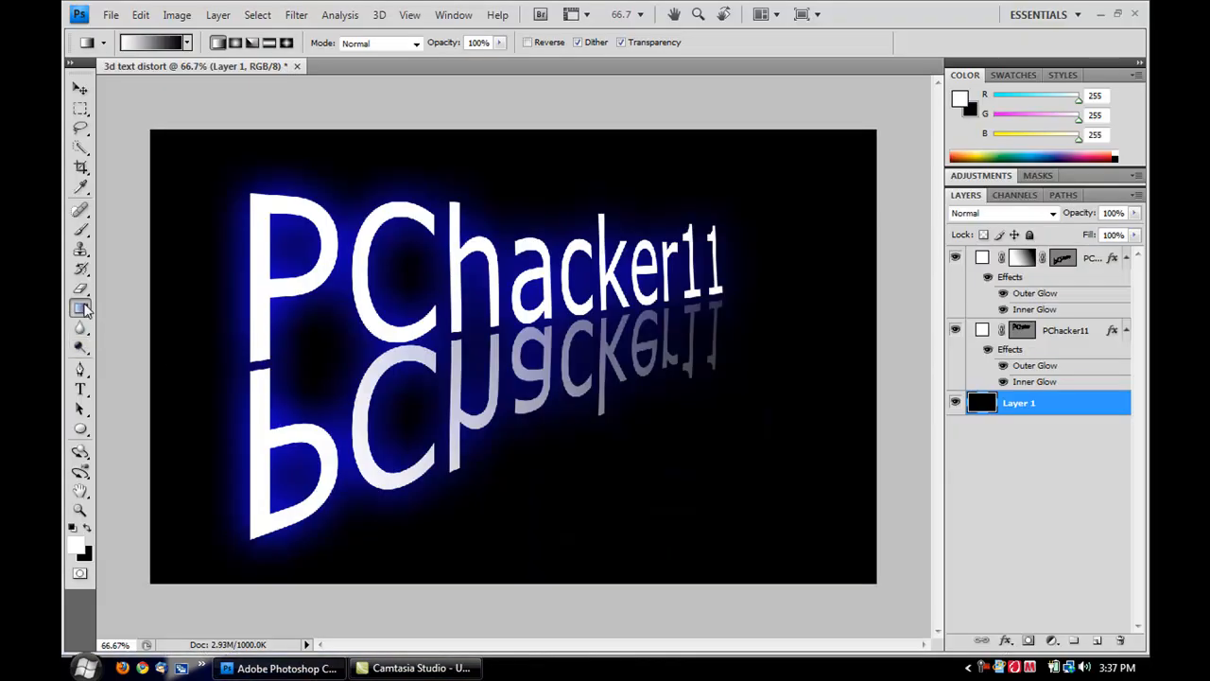
pyautogui.click(79, 309)
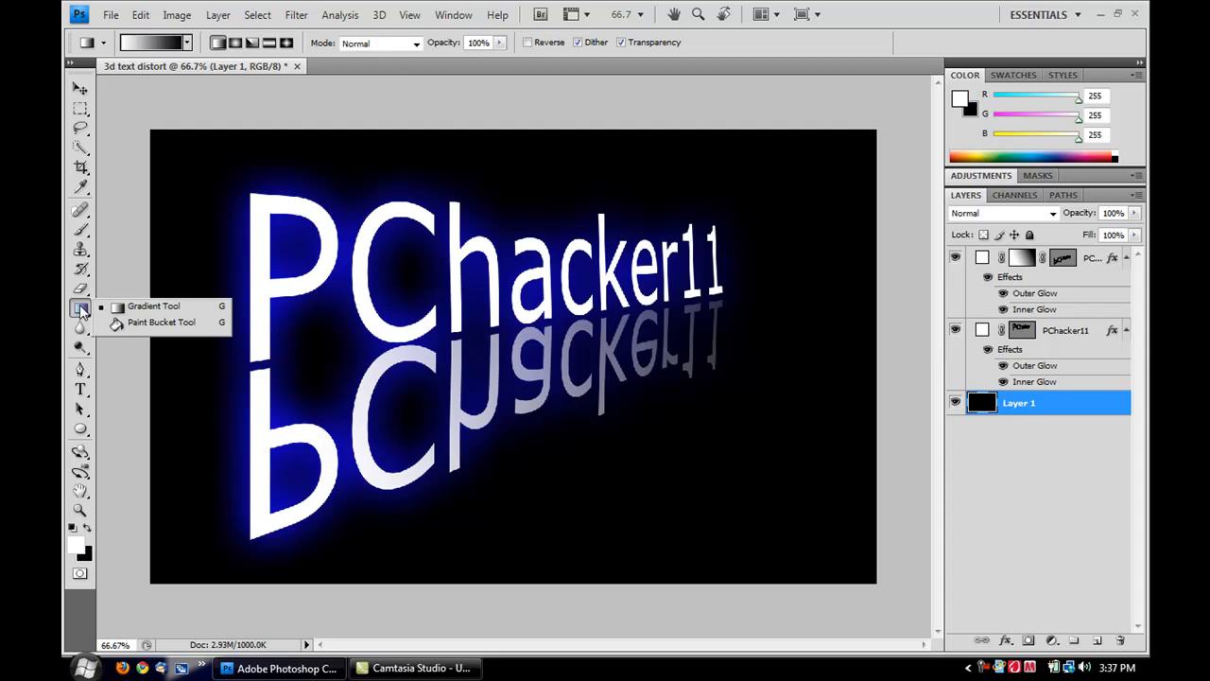
pyautogui.click(152, 306)
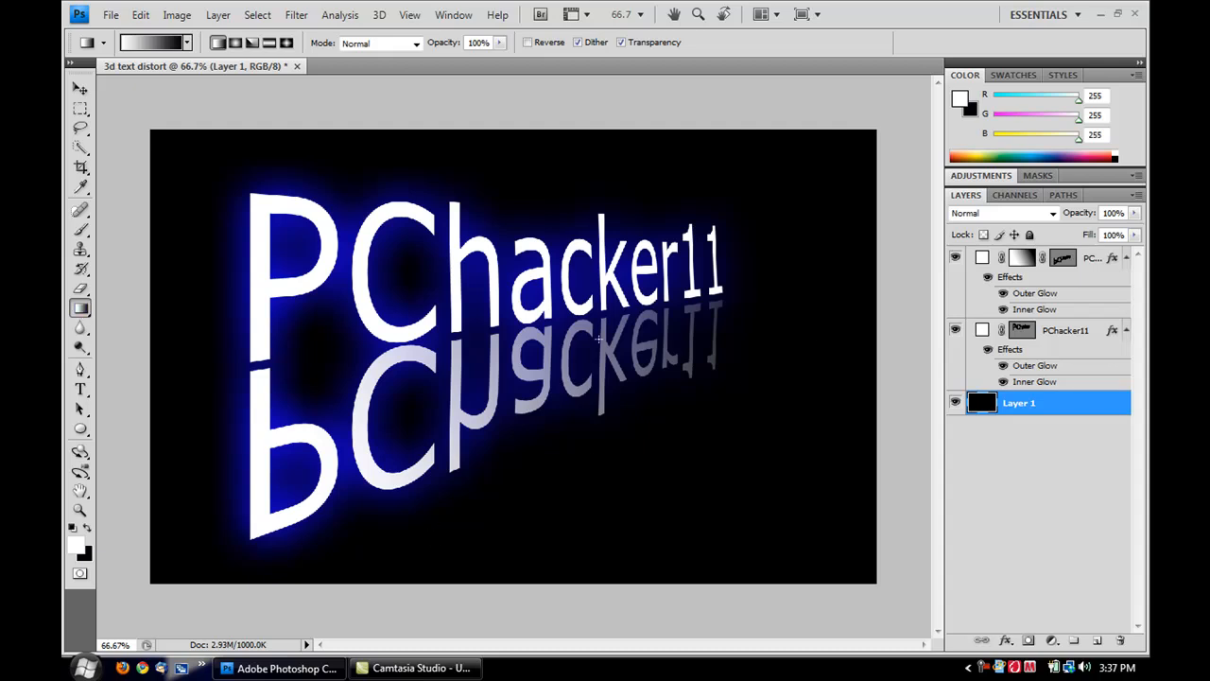
pyautogui.moveTo(575, 259)
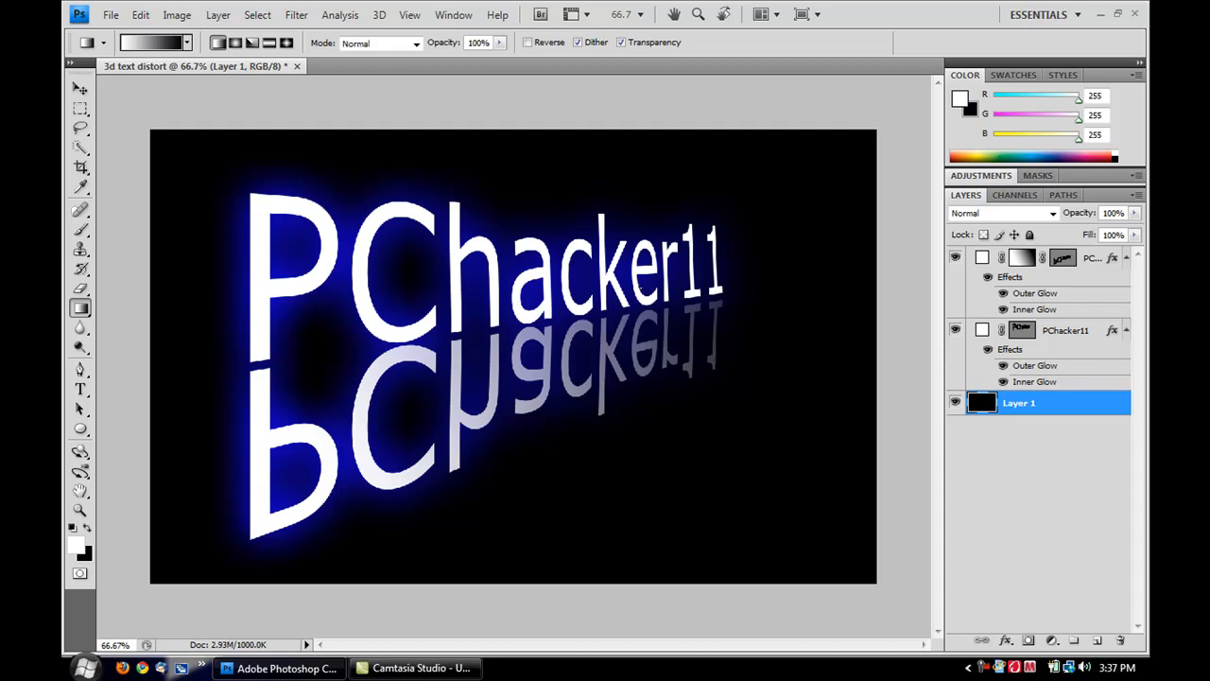
pyautogui.moveTo(1038, 622)
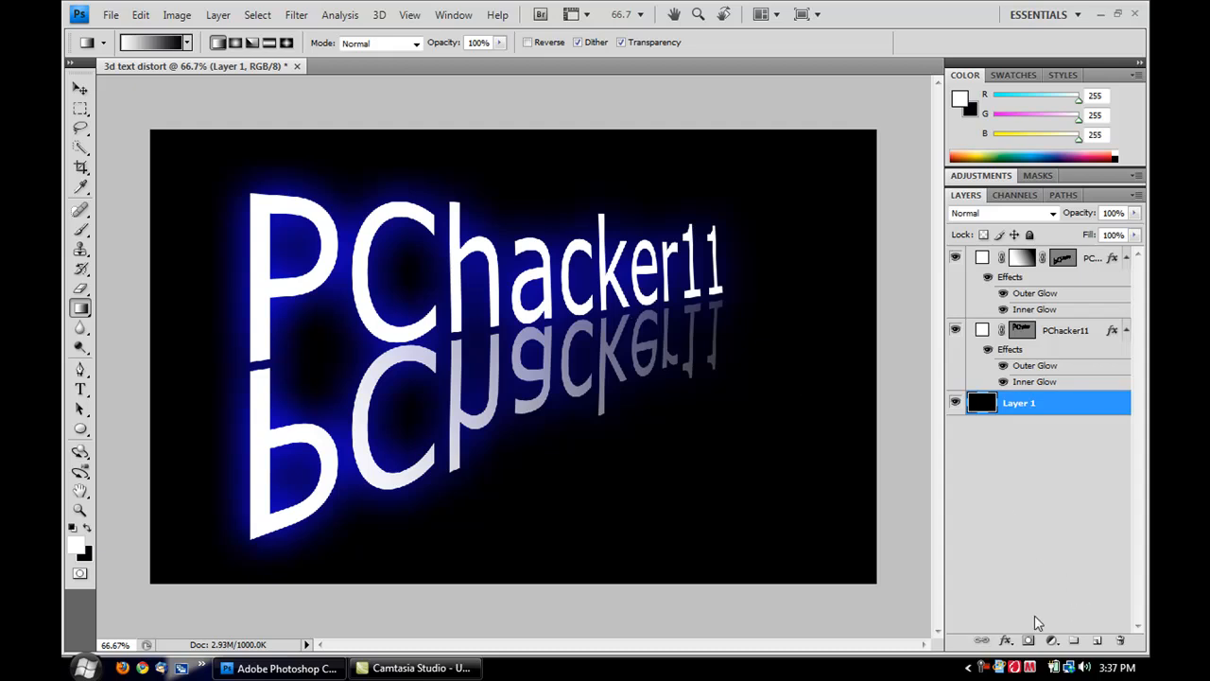
pyautogui.moveTo(813, 486)
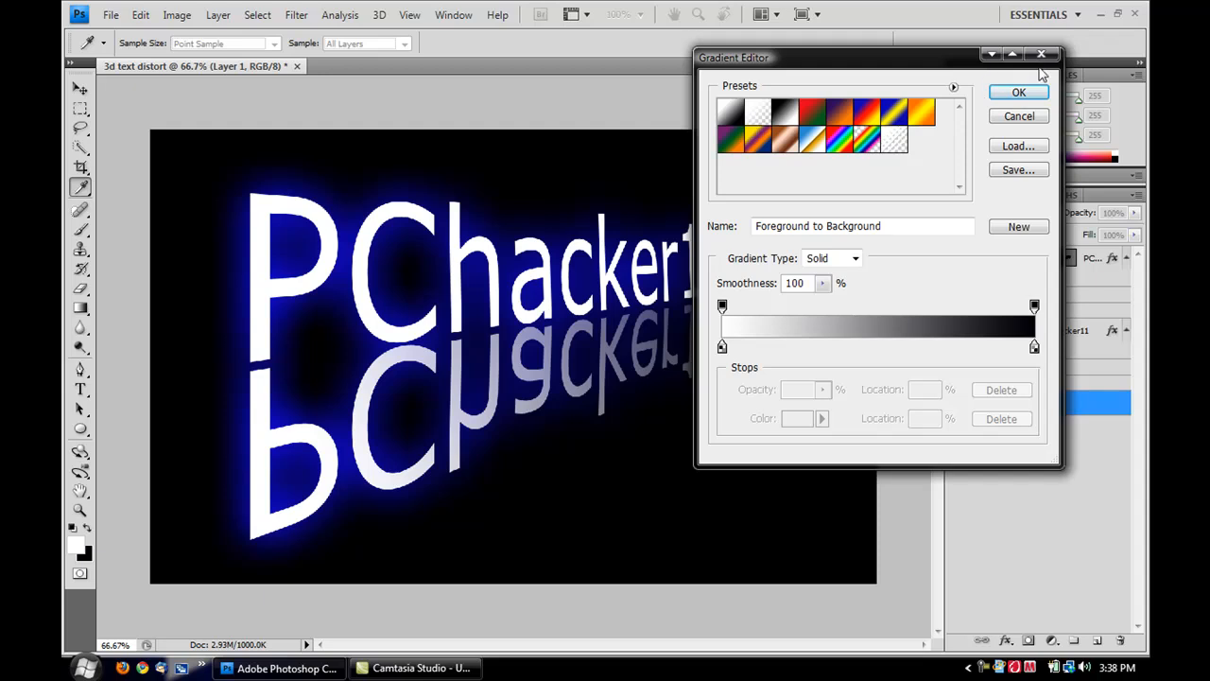
pyautogui.click(1018, 91)
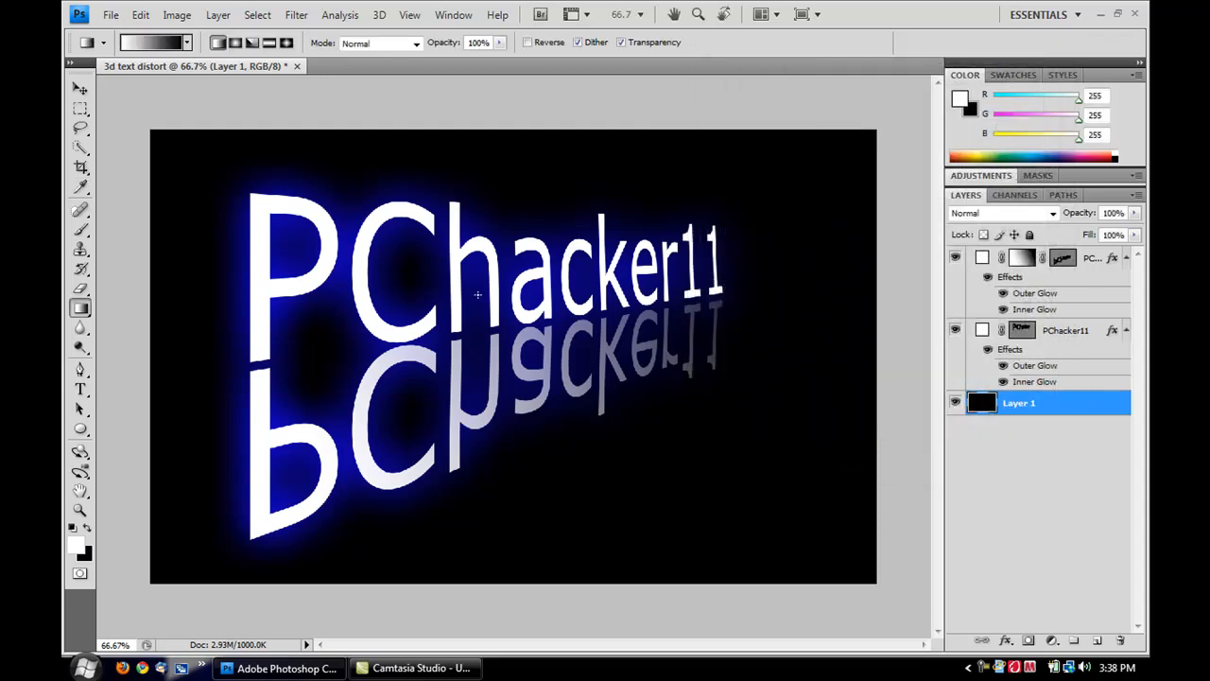
pyautogui.moveTo(225, 185)
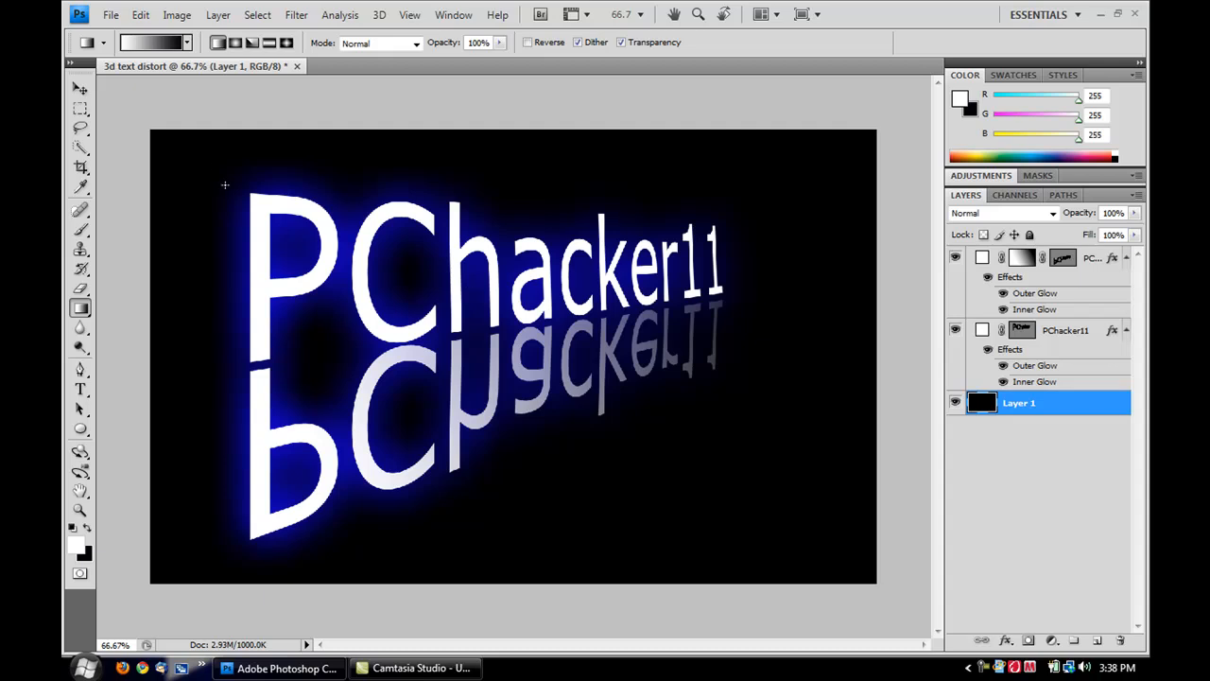
# - Save the image to the Desktop as the JPEG '3d text distort.jpg' via Save As
pyautogui.click(110, 15)
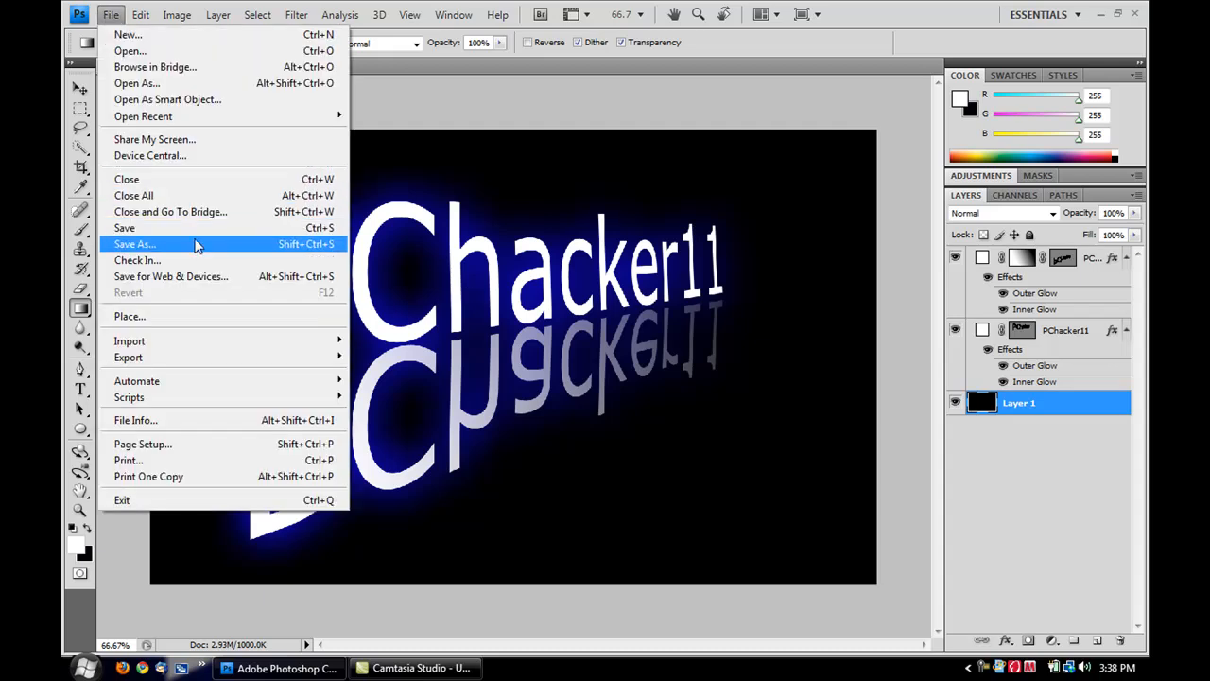
pyautogui.click(135, 244)
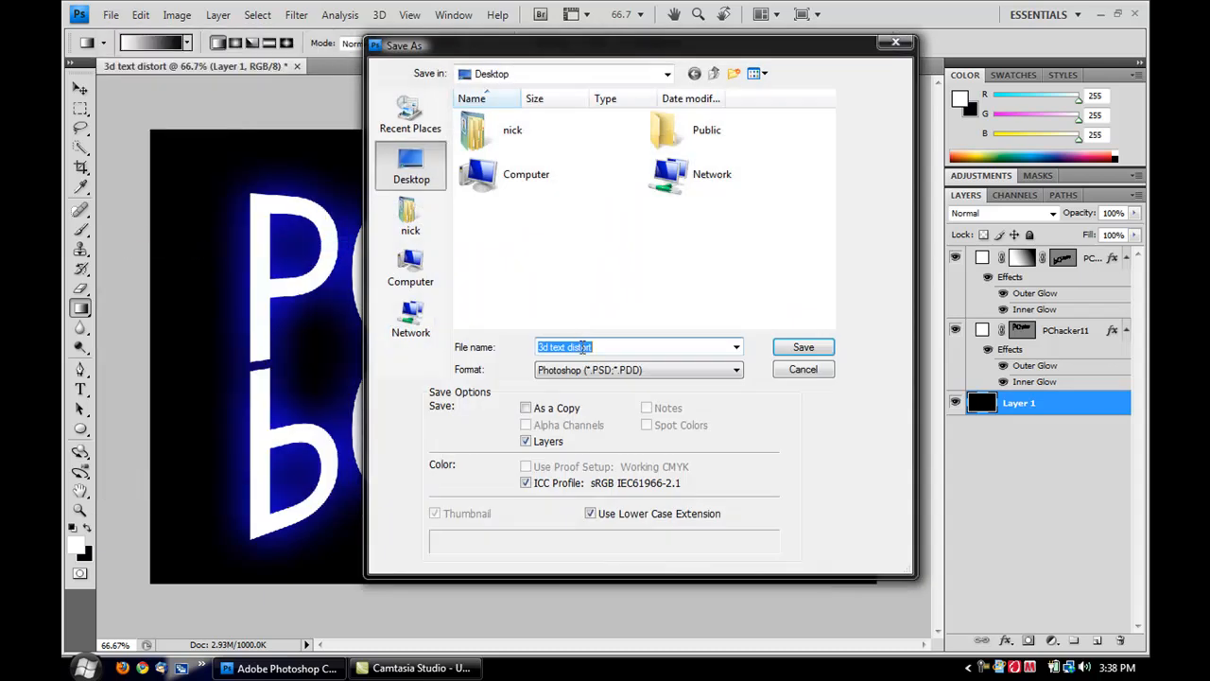
pyautogui.click(639, 369)
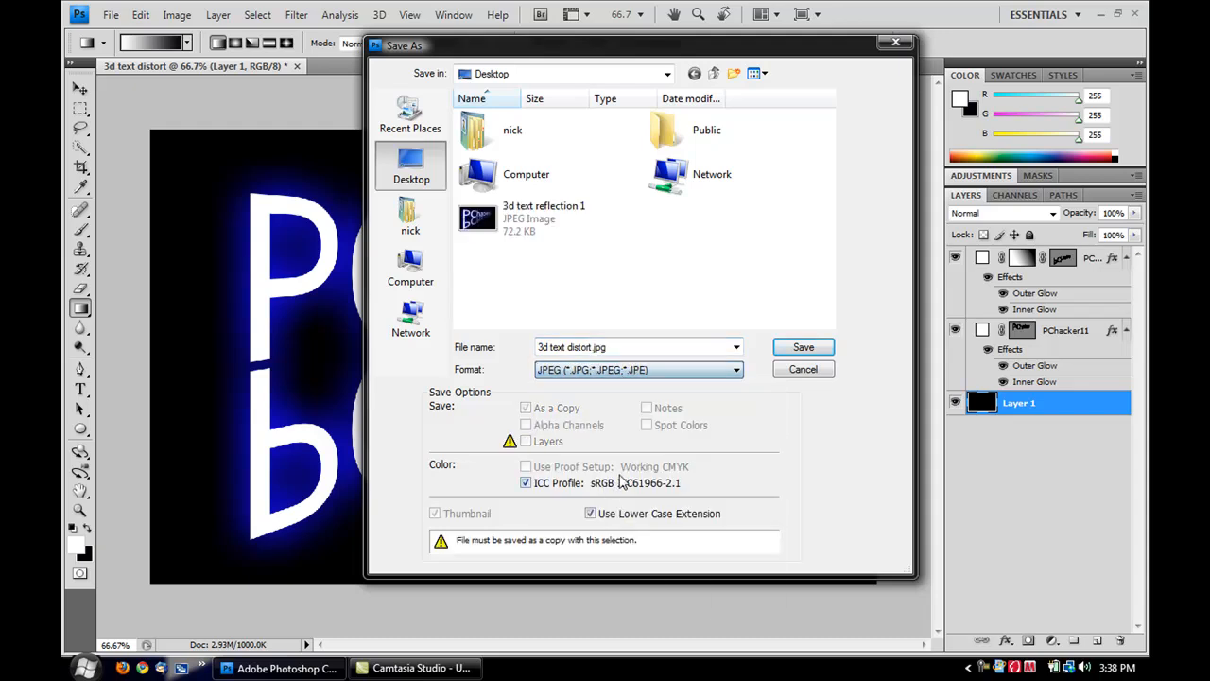
pyautogui.click(802, 348)
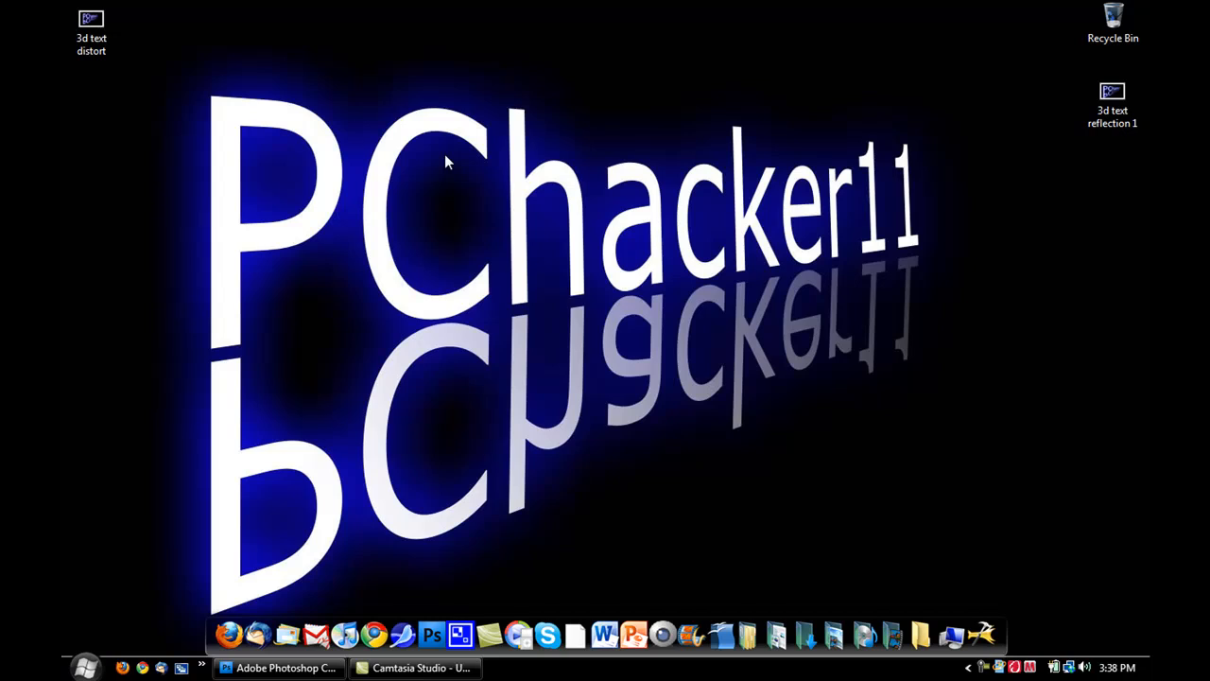
# - Set the saved JPEG as desktop background and minimize Photoshop to reveal the wallpaper
pyautogui.click(1112, 102)
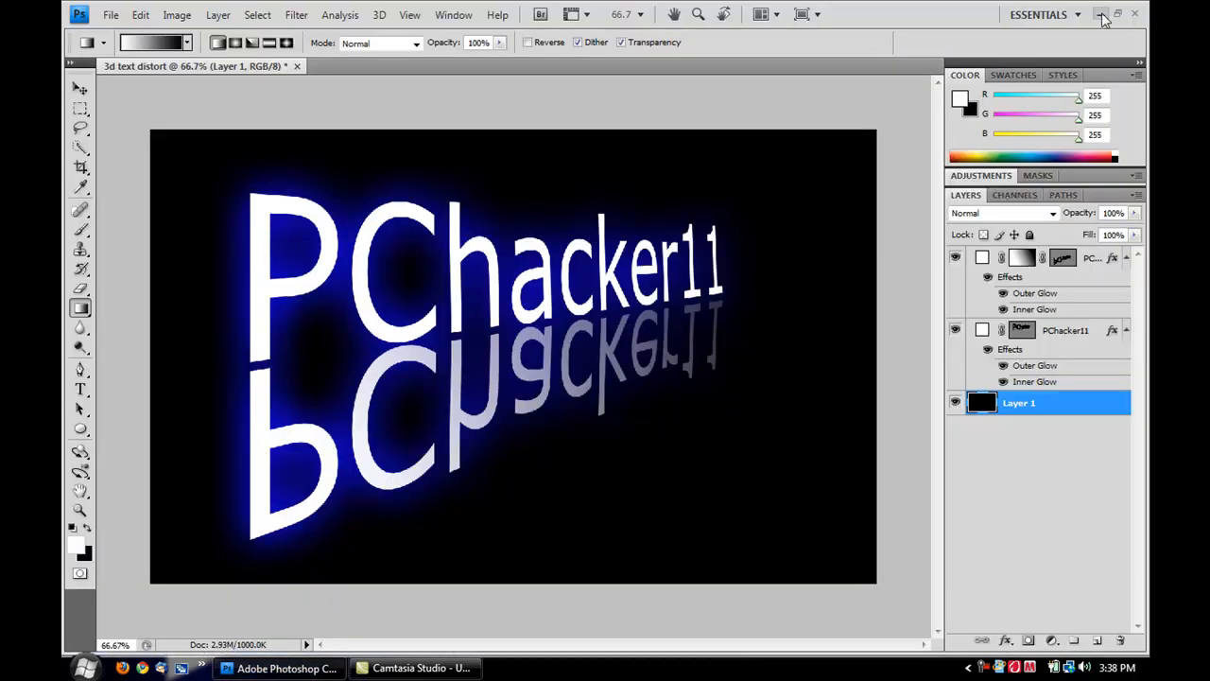
pyautogui.click(1100, 13)
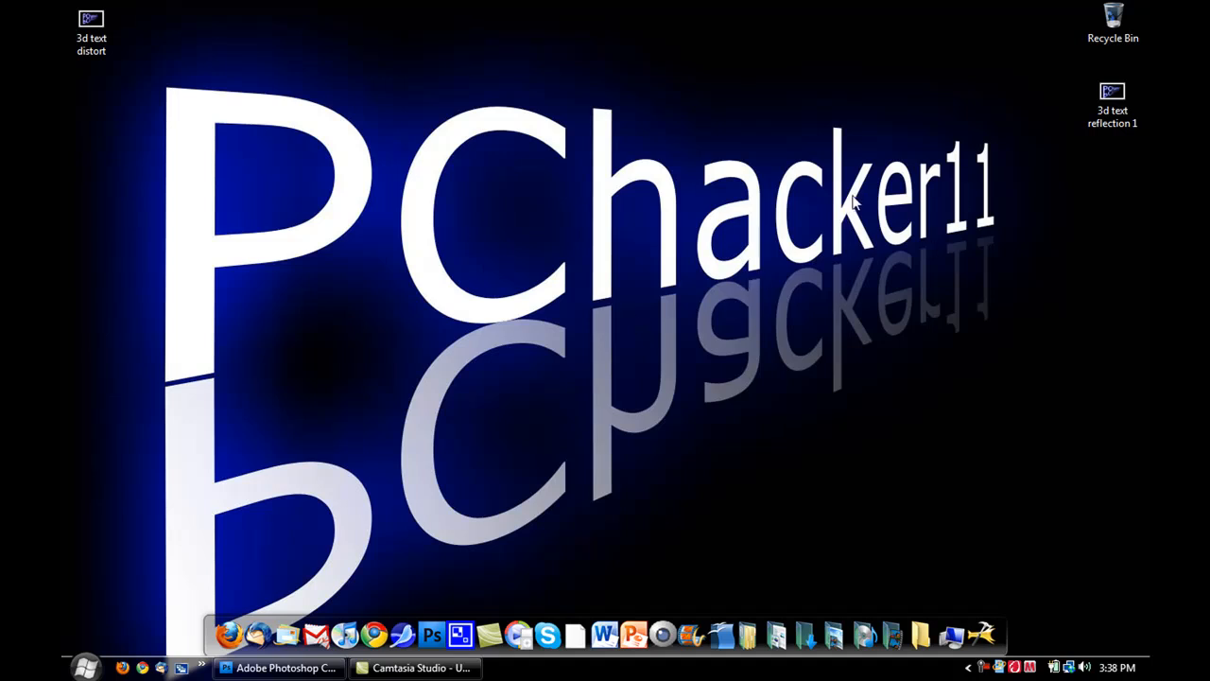
pyautogui.moveTo(662, 356)
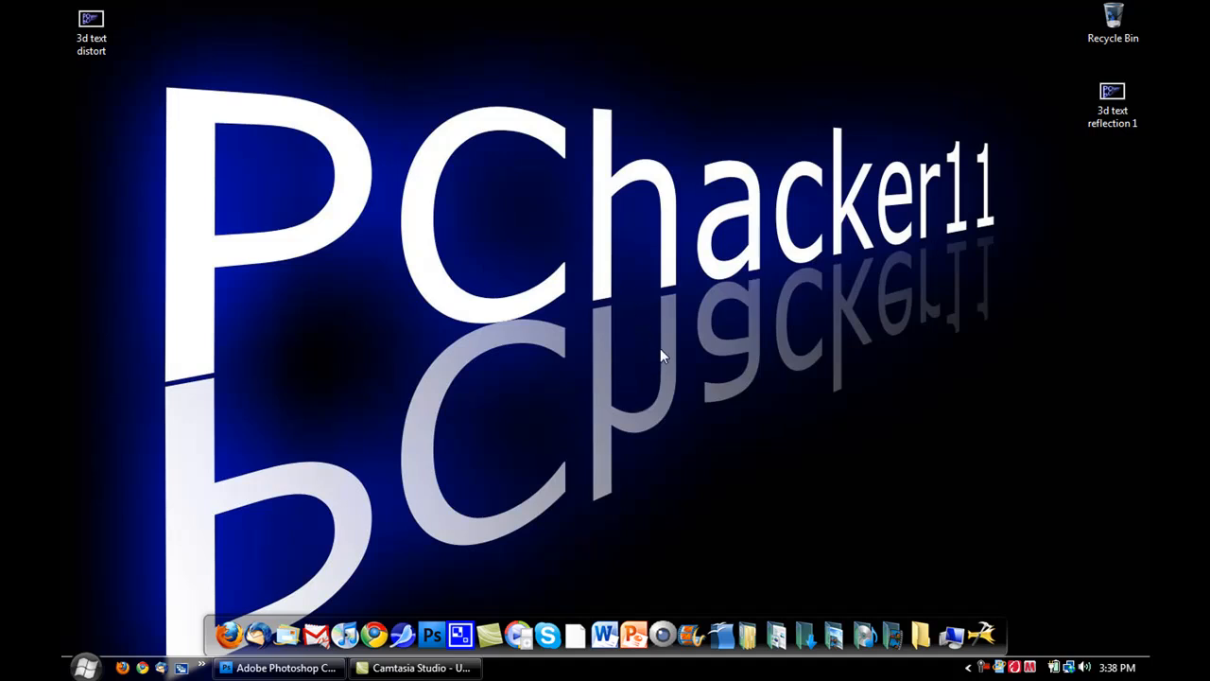
pyautogui.moveTo(556, 123)
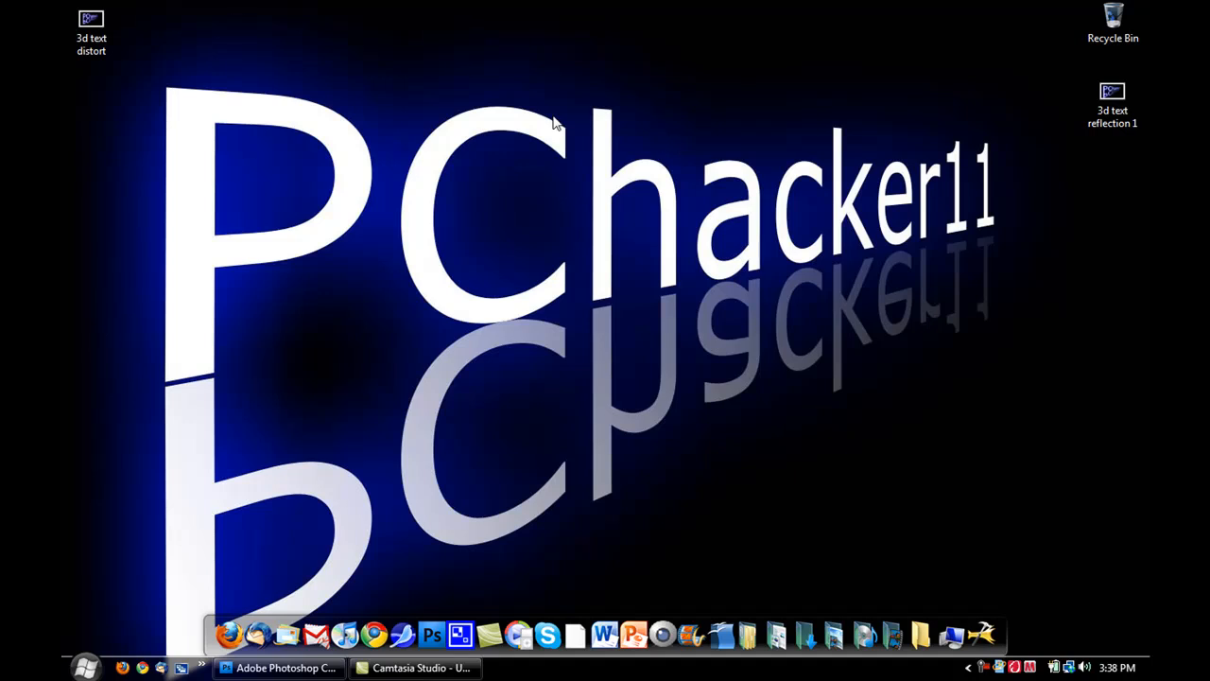
pyautogui.moveTo(526, 166)
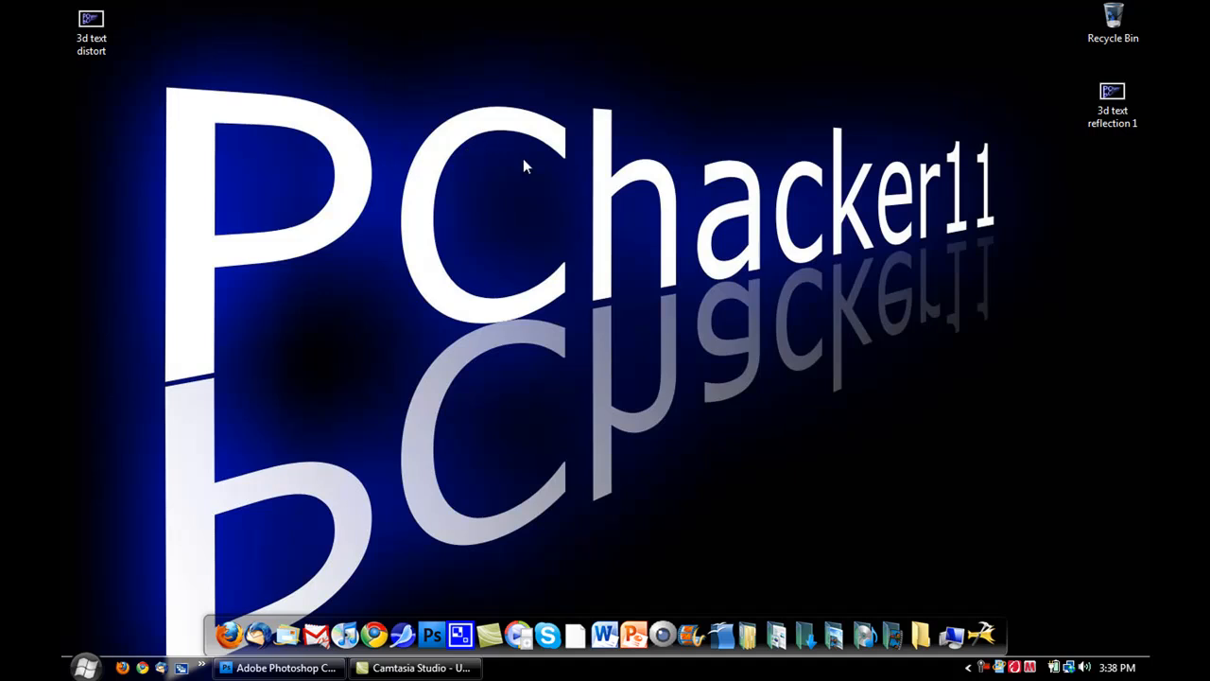
pyautogui.moveTo(938, 416)
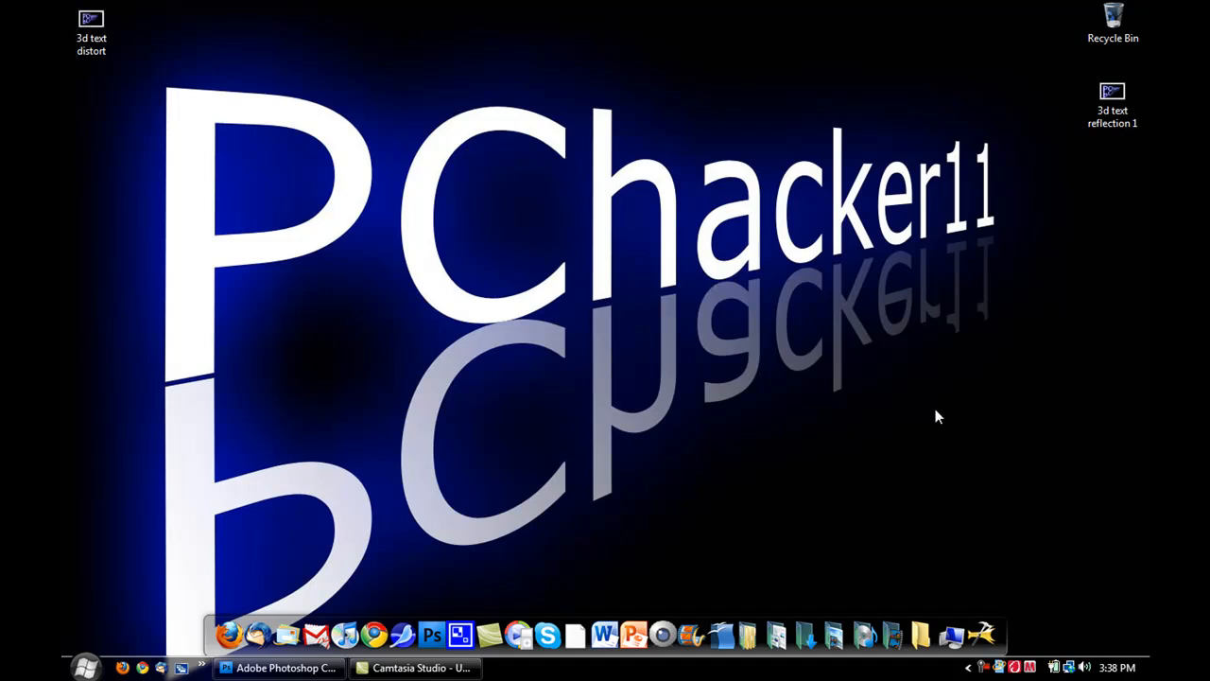